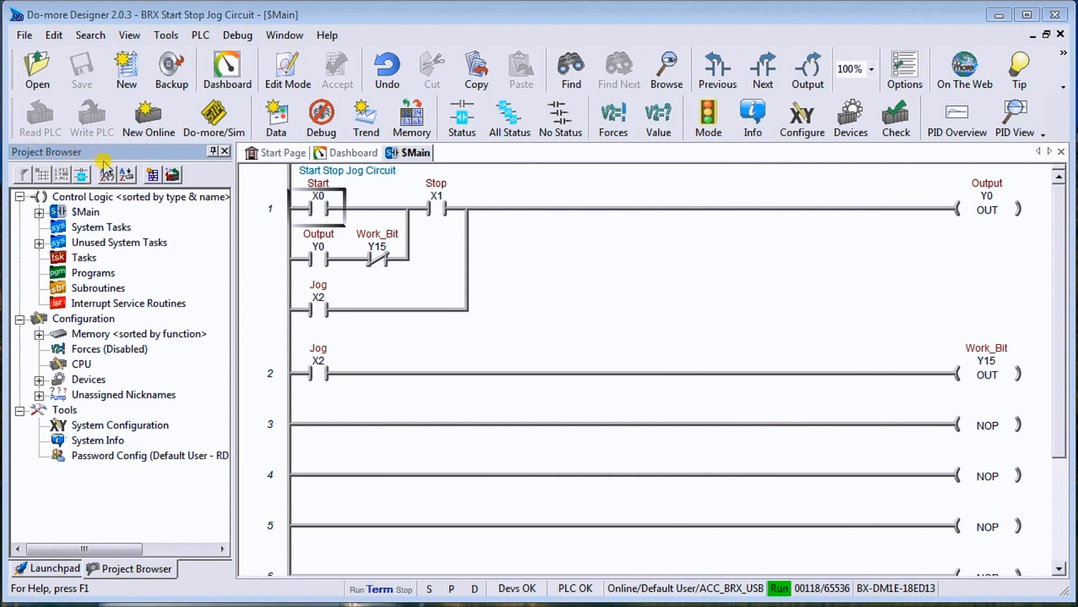
mouse_move(749, 562)
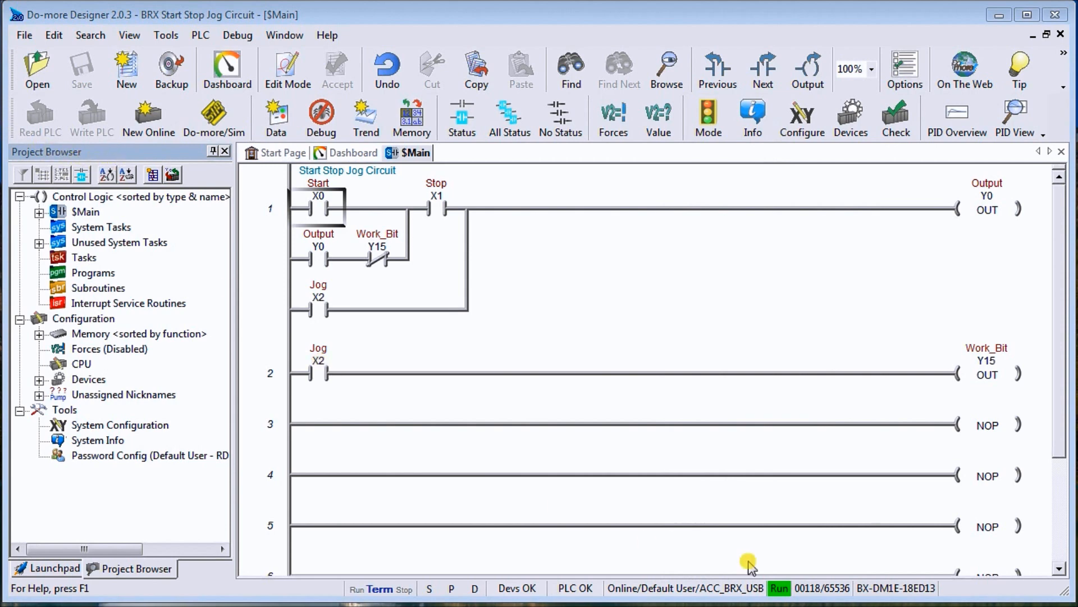
mouse_move(131, 155)
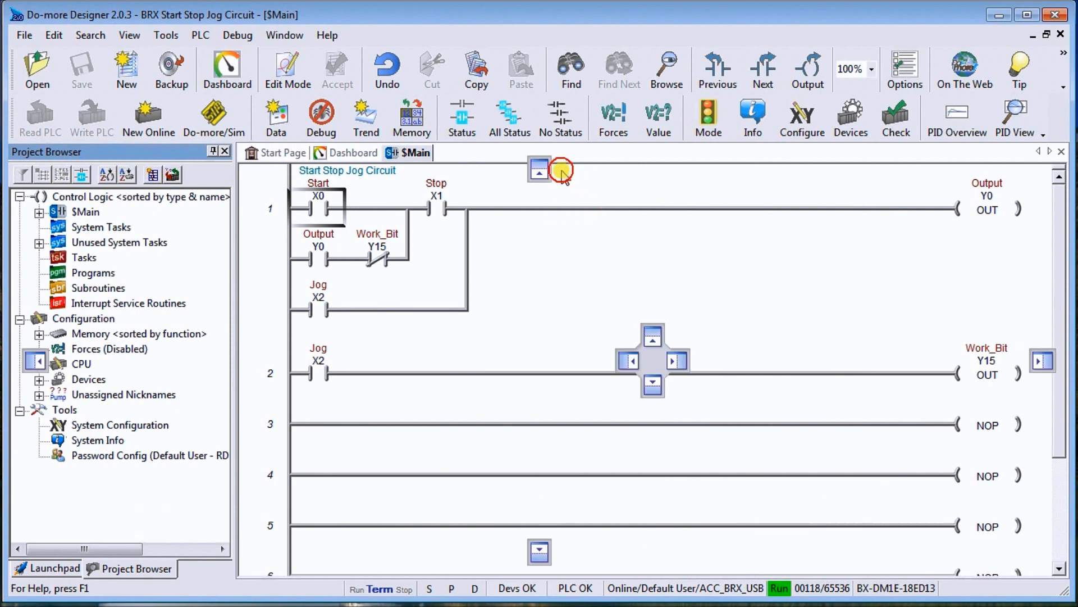
mouse_move(570, 474)
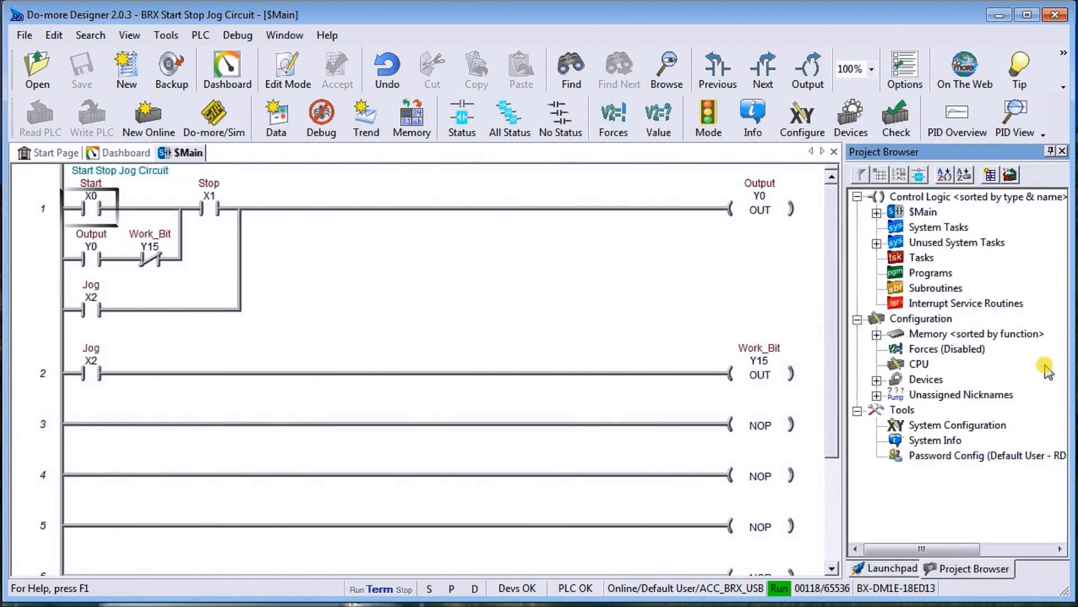
mouse_move(844, 330)
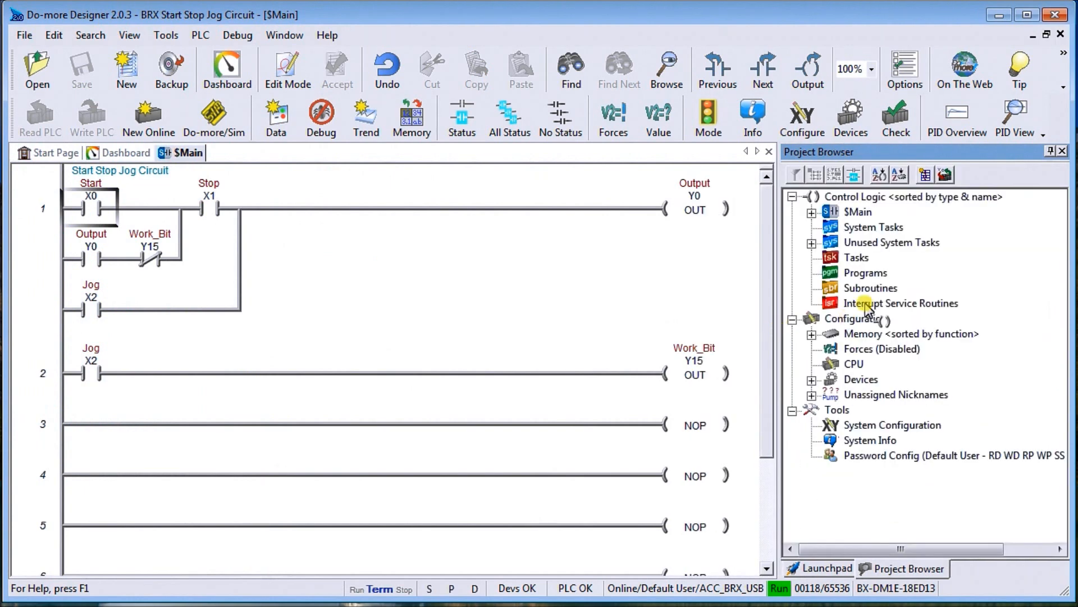
mouse_move(494, 302)
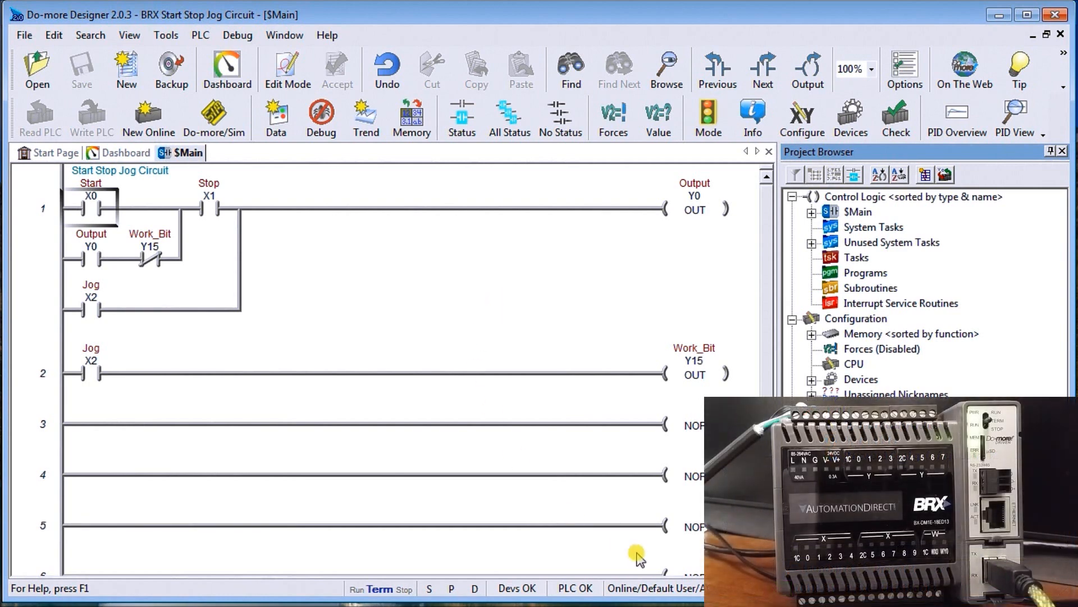
mouse_move(402, 384)
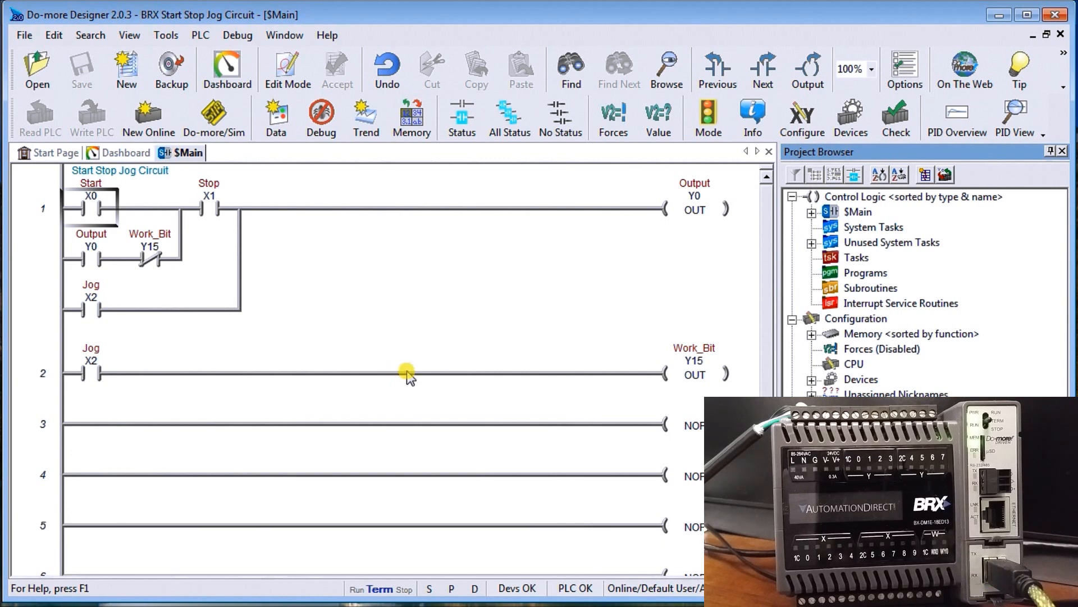
mouse_move(411, 353)
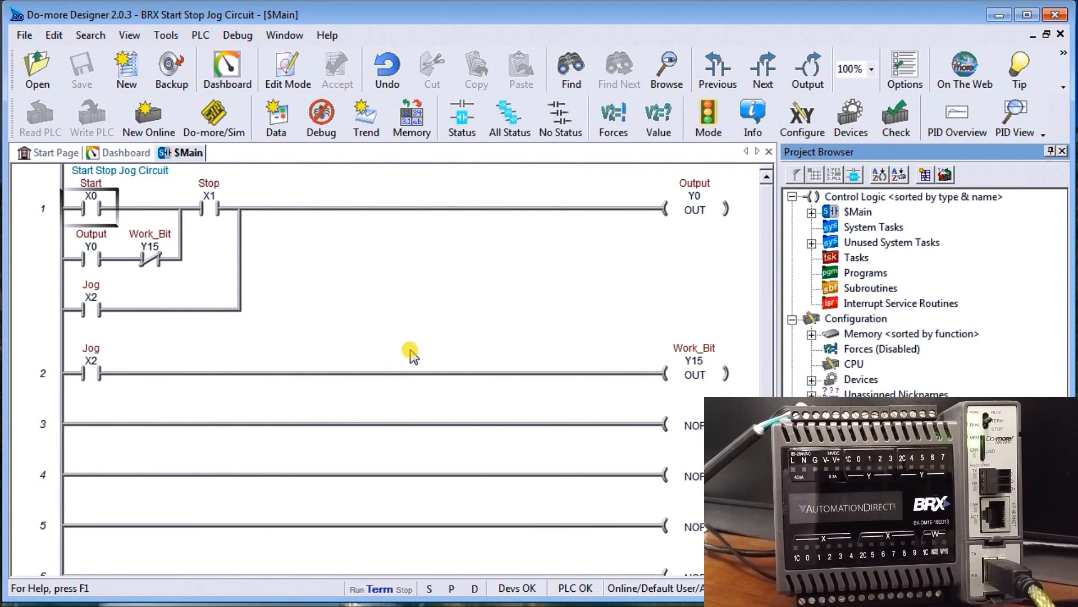
mouse_move(152, 310)
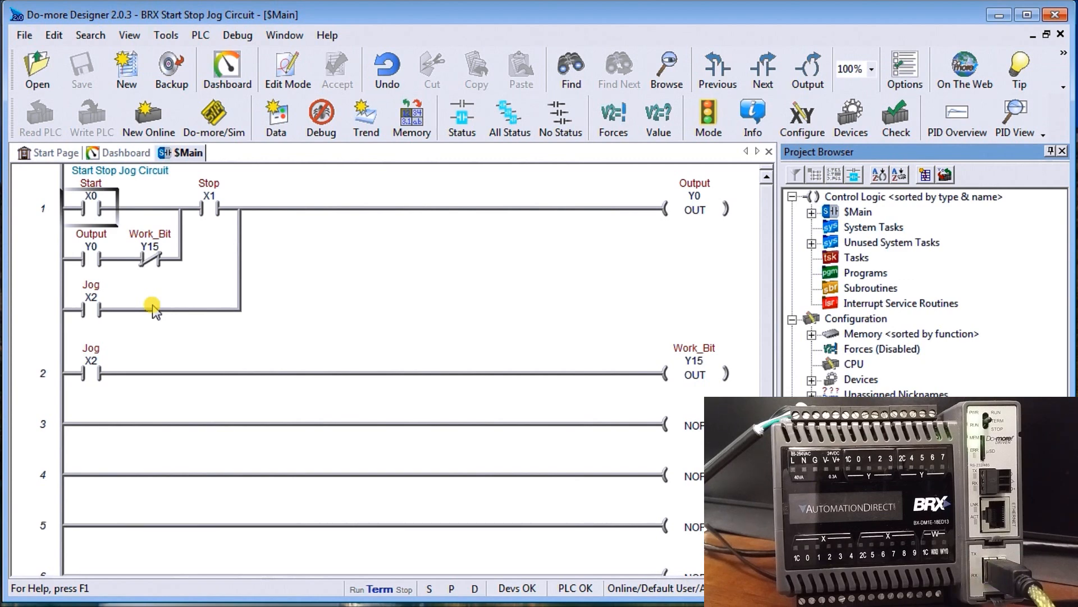
mouse_move(214, 168)
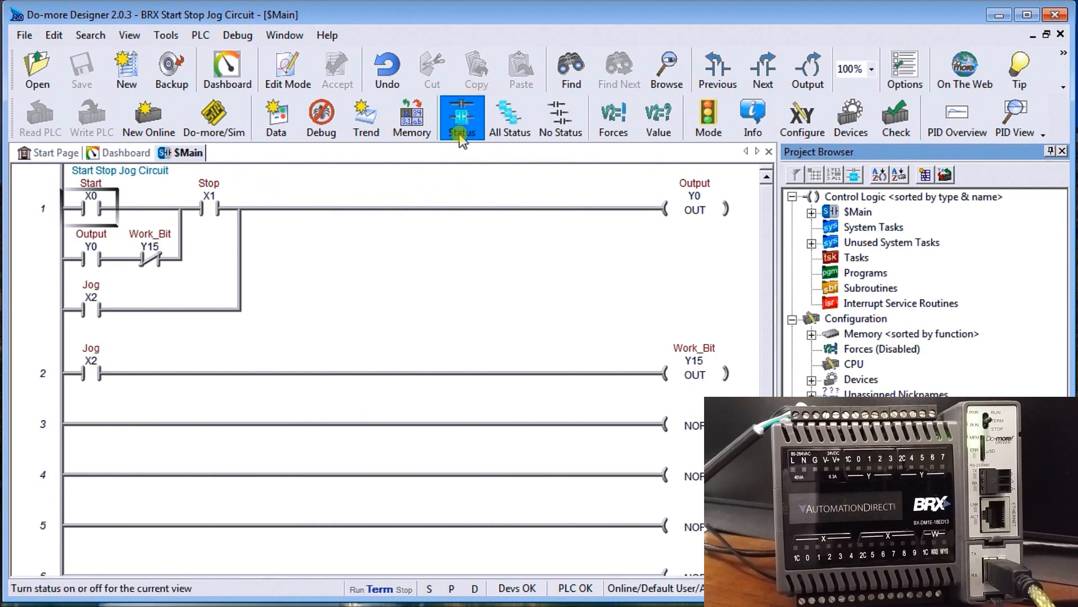
mouse_move(508, 117)
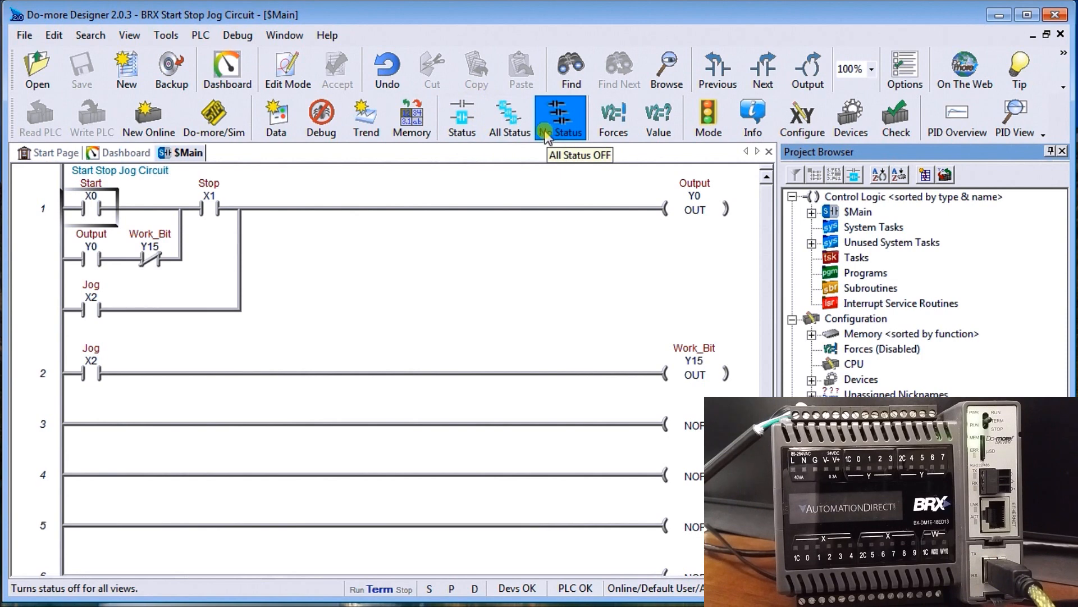
Enable live Status on the Debug toolbar so the $Main ladder shows conducting contacts.
click(509, 118)
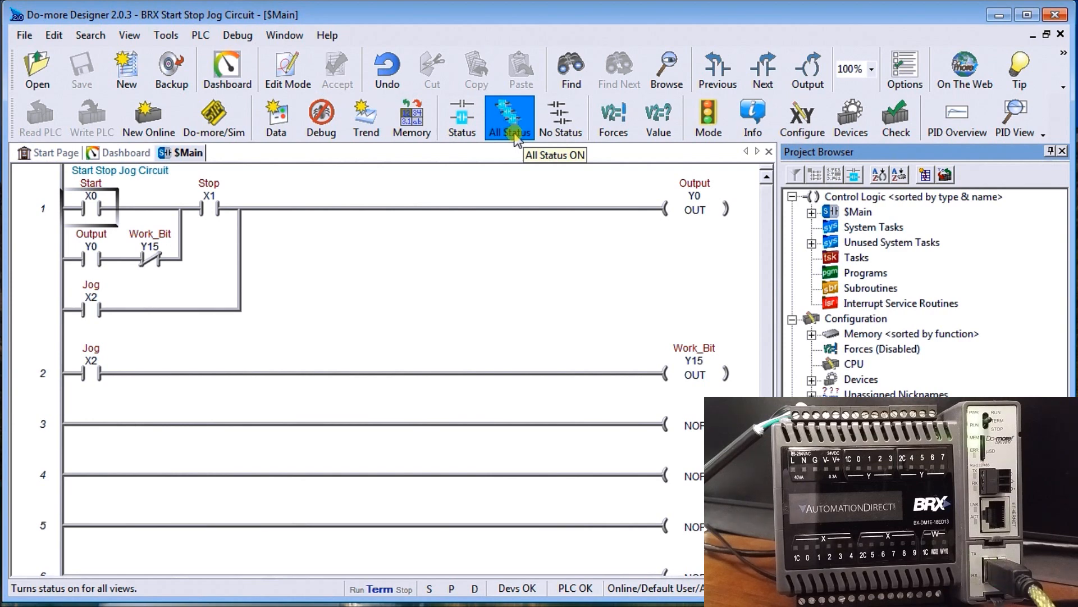
mouse_move(461, 118)
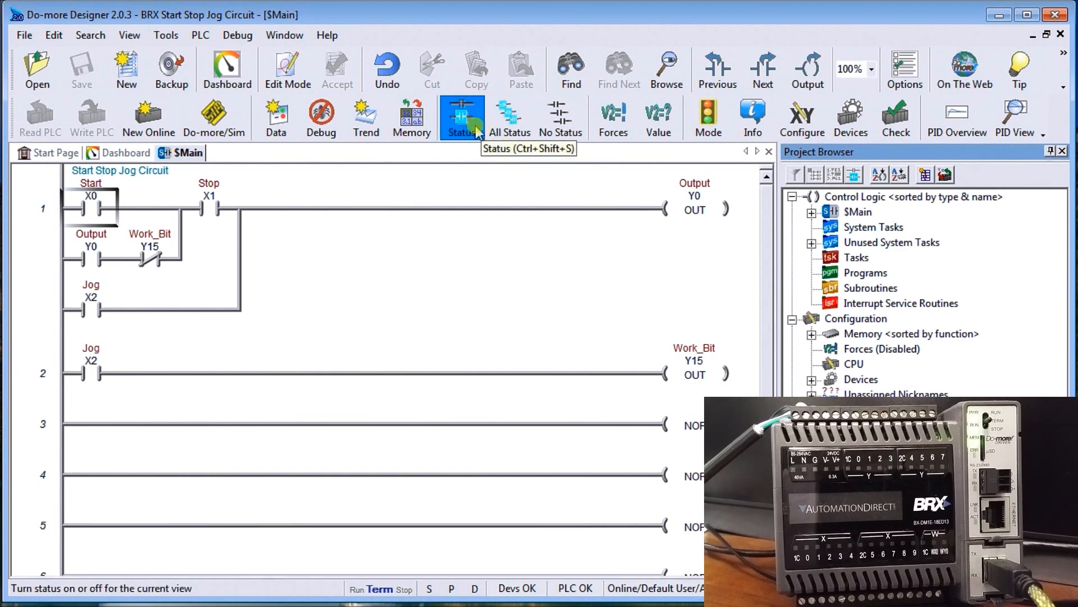
mouse_move(180, 221)
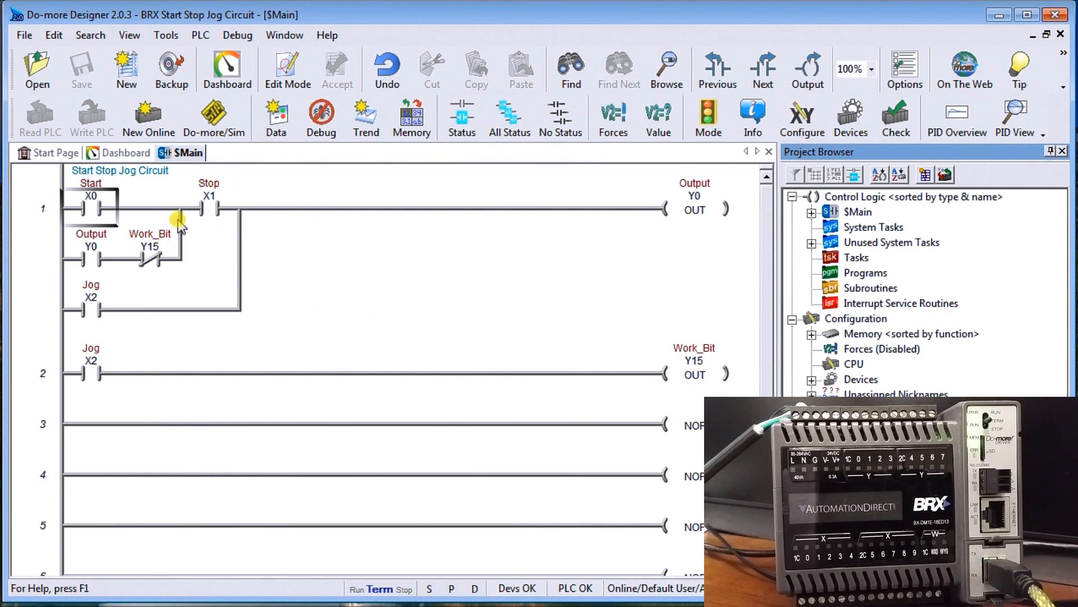
mouse_move(462, 118)
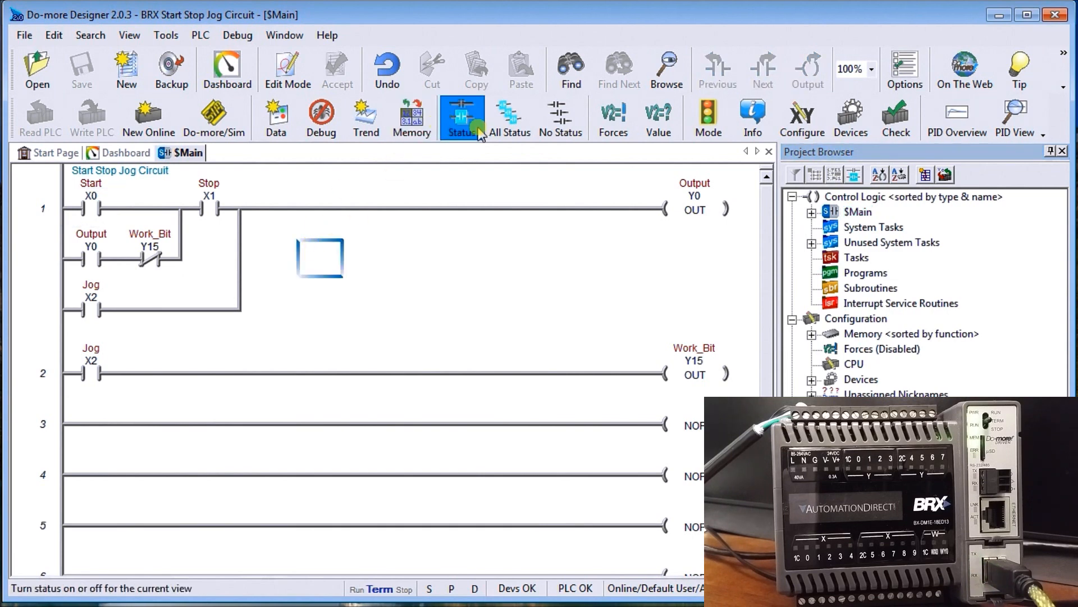
click(462, 117)
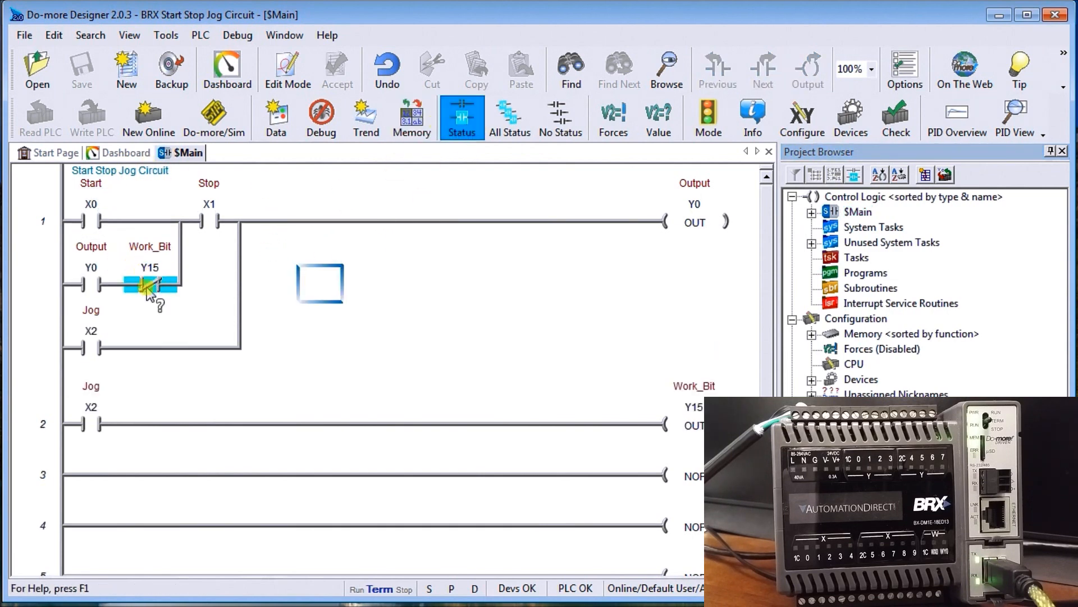
mouse_move(155, 329)
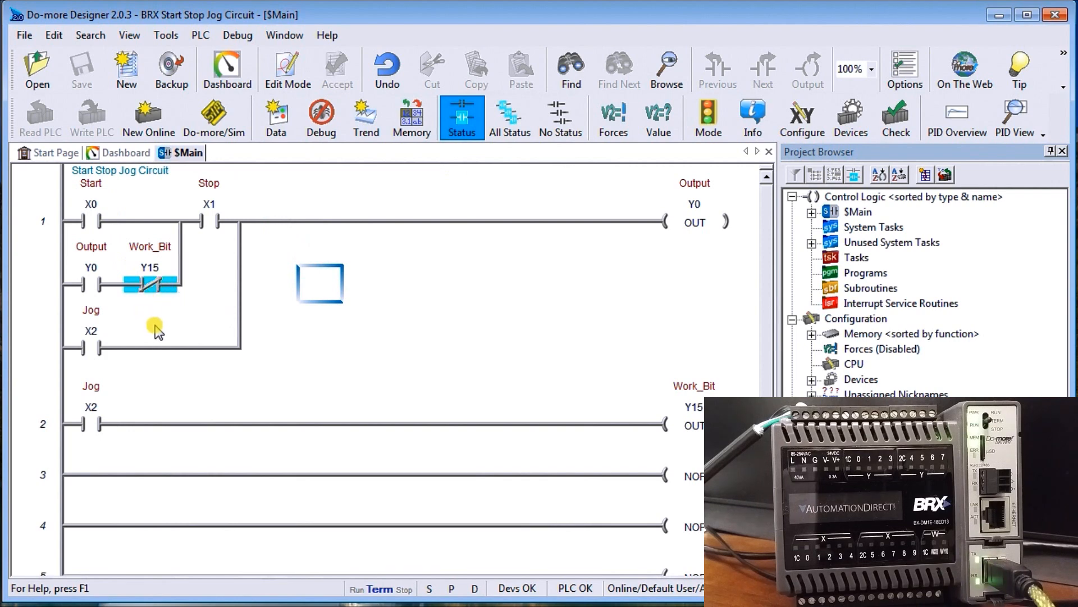
mouse_move(155, 323)
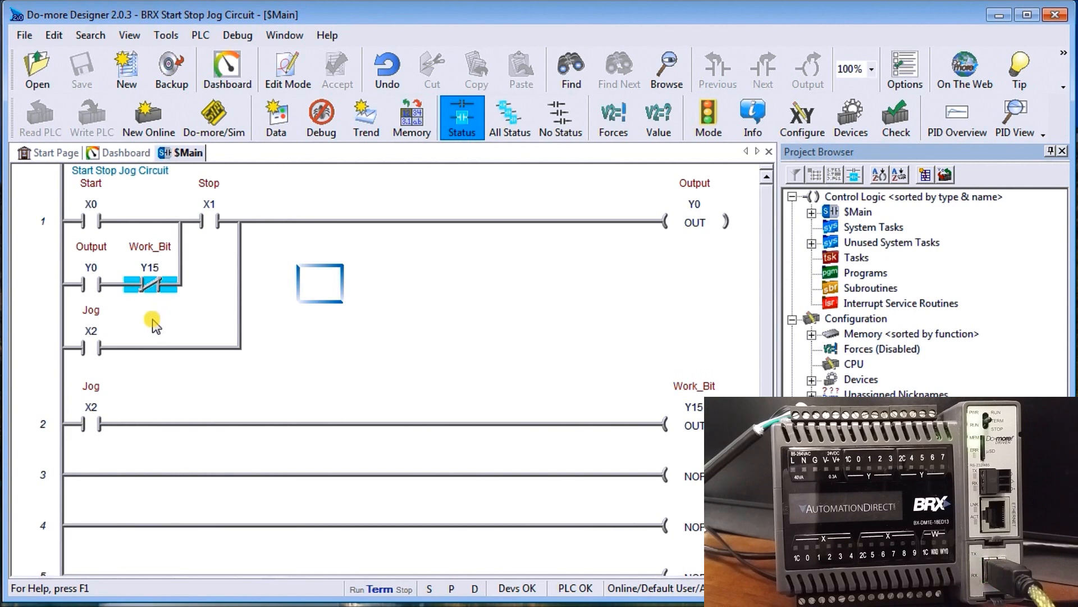
mouse_move(146, 314)
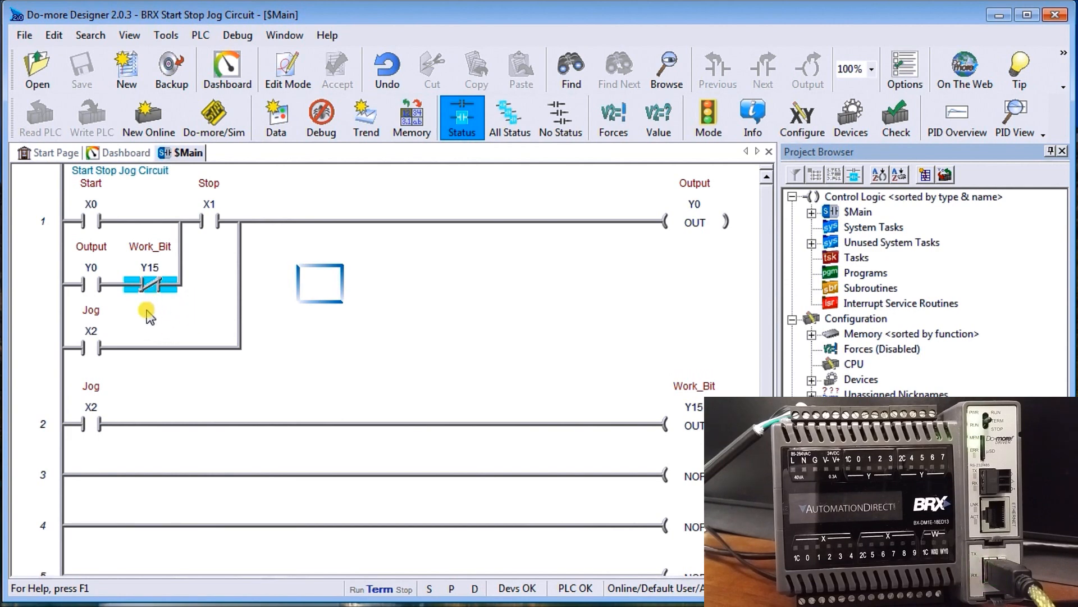
mouse_move(165, 311)
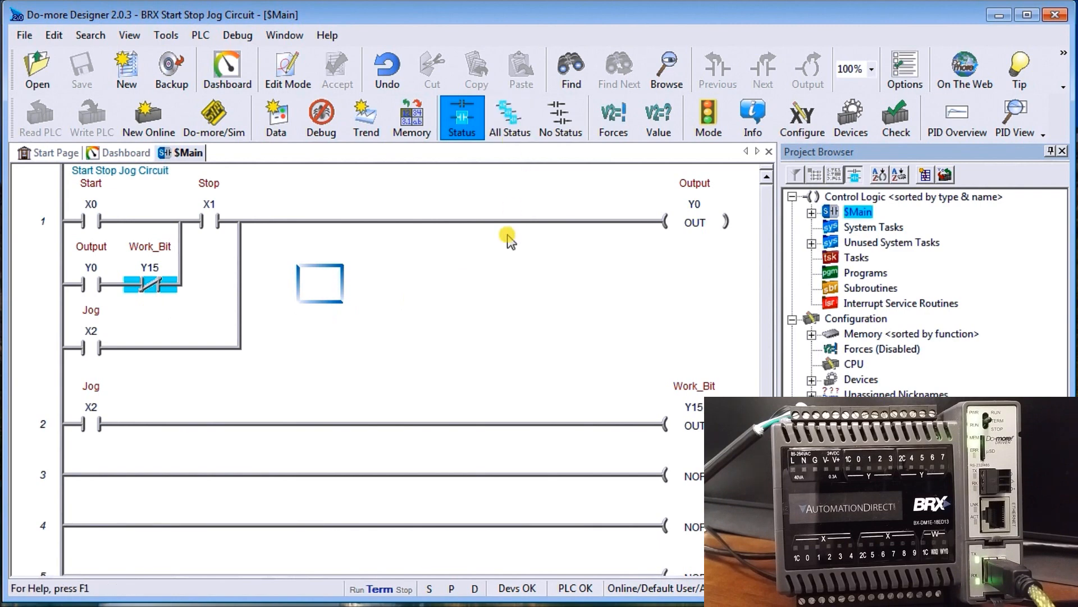
mouse_move(864, 232)
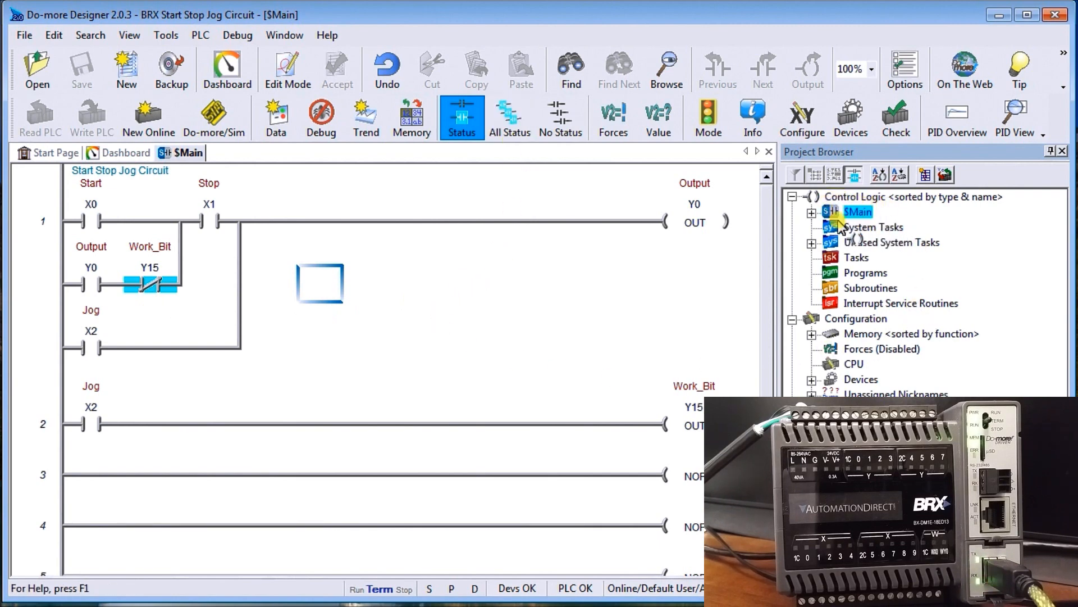
mouse_move(883, 219)
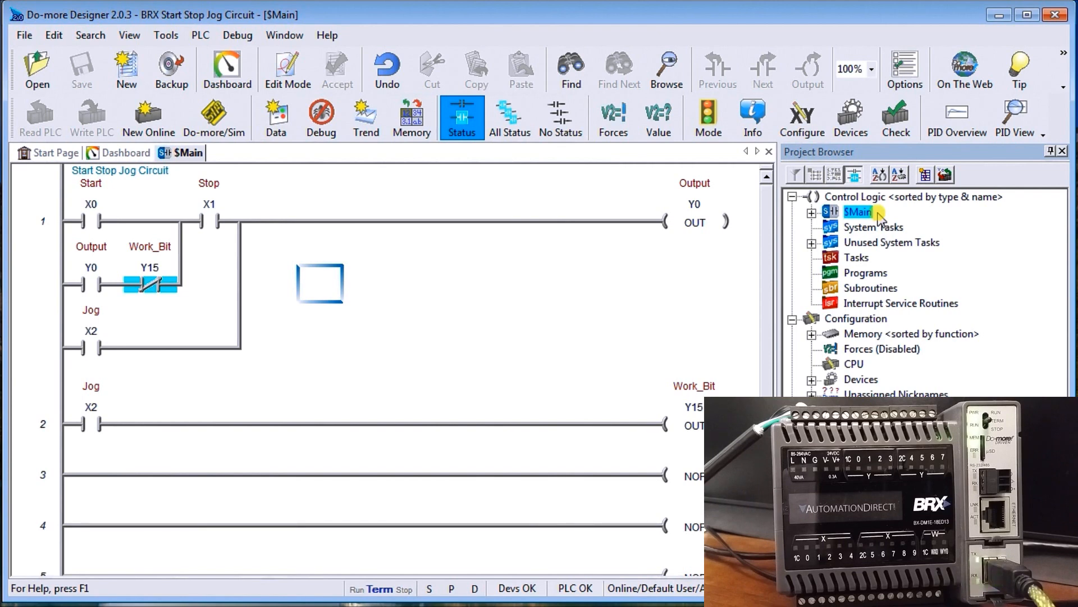
mouse_move(496, 246)
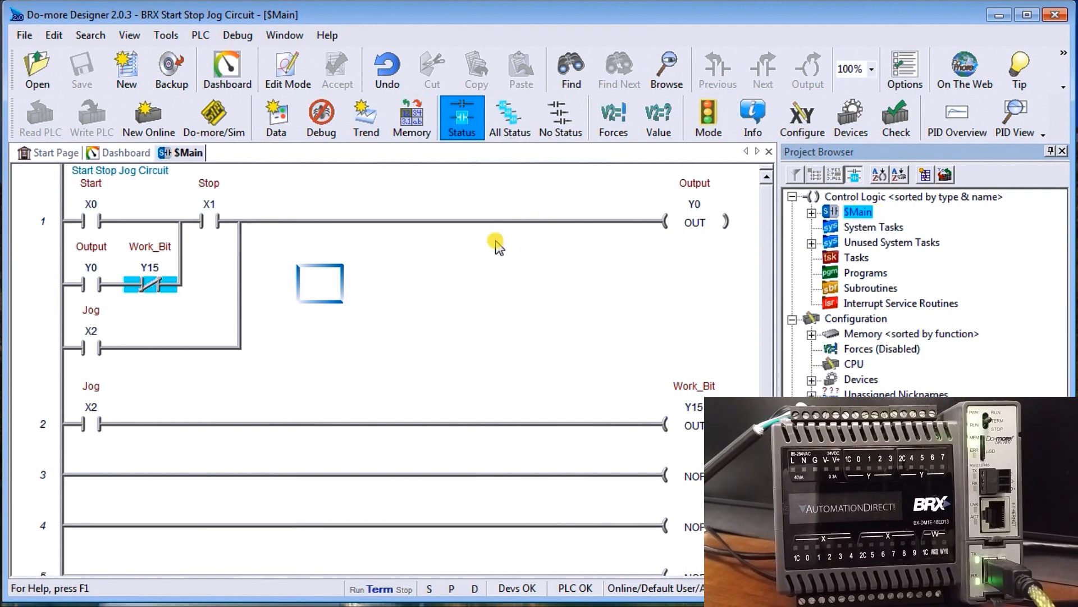
mouse_move(237, 35)
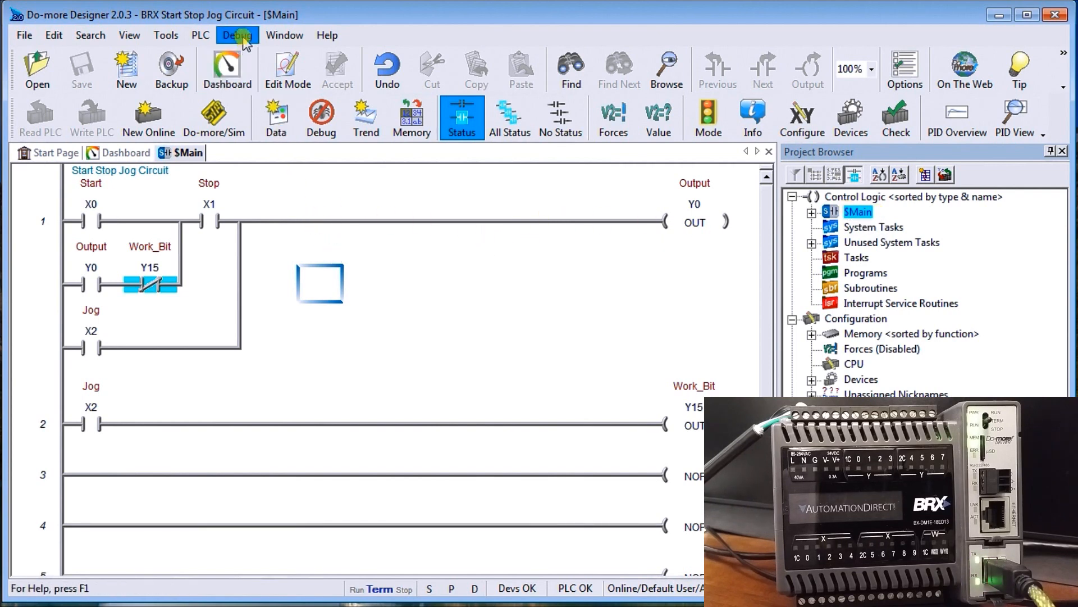
click(237, 35)
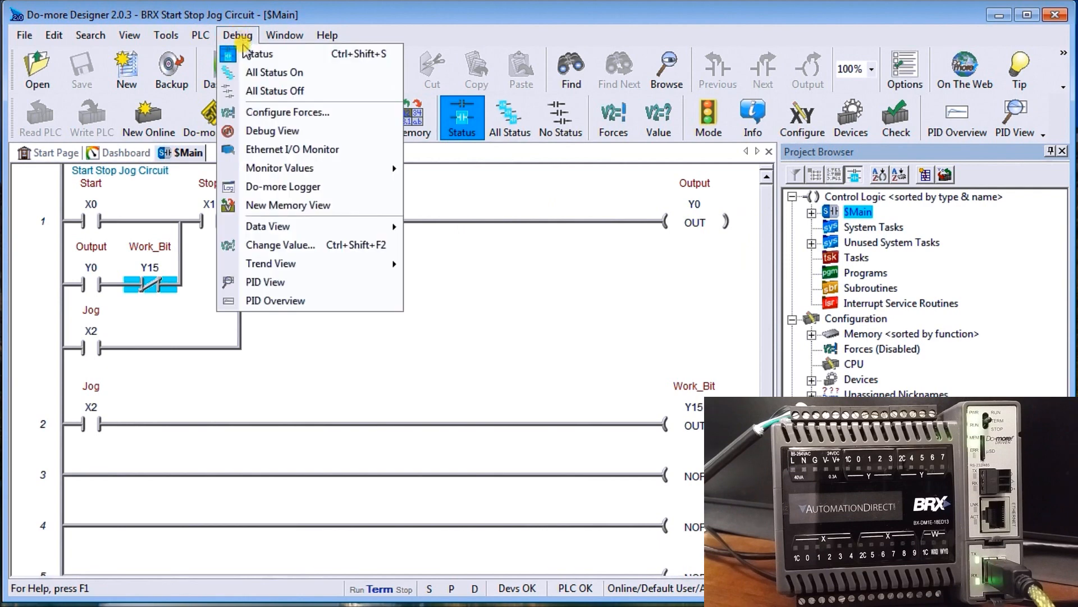
mouse_move(274, 71)
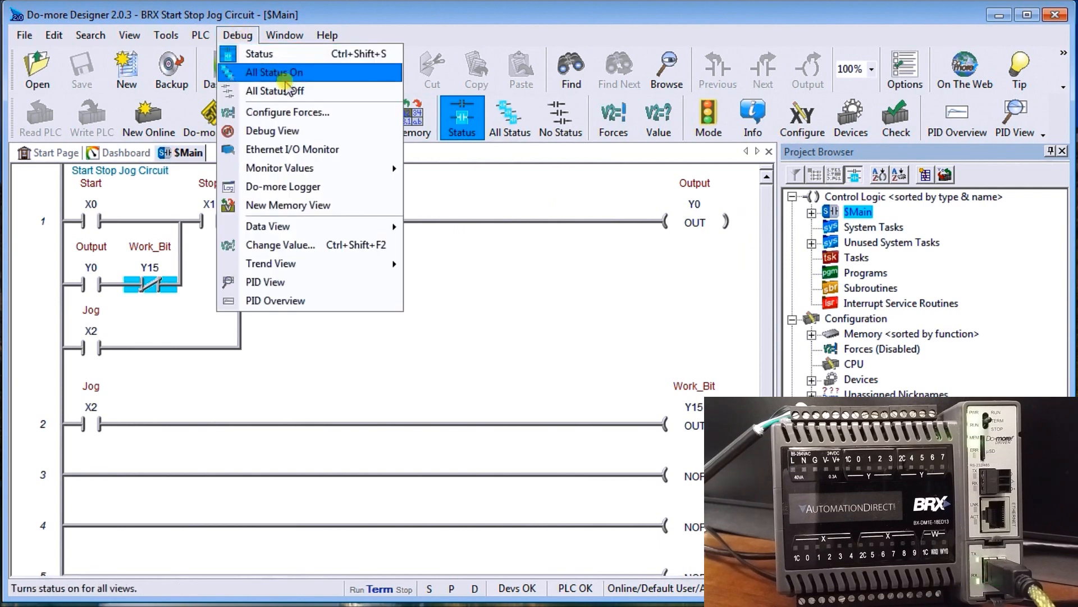
mouse_move(276, 89)
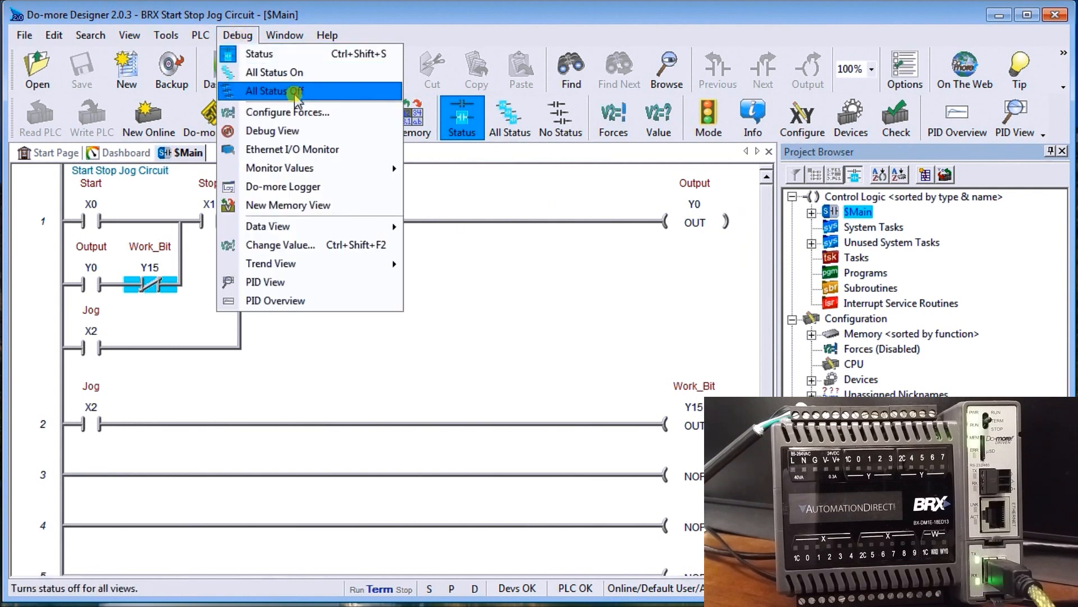
mouse_move(268, 54)
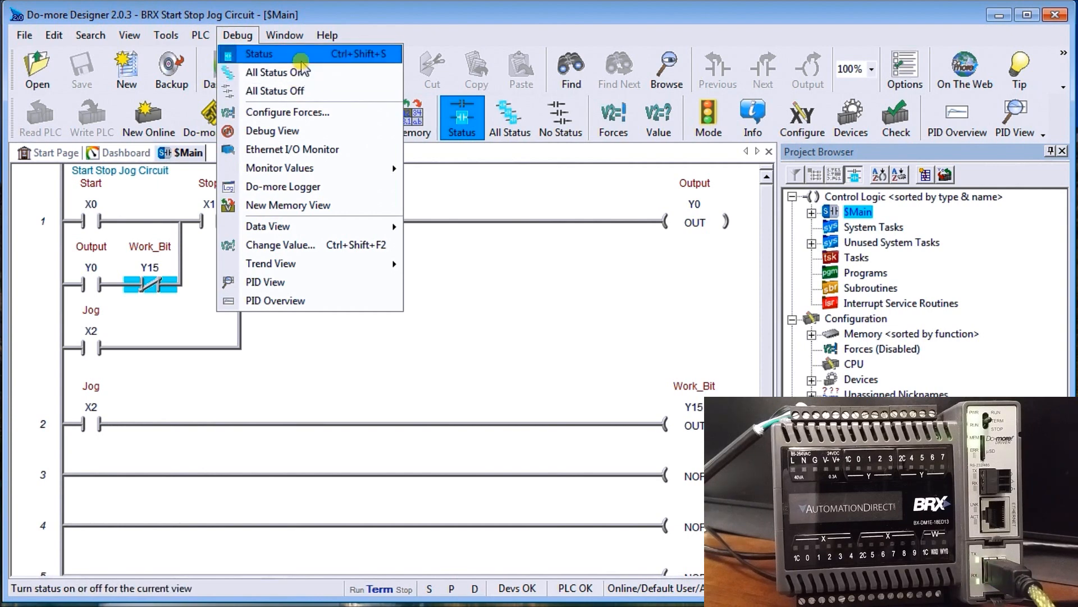
mouse_move(442, 192)
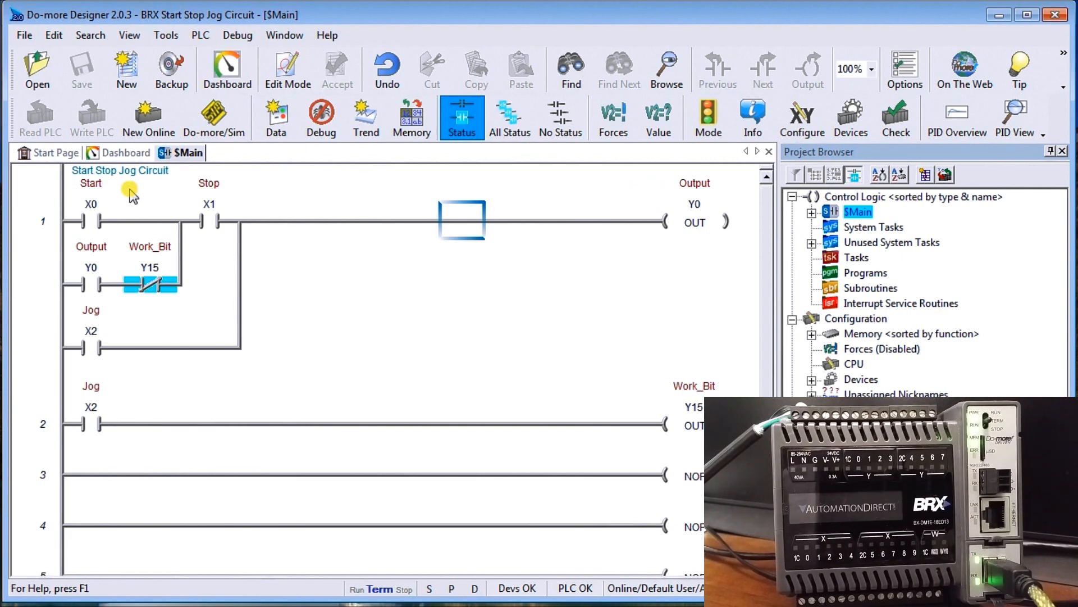
mouse_move(110, 219)
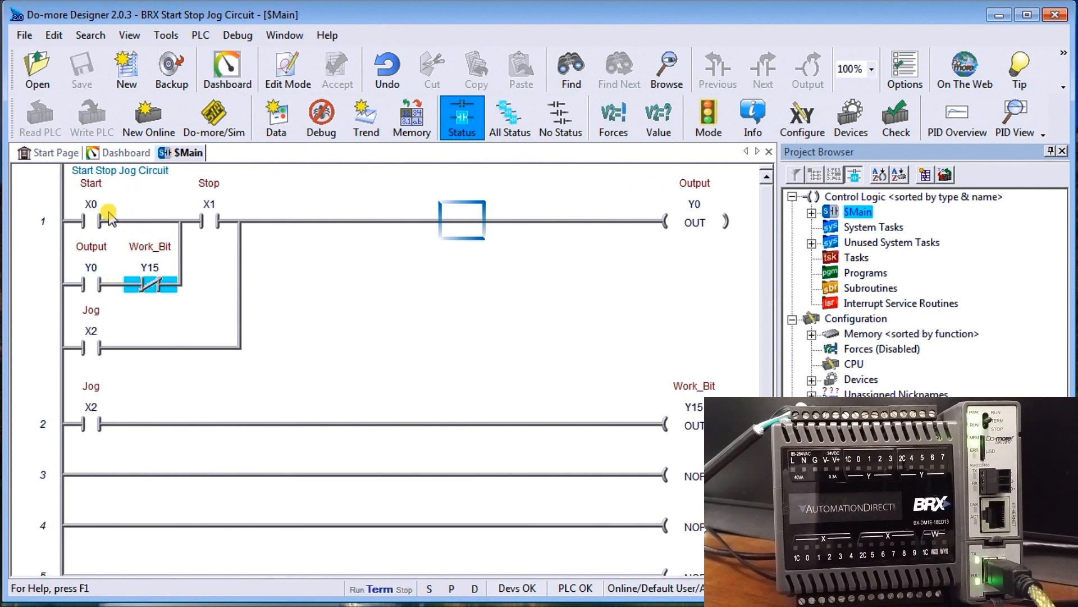
mouse_move(302, 217)
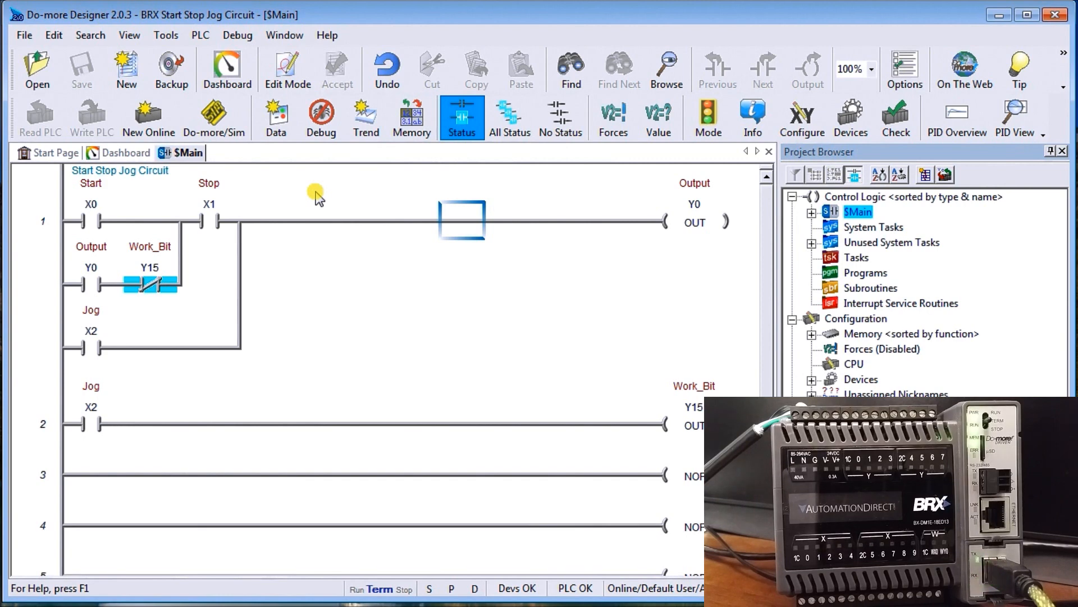
mouse_move(612, 116)
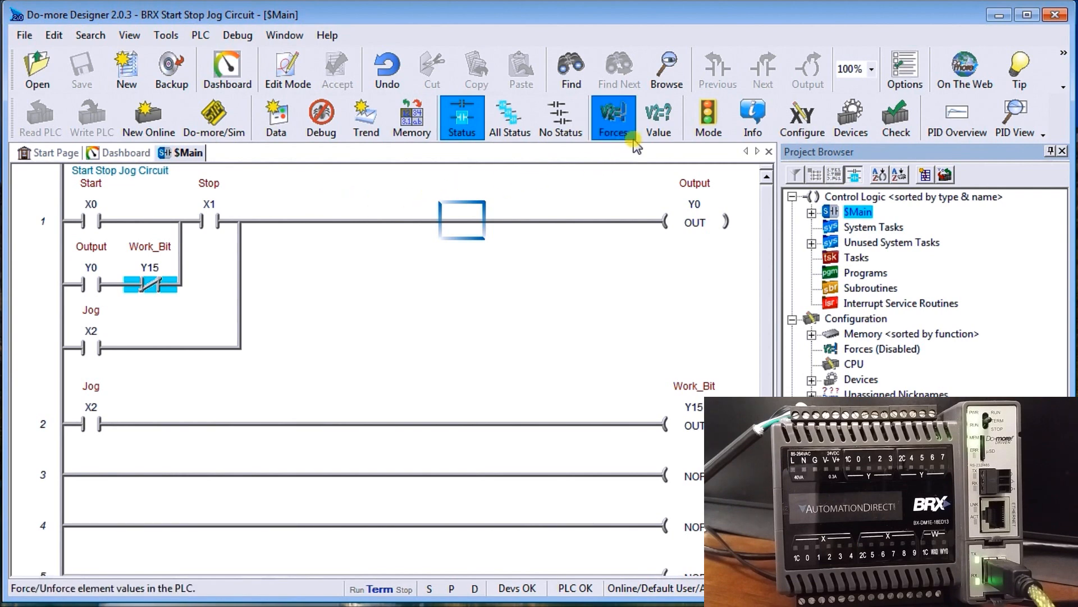
mouse_move(657, 117)
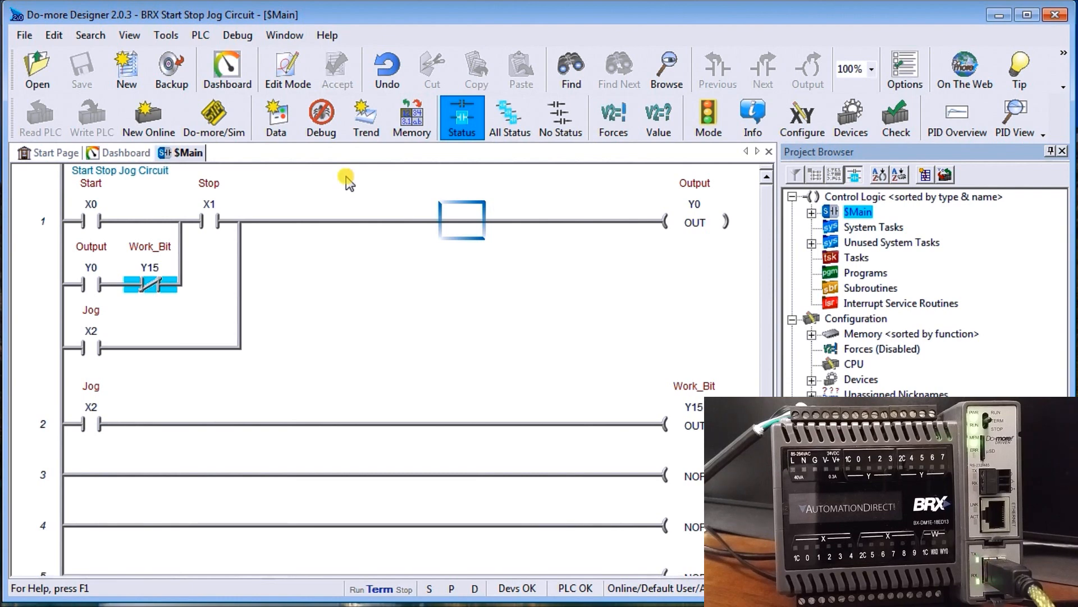
mouse_move(314, 195)
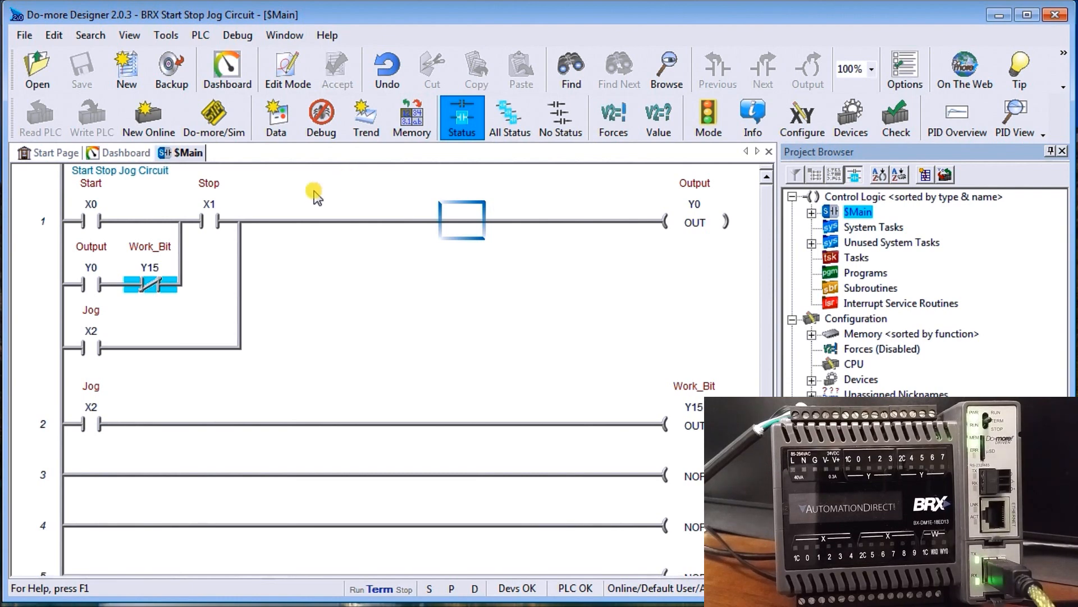
mouse_move(184, 255)
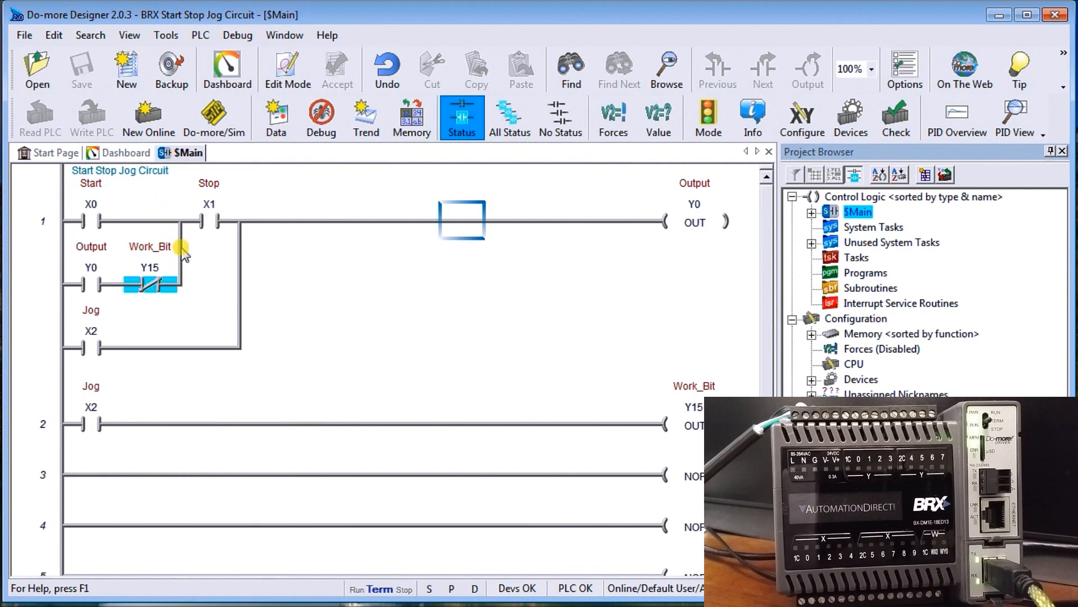
mouse_move(217, 294)
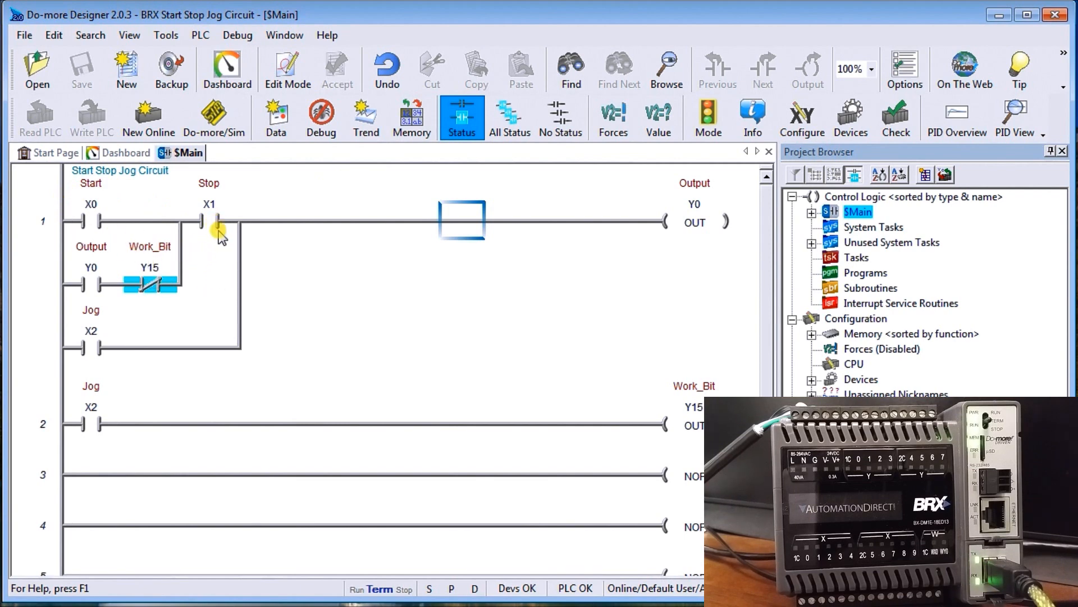
mouse_move(215, 249)
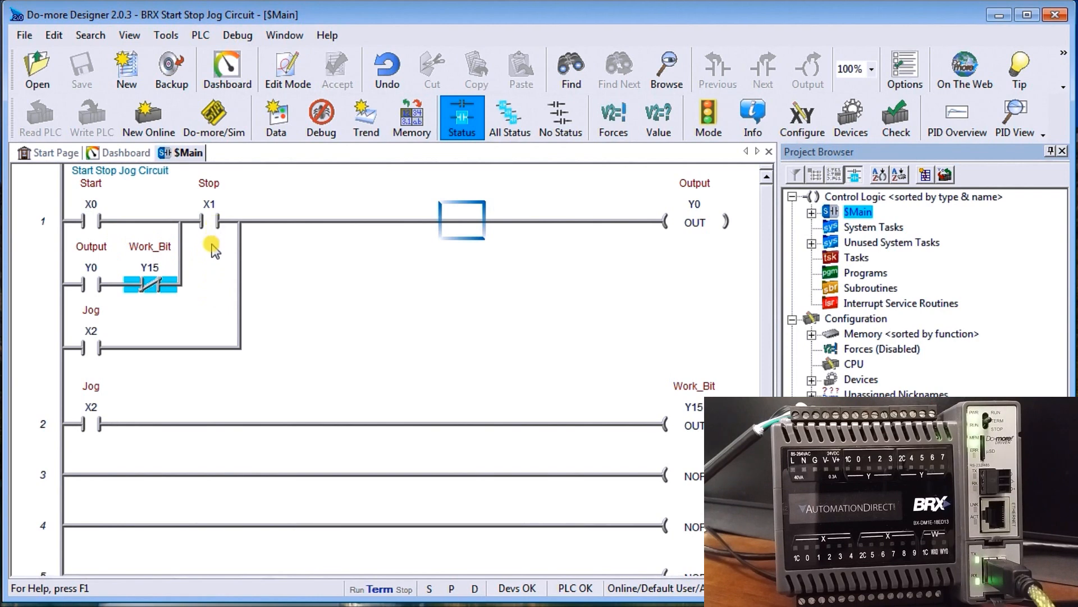
click(209, 220)
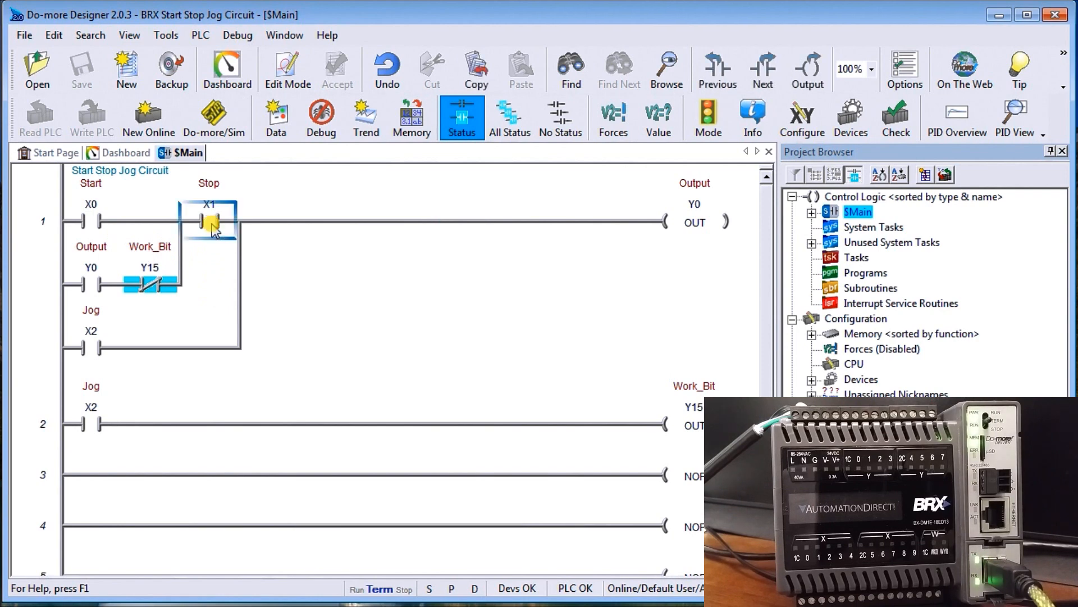
mouse_move(216, 258)
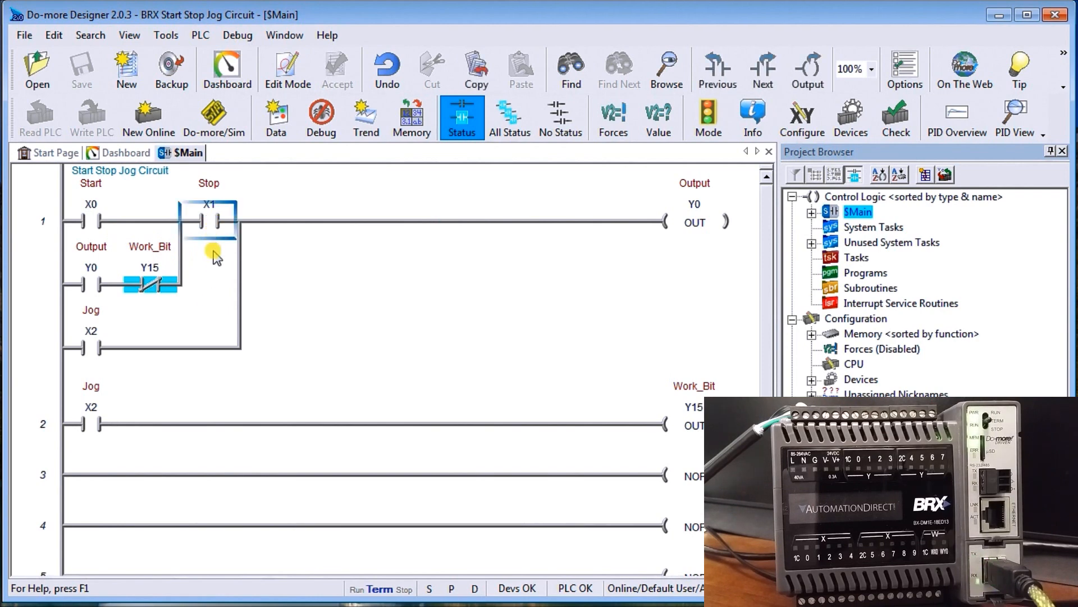
Force the Stop contact X1 to On via Force Element, then select the Start contact X0.
right_click(210, 220)
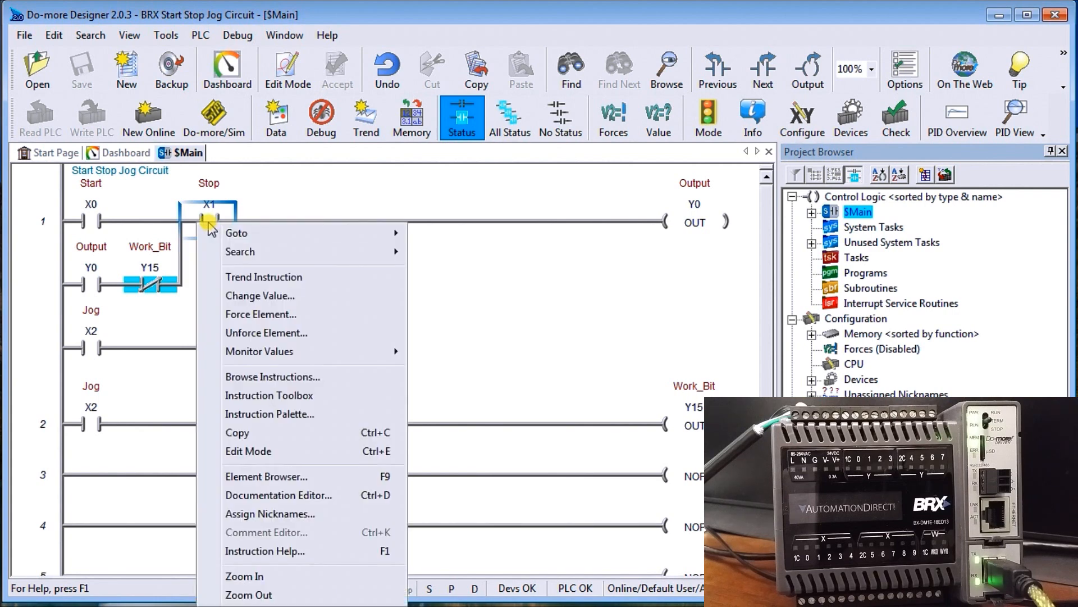
mouse_move(261, 314)
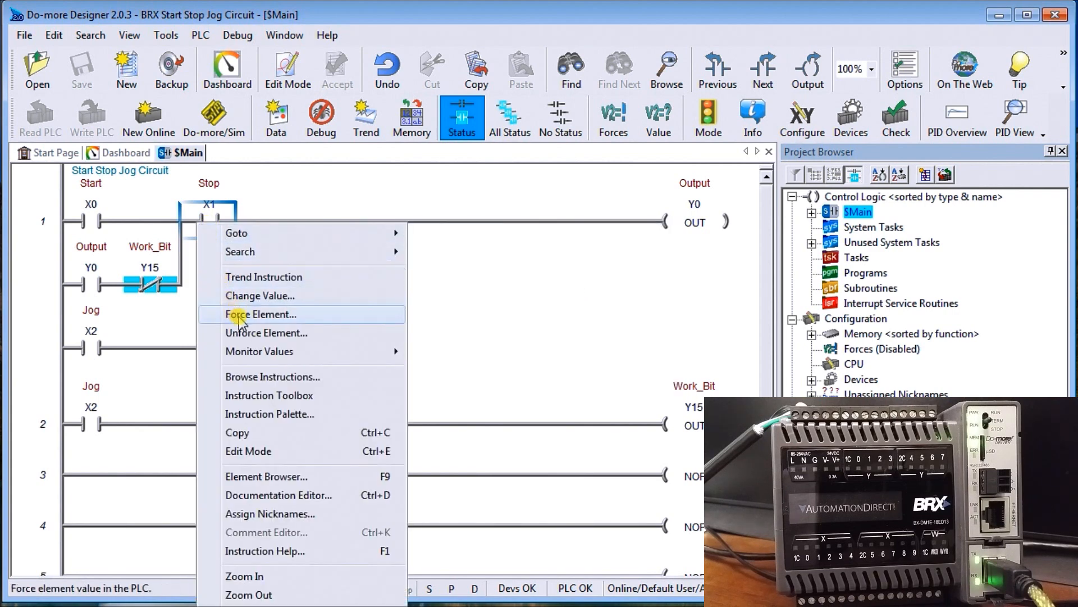
click(261, 314)
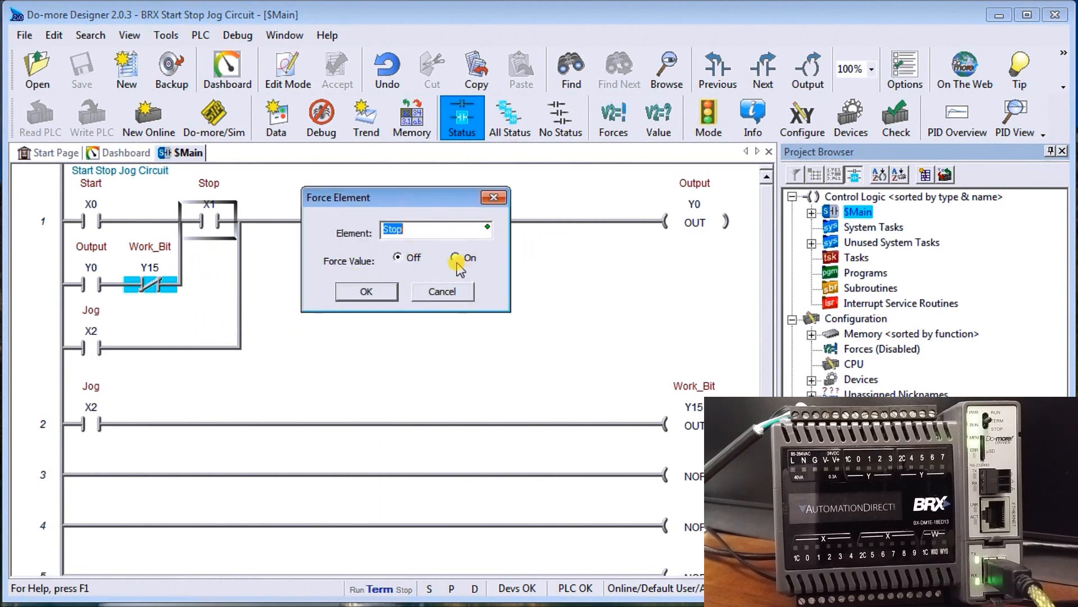
click(455, 258)
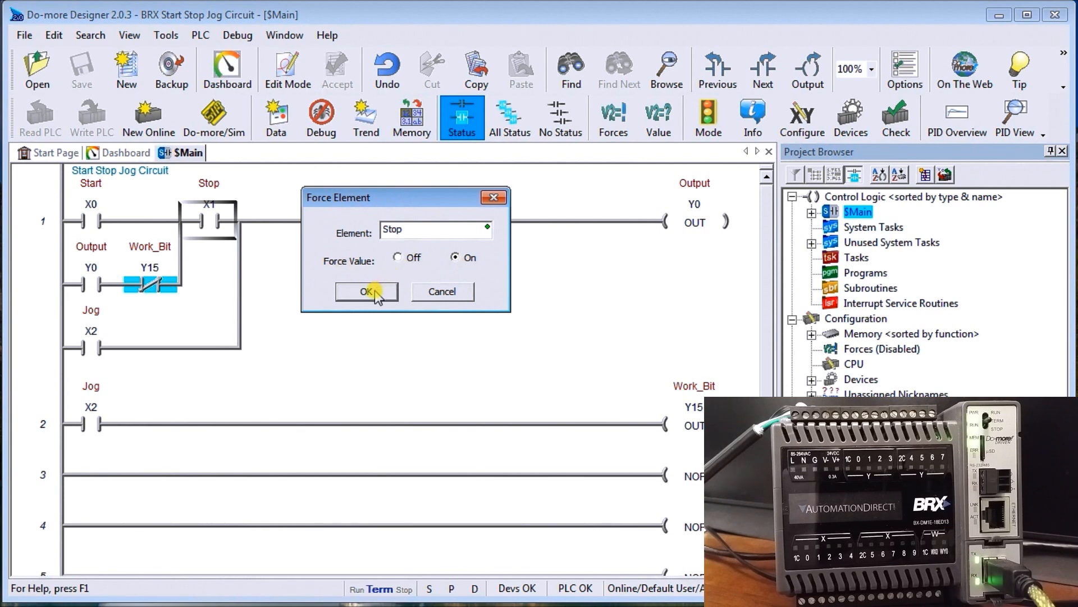
click(365, 291)
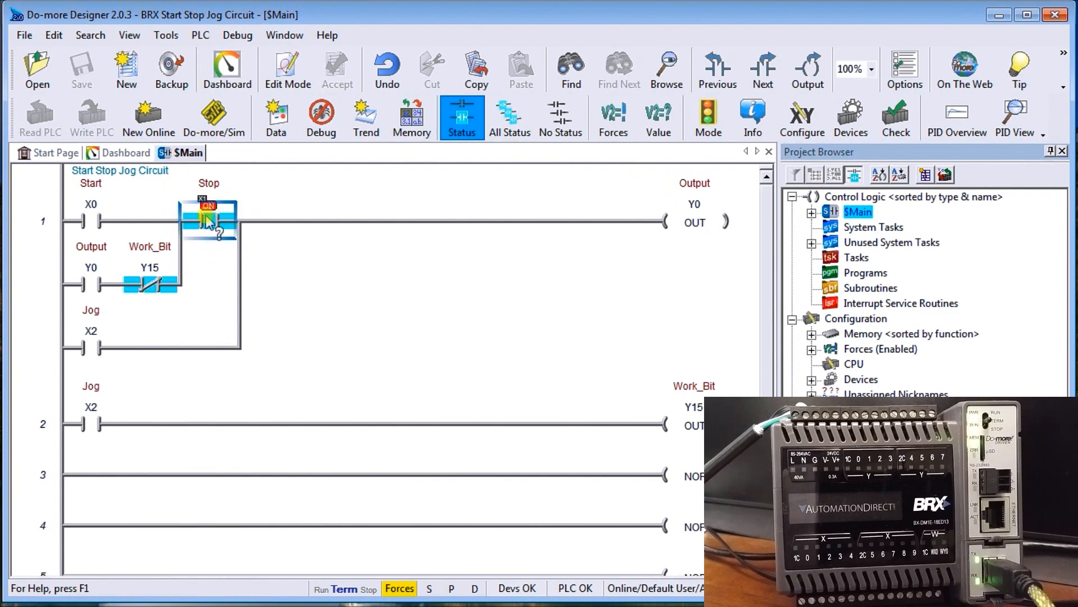
mouse_move(223, 209)
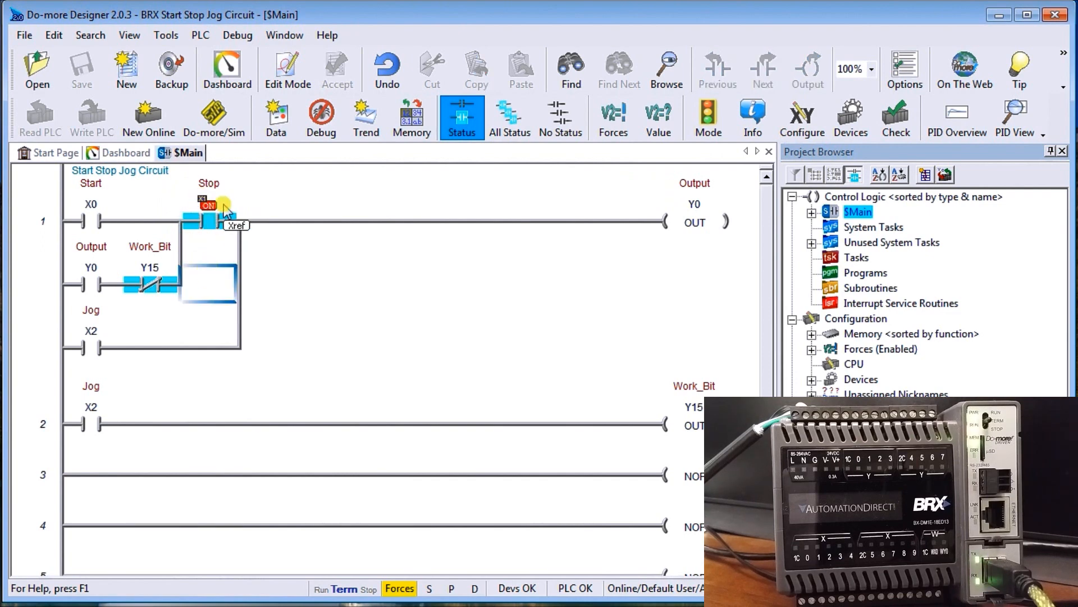
mouse_move(222, 248)
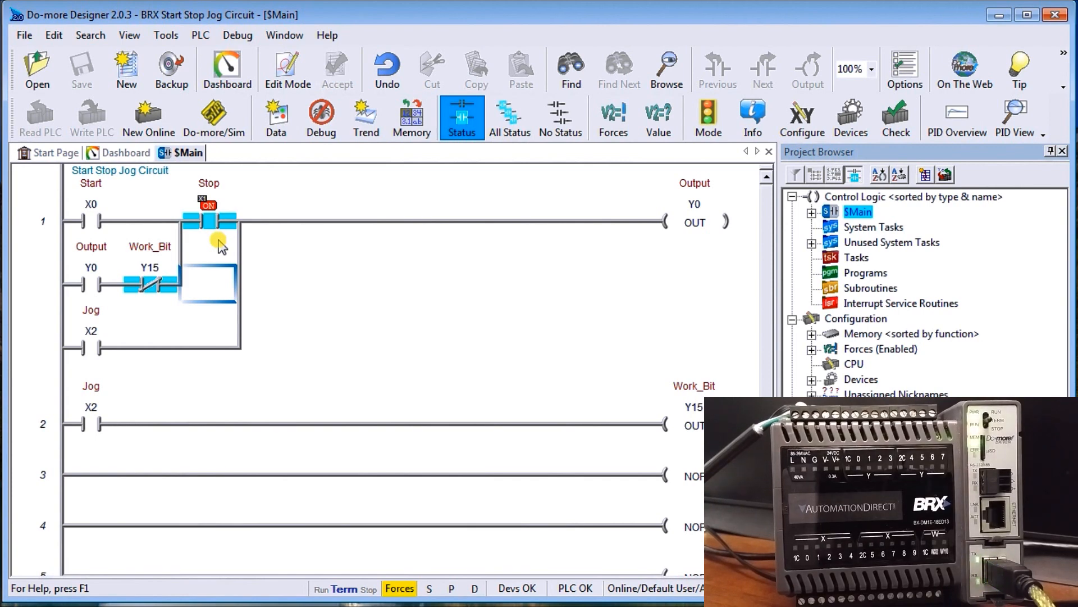
mouse_move(139, 311)
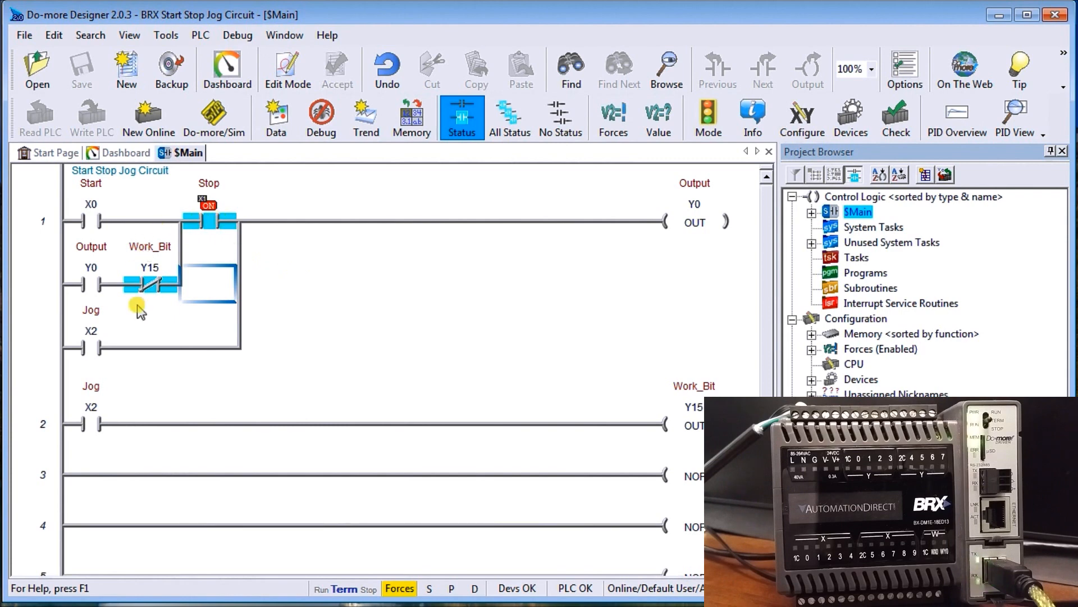
mouse_move(90, 227)
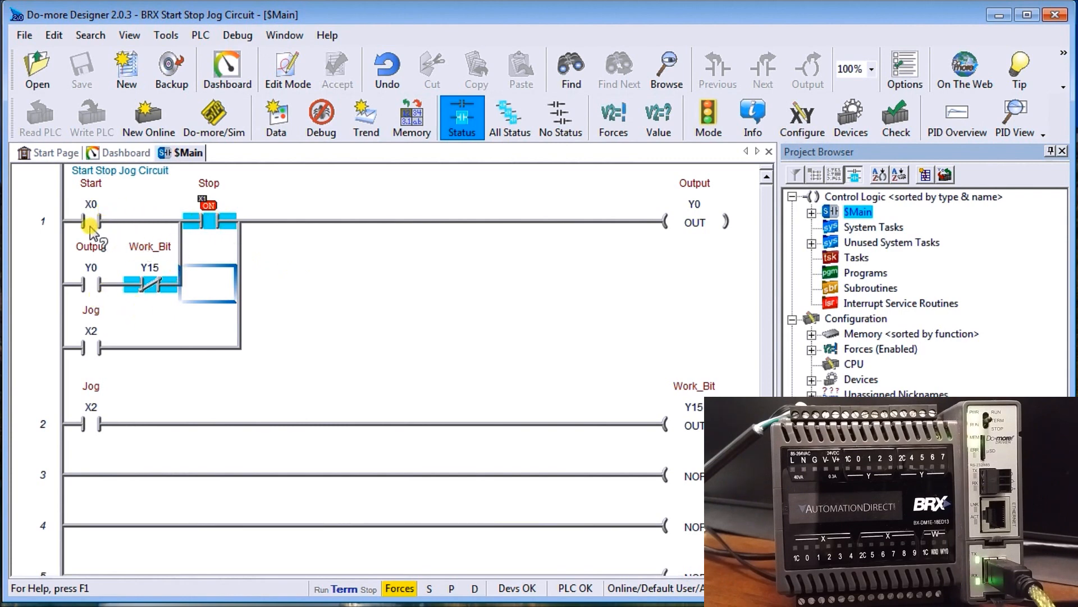
click(90, 220)
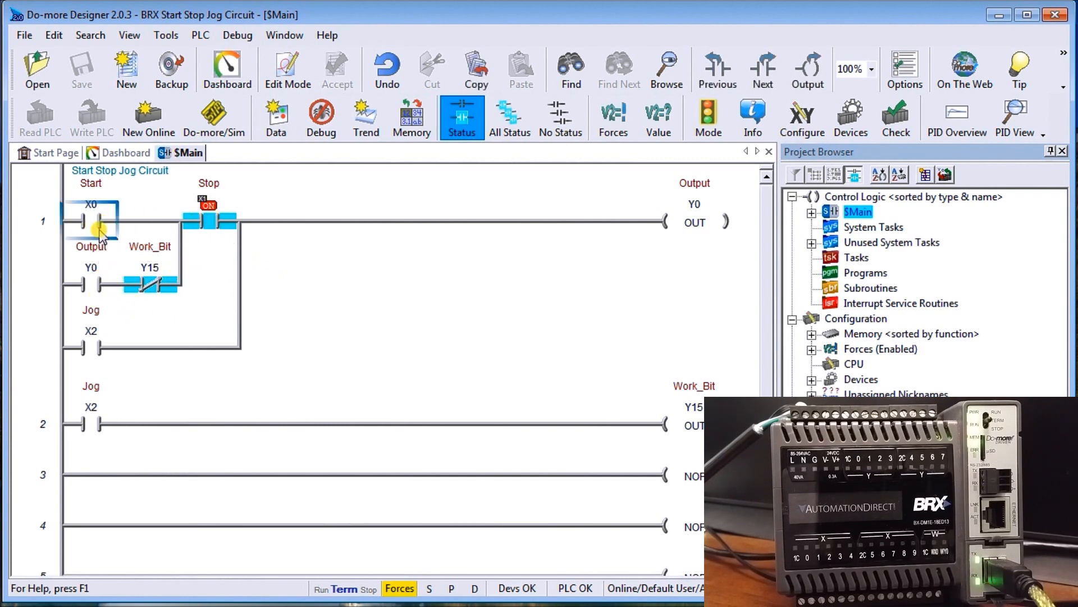
Force the Start contact X0 to On so Output Y0 energizes and latches.
right_click(91, 219)
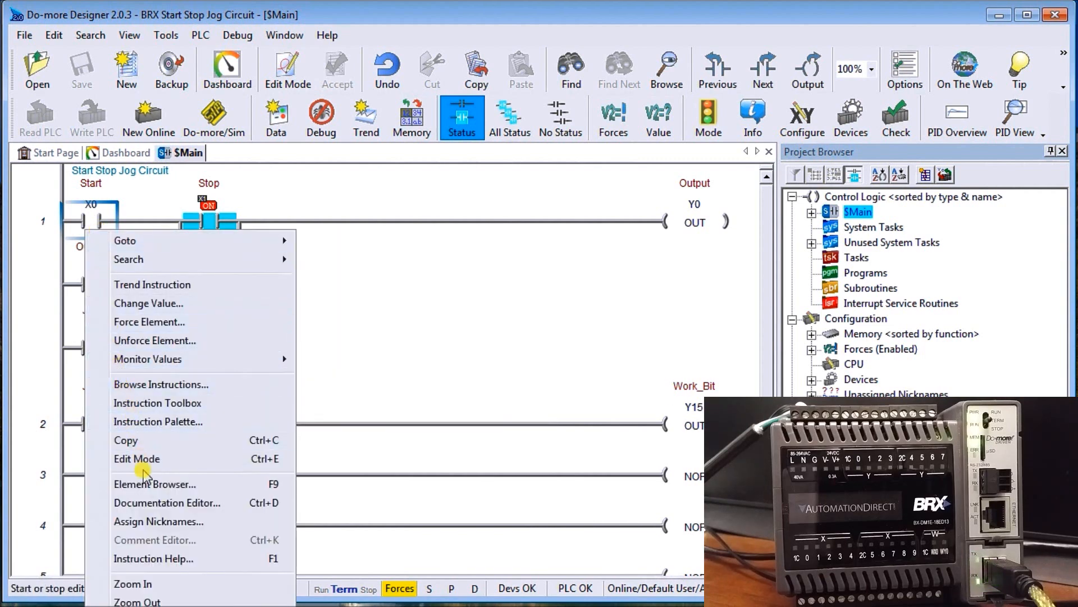
mouse_move(150, 322)
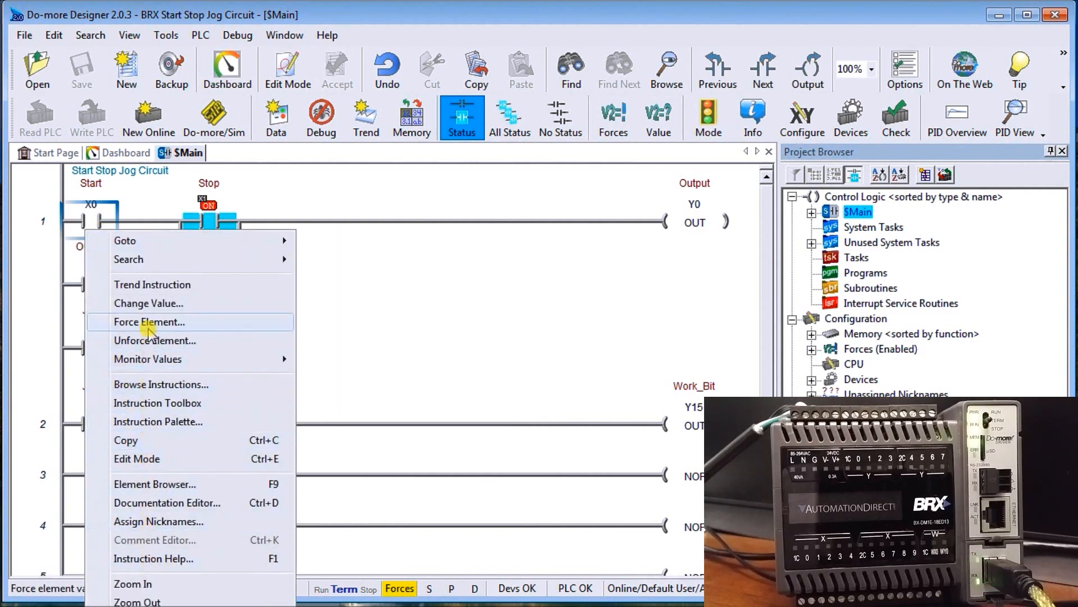
click(148, 322)
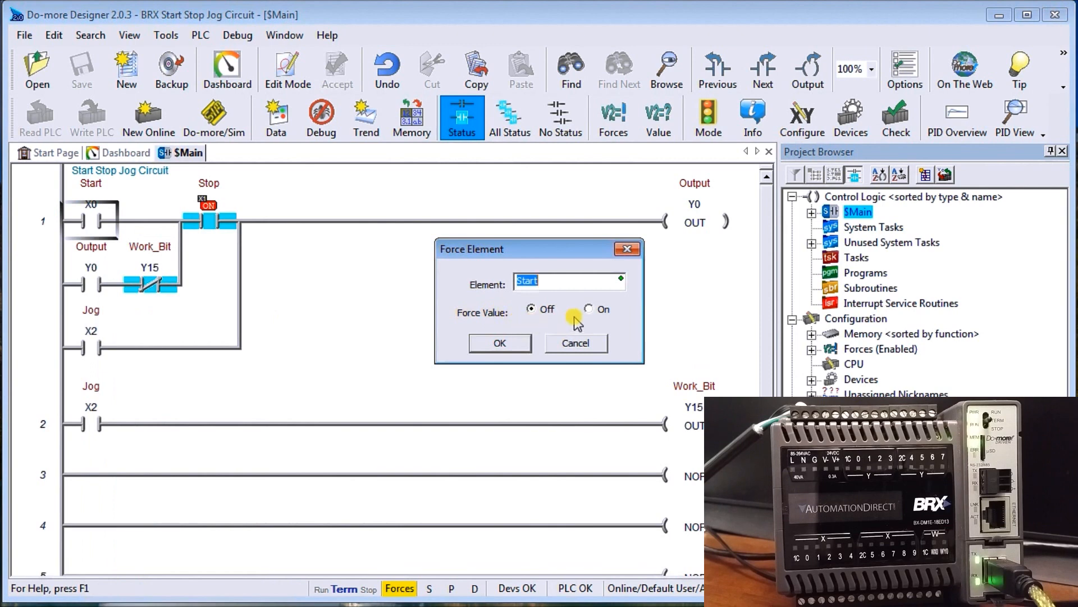
click(499, 343)
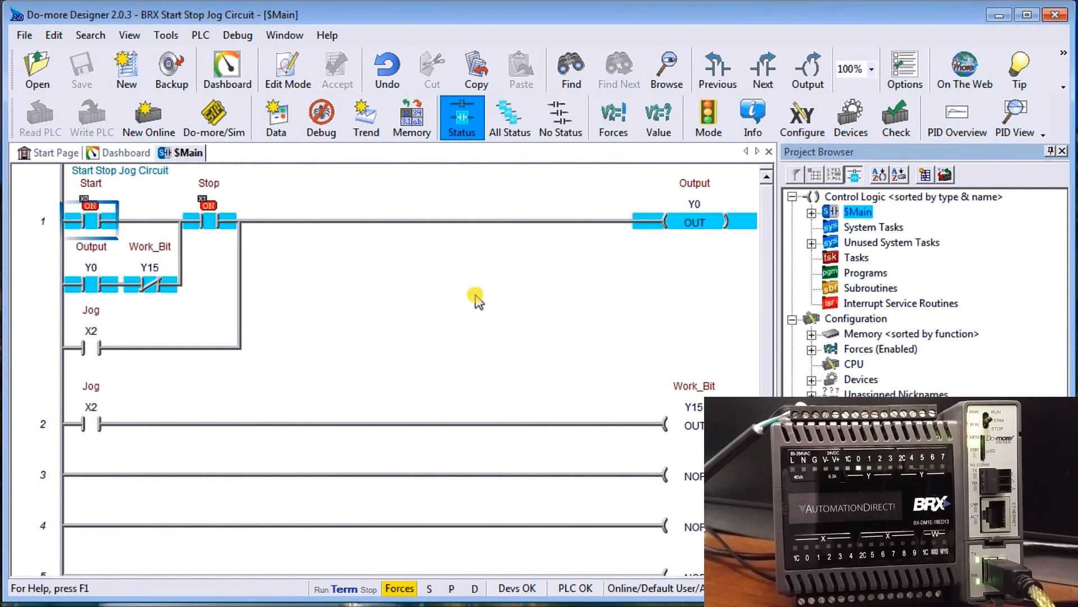
mouse_move(365, 318)
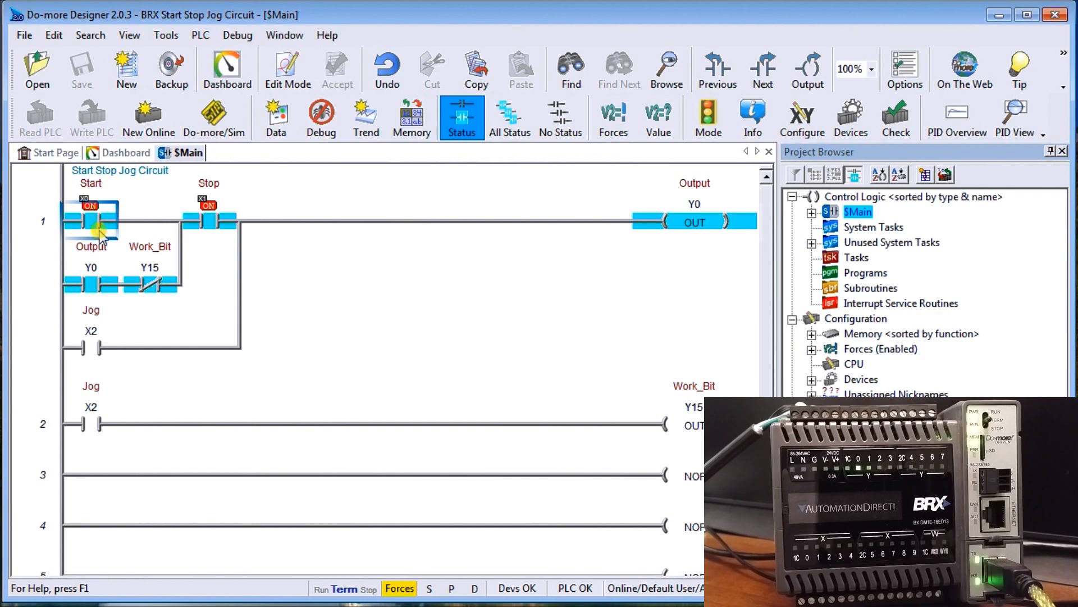
Unforce the Start contact X0, leaving Output Y0 latched on.
right_click(90, 221)
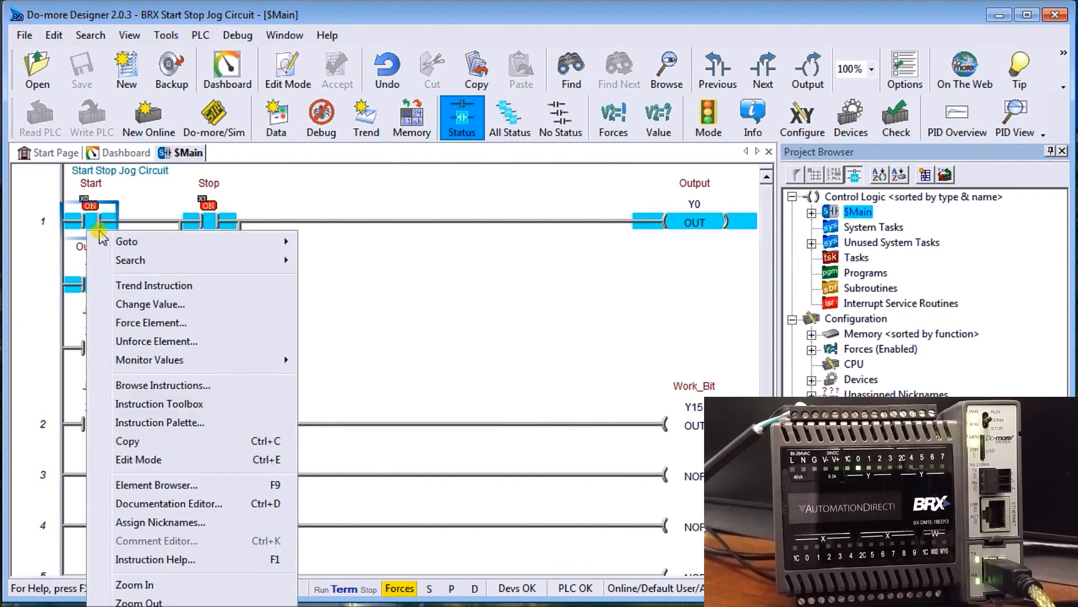
mouse_move(155, 342)
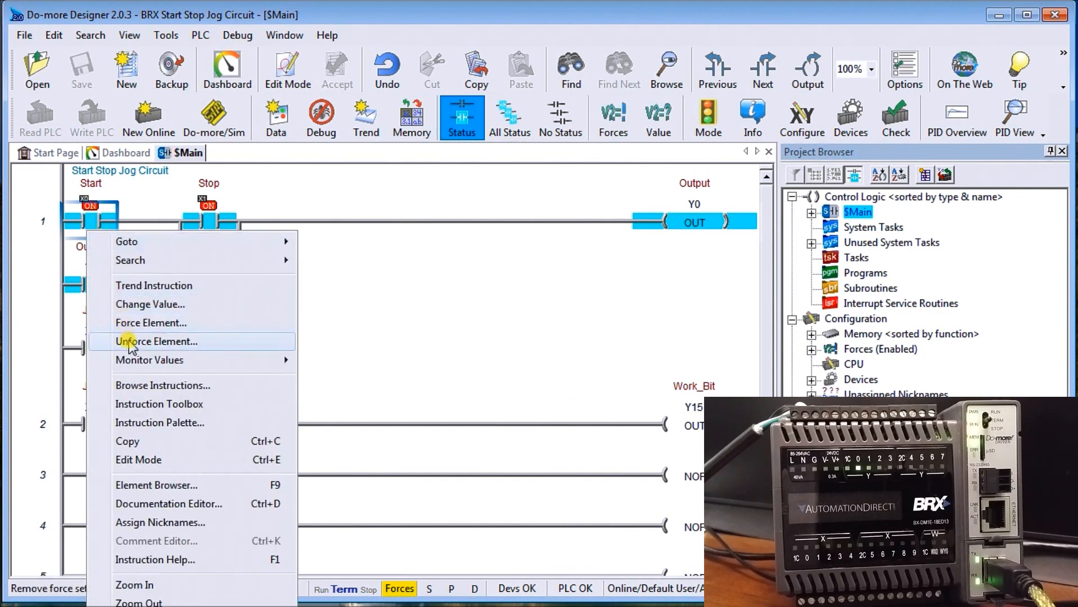
click(158, 342)
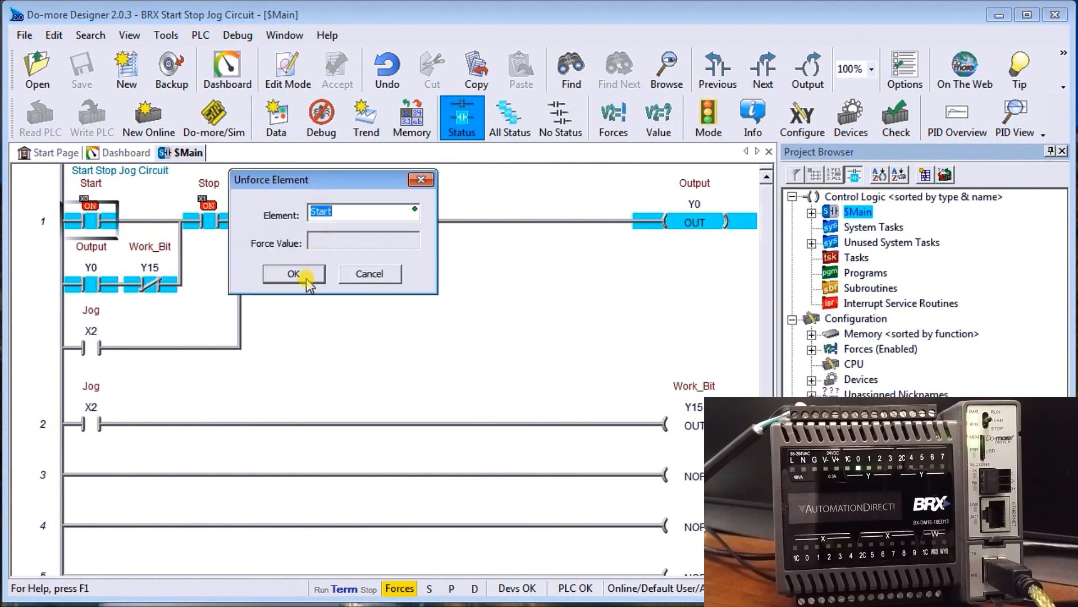
click(294, 273)
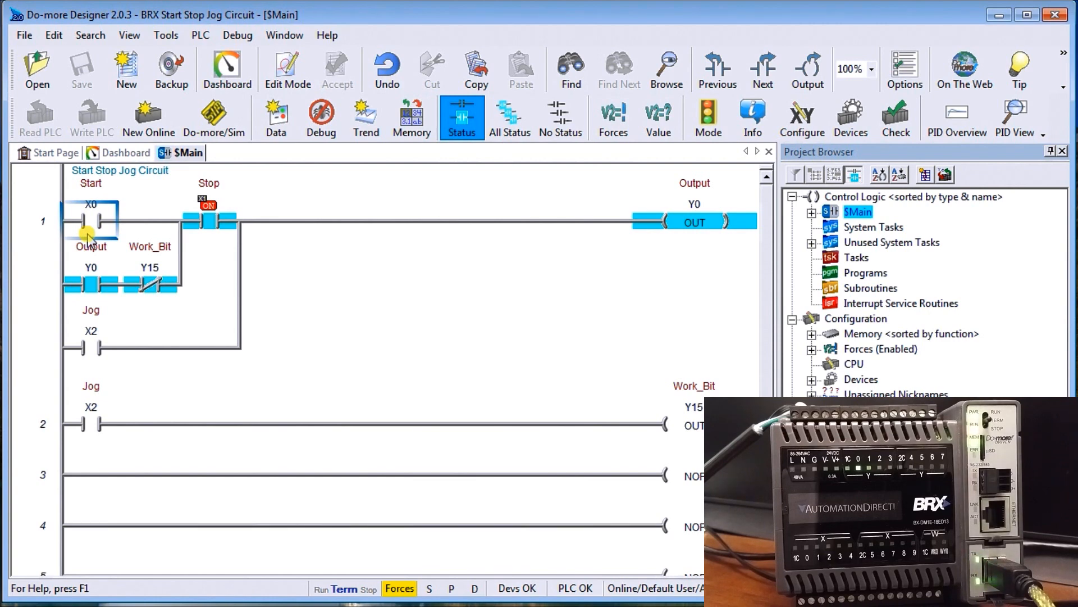
mouse_move(201, 282)
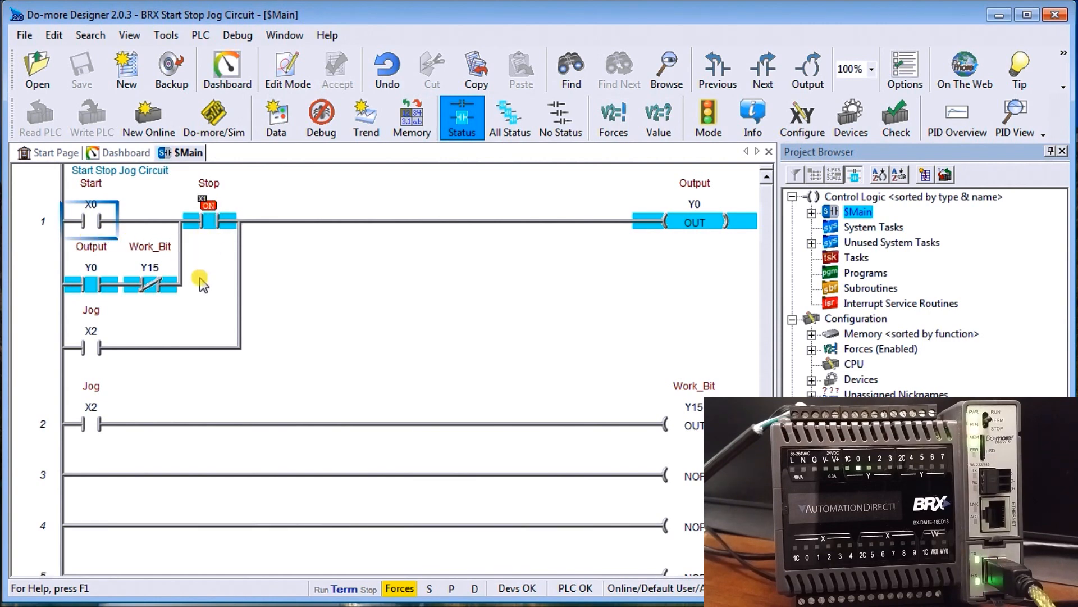
mouse_move(382, 187)
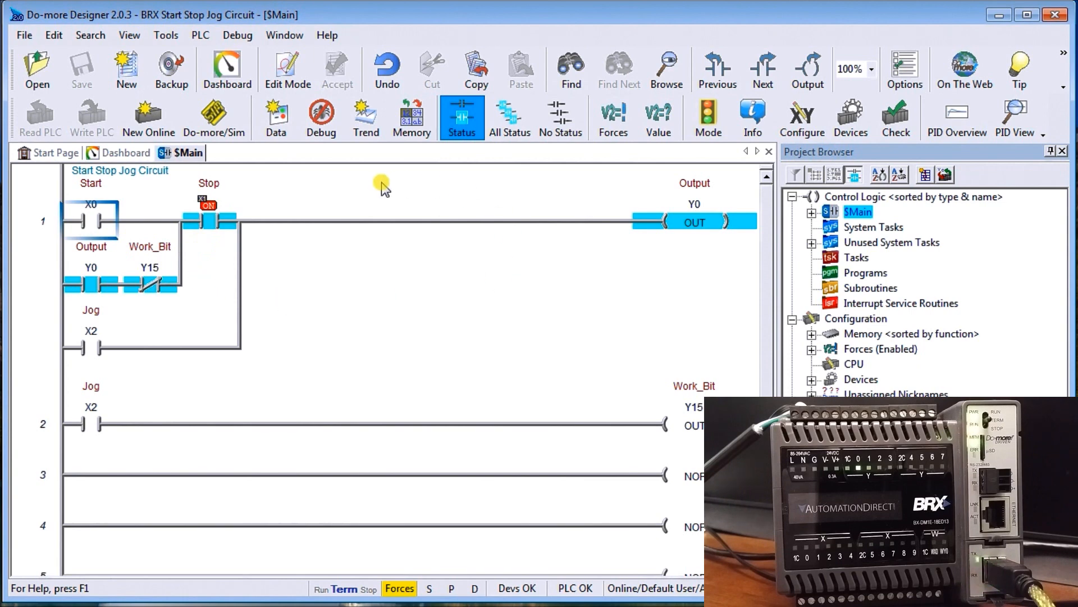
mouse_move(464, 220)
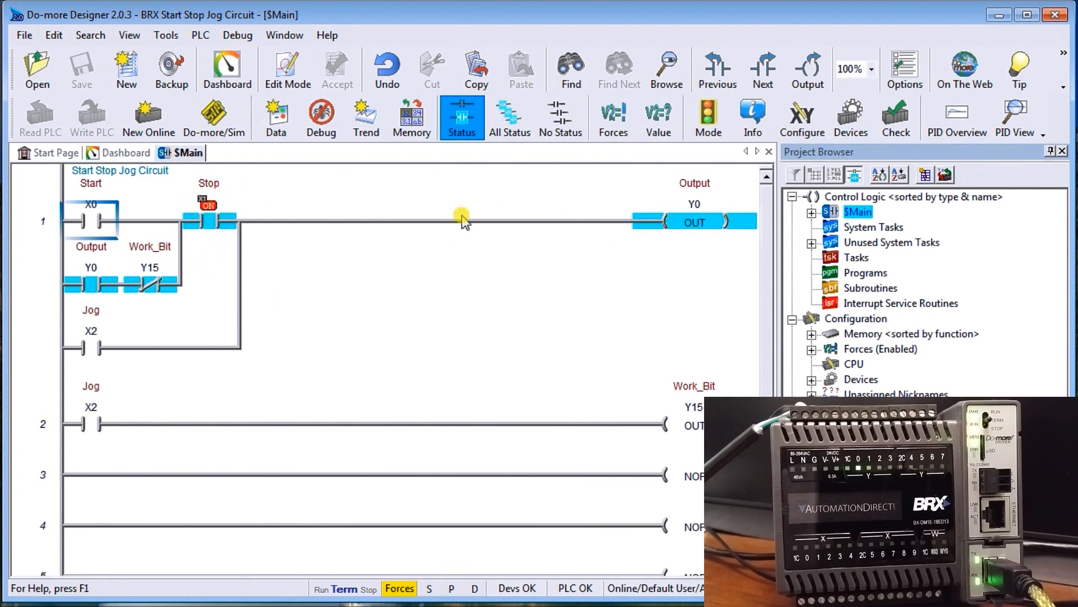
mouse_move(712, 227)
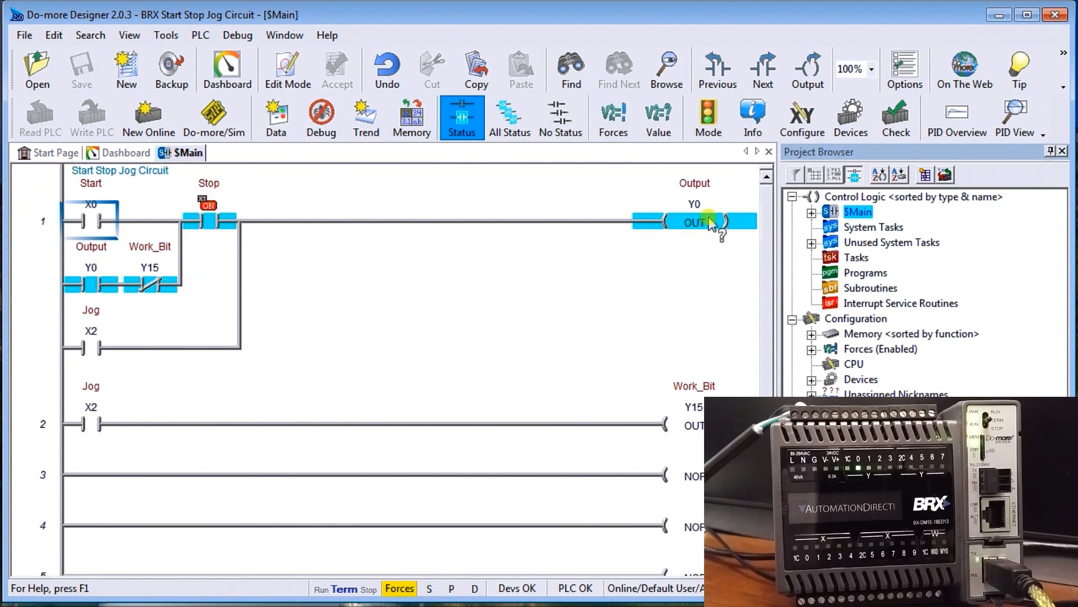
mouse_move(90, 389)
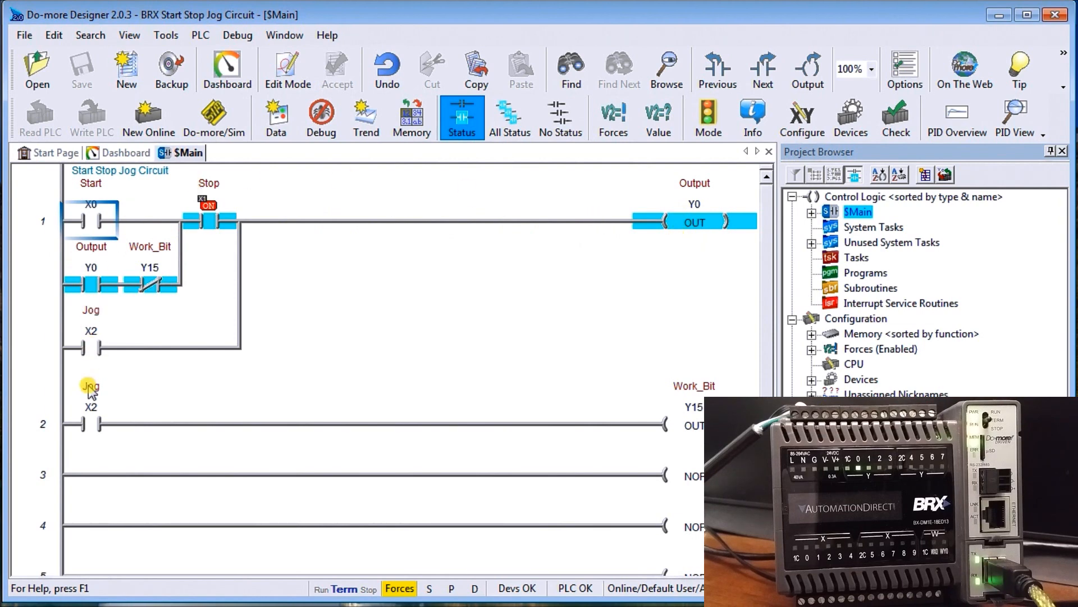
Force the Jog contact X2 on rung 2 to On, energizing Work_Bit Y15.
click(90, 423)
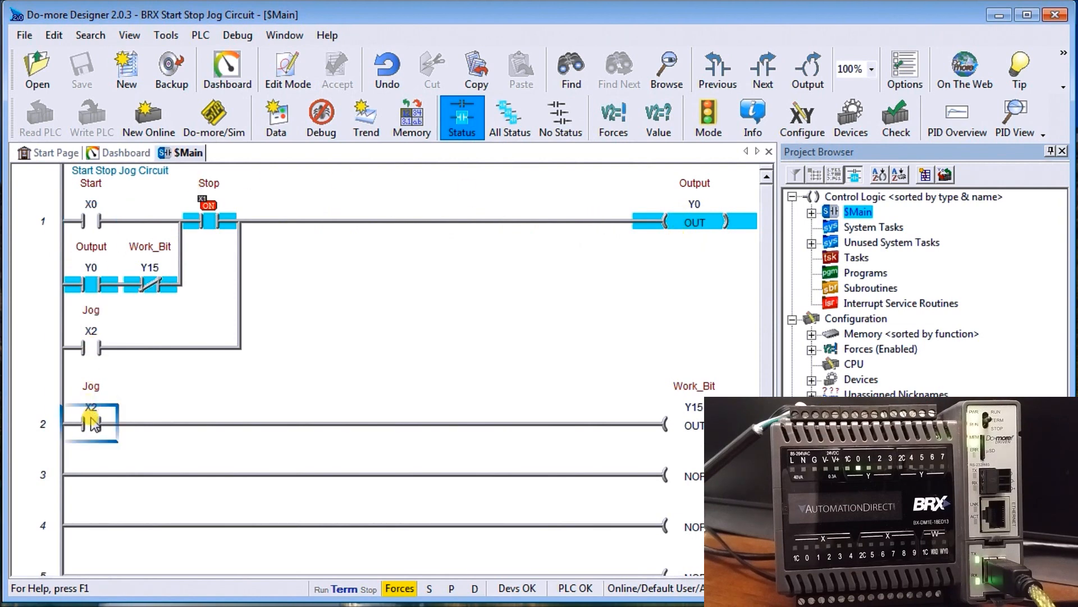
right_click(90, 420)
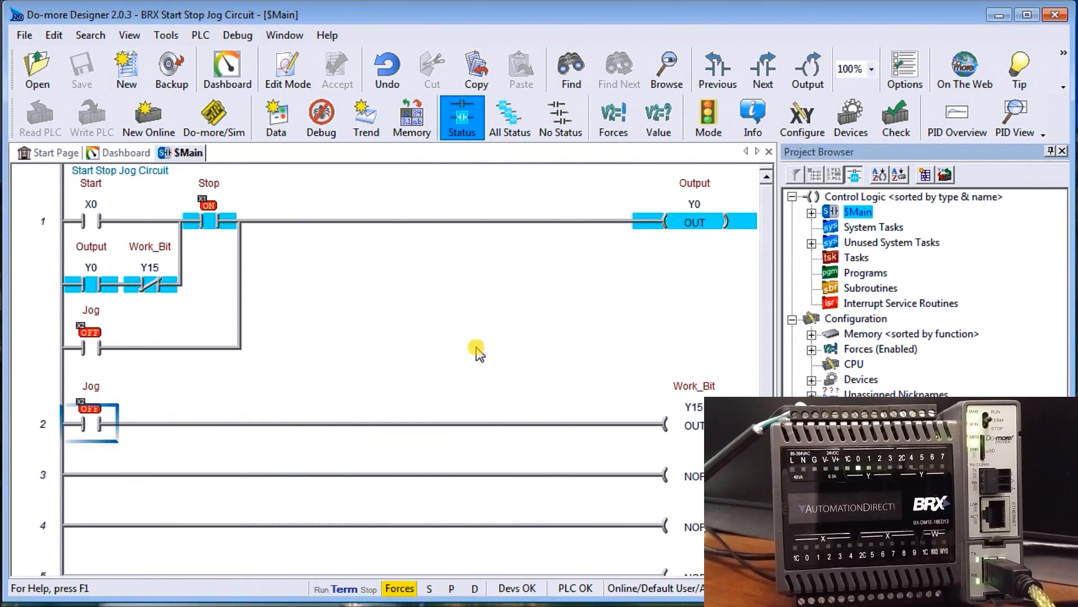
mouse_move(334, 297)
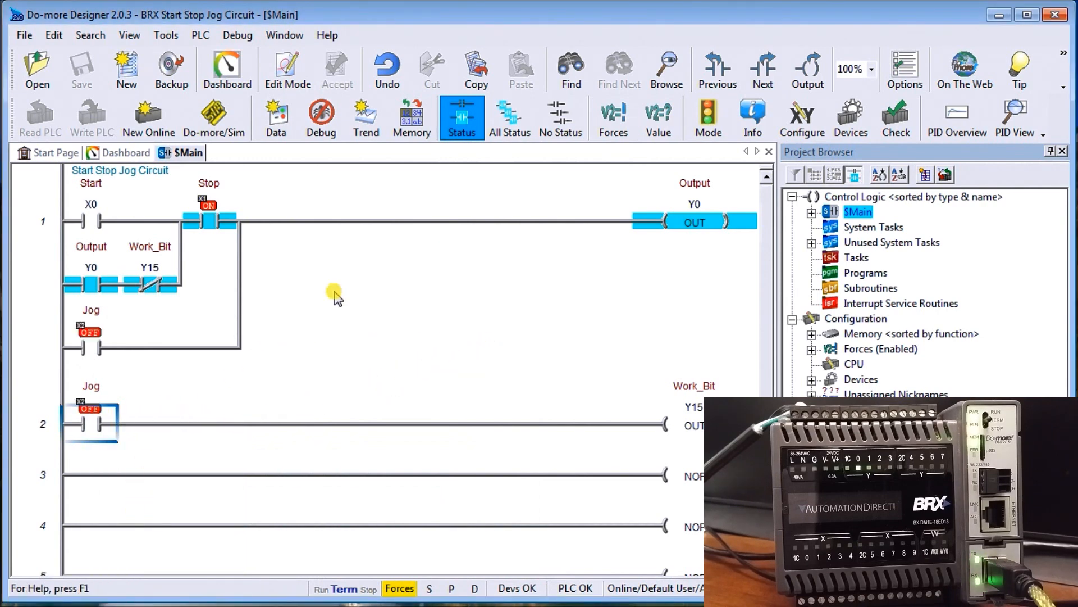
mouse_move(671, 214)
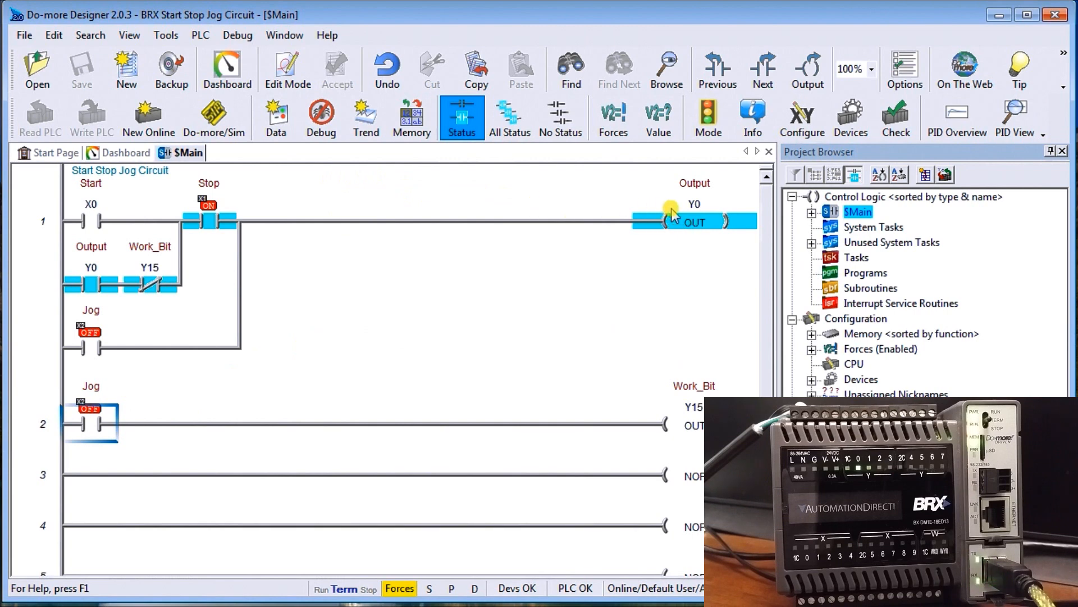
mouse_move(306, 305)
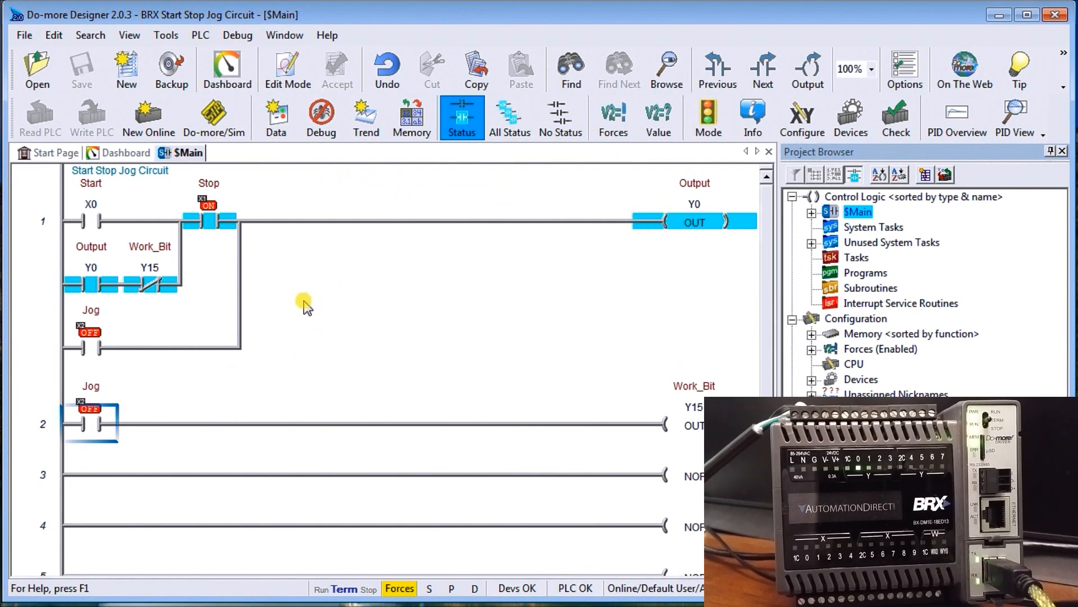
mouse_move(97, 423)
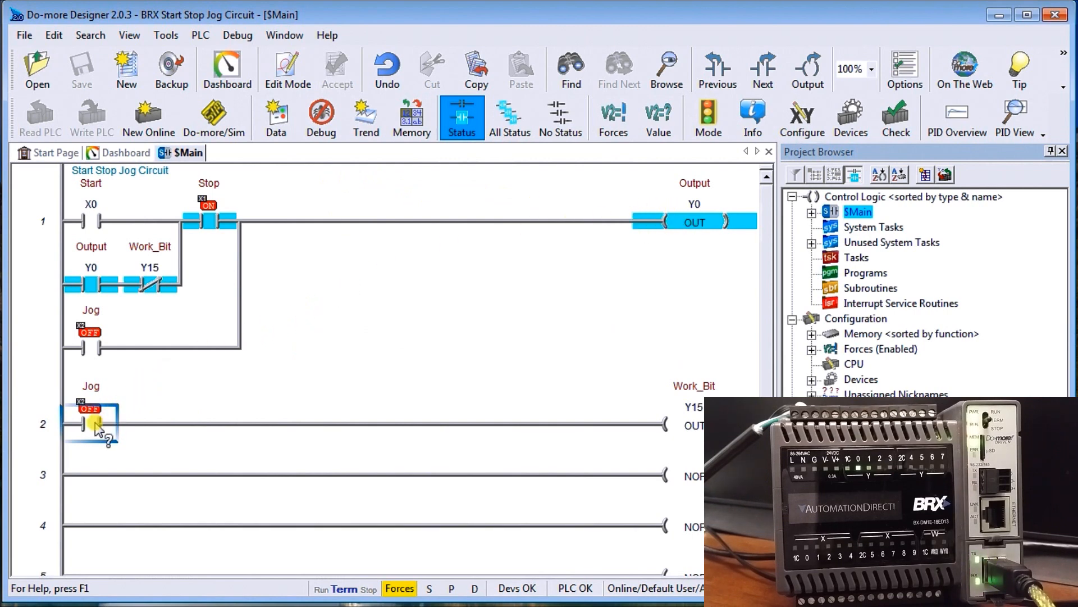
mouse_move(95, 409)
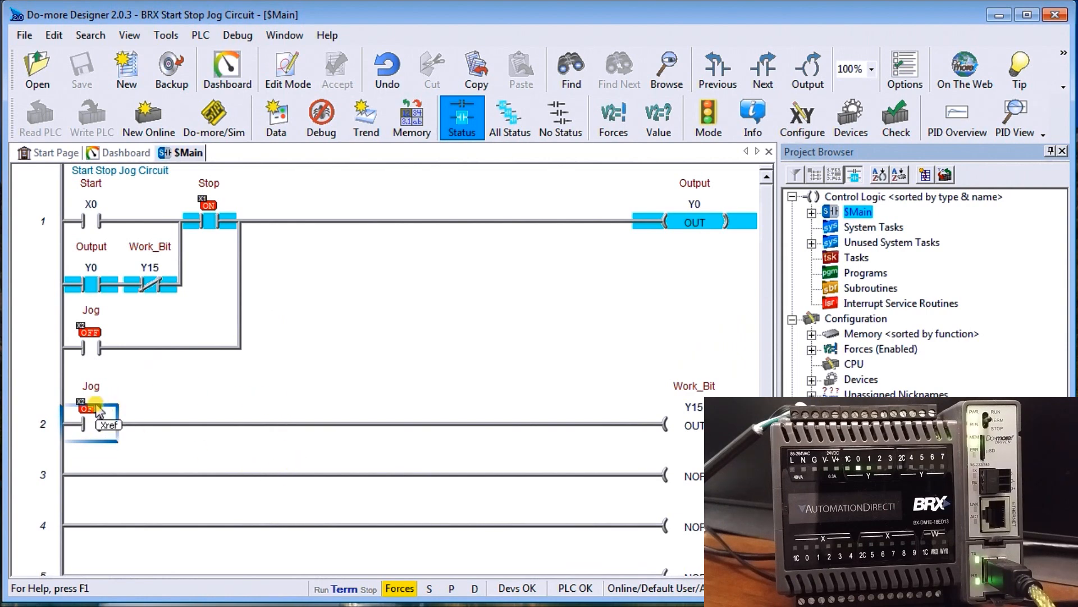
right_click(87, 407)
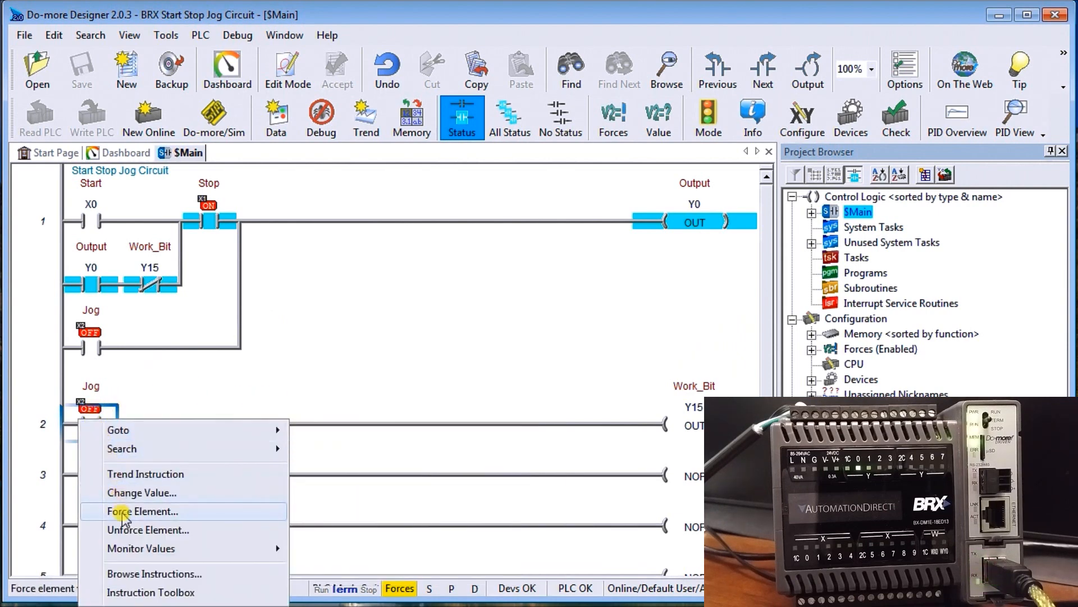
click(143, 511)
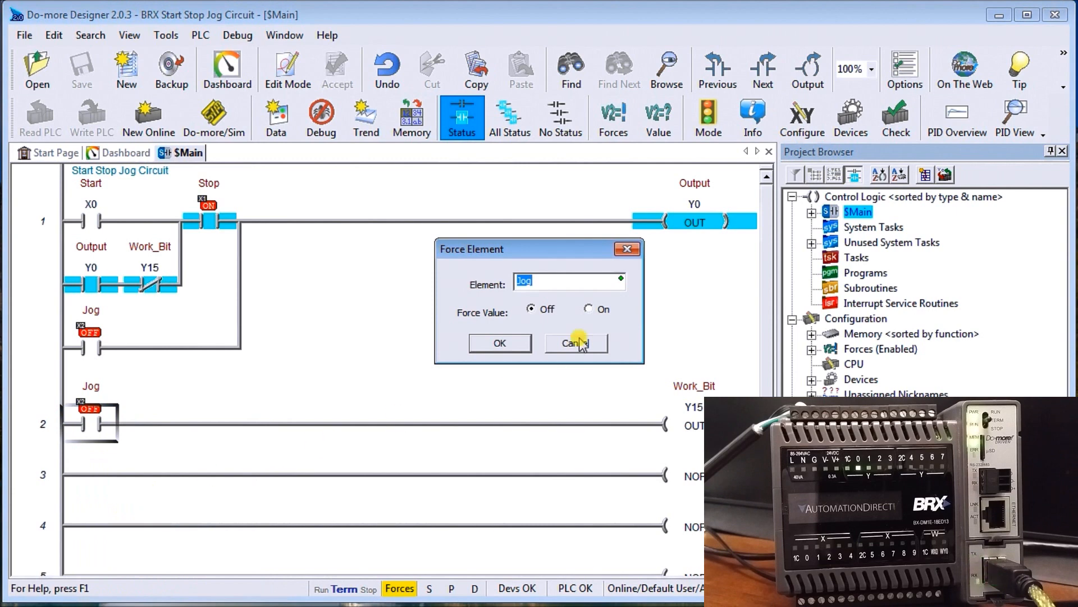
click(589, 308)
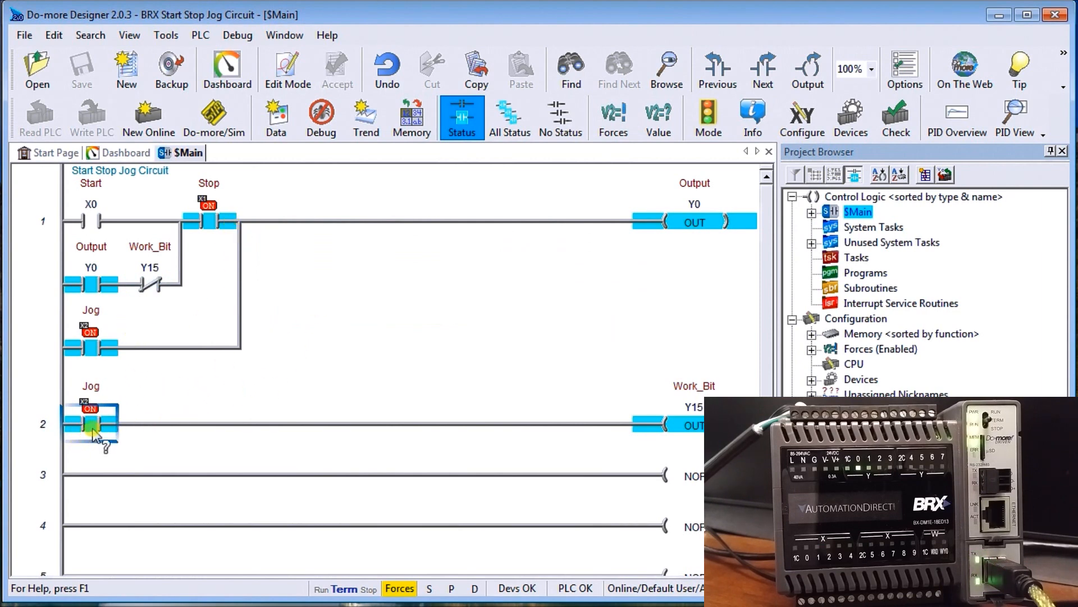
mouse_move(227, 382)
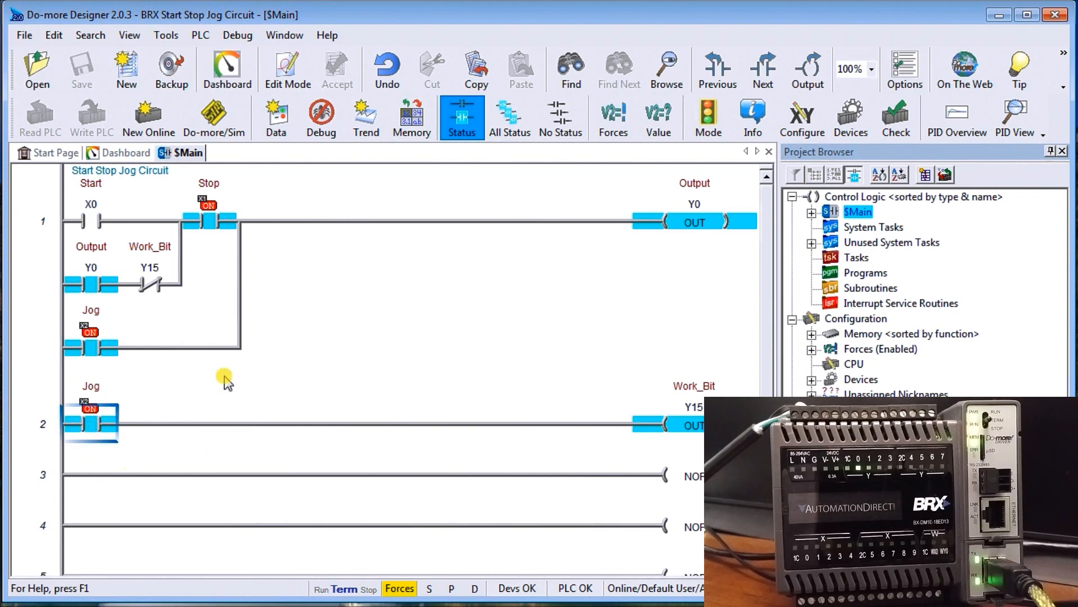
mouse_move(111, 430)
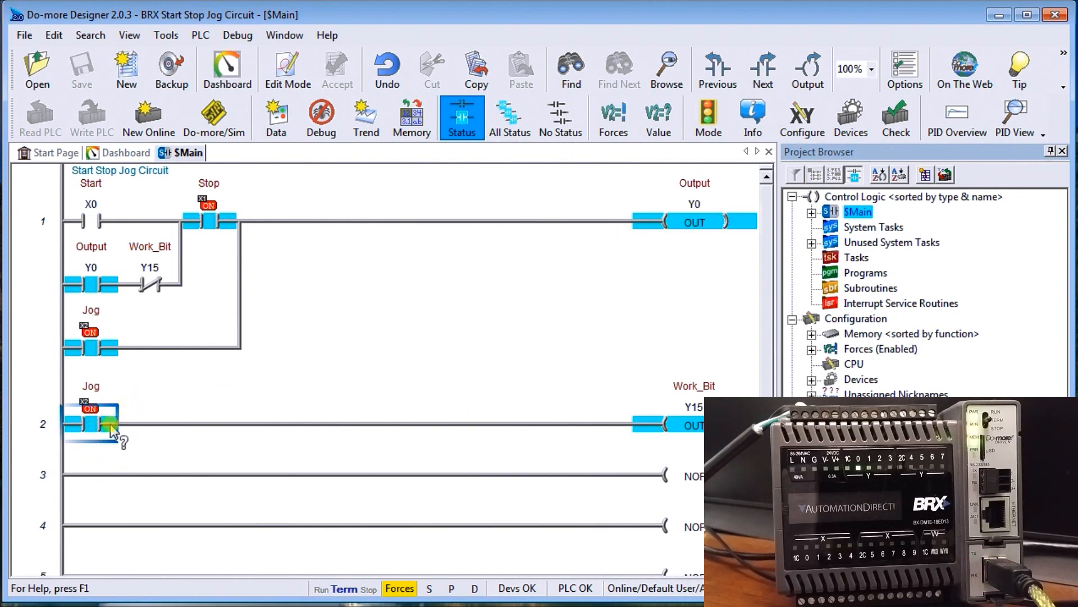
Force the Jog contact X2 to Off so Work_Bit Y15 and Output Y0 drop out.
right_click(93, 421)
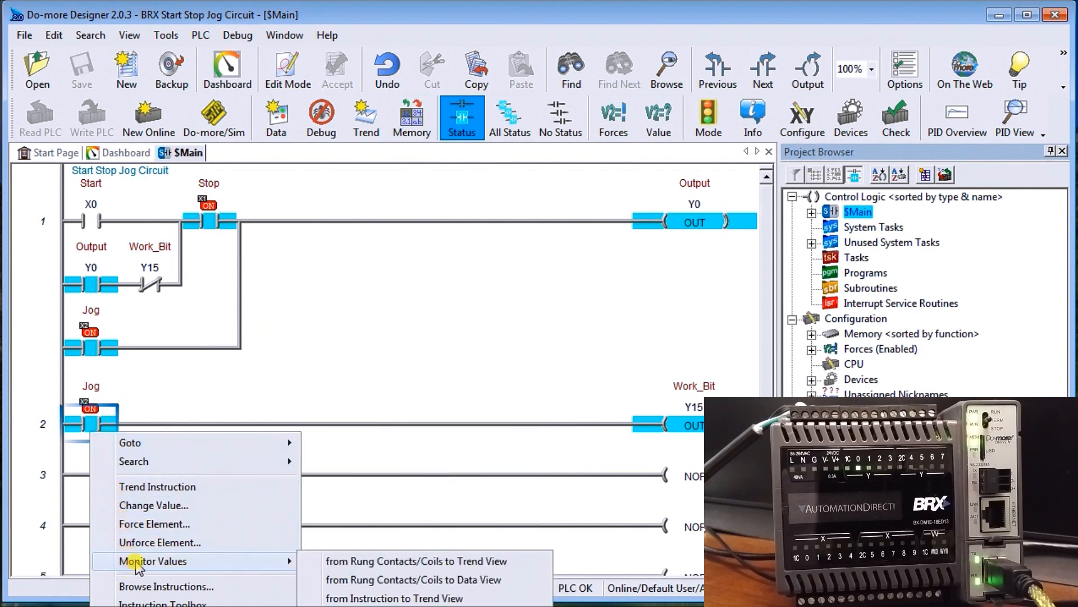
mouse_move(154, 523)
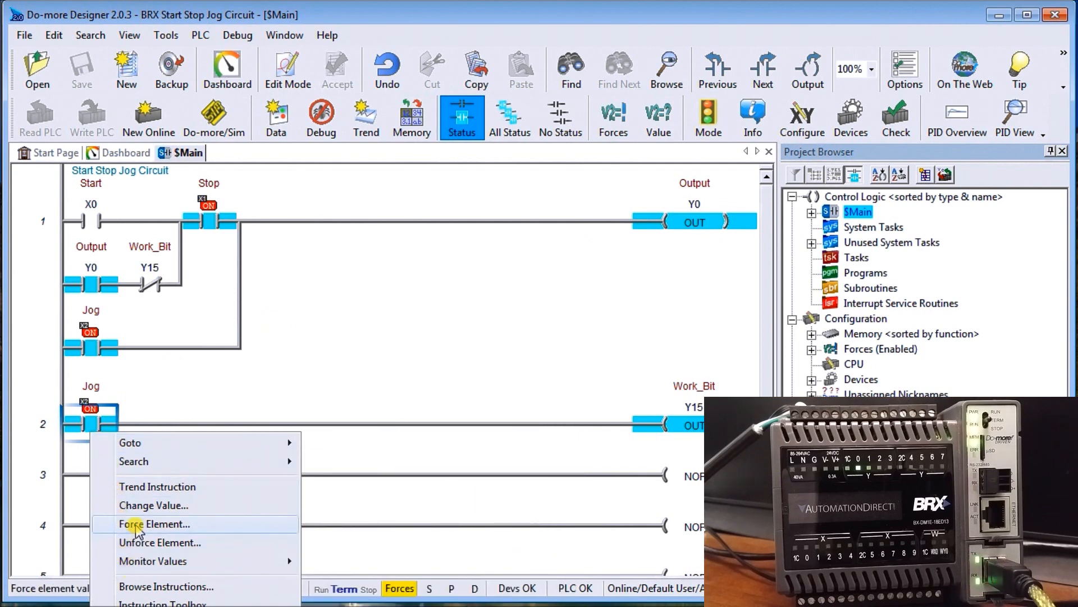
mouse_move(158, 542)
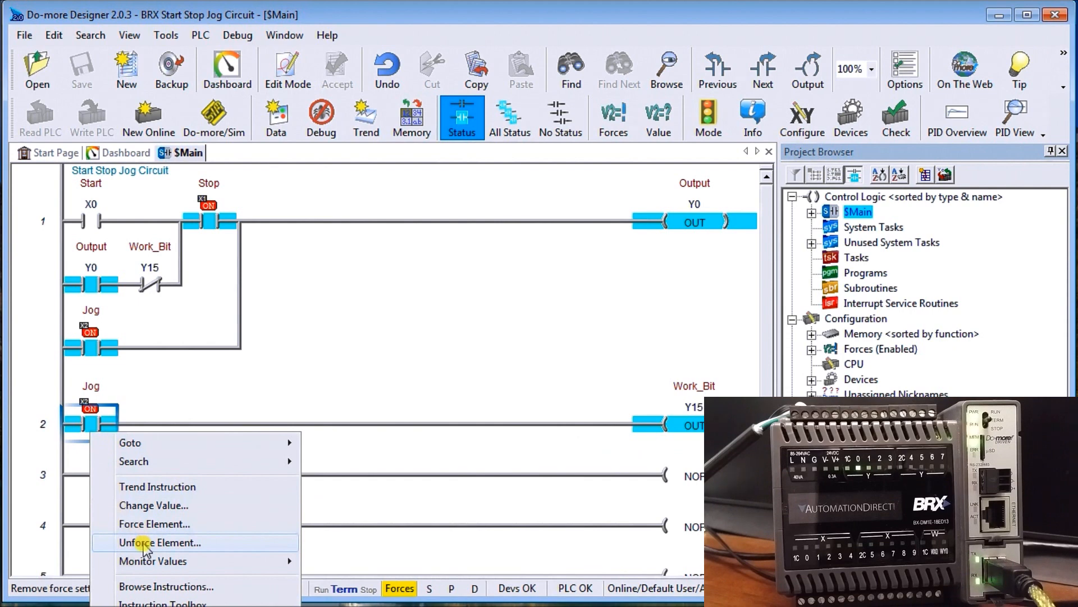
click(154, 523)
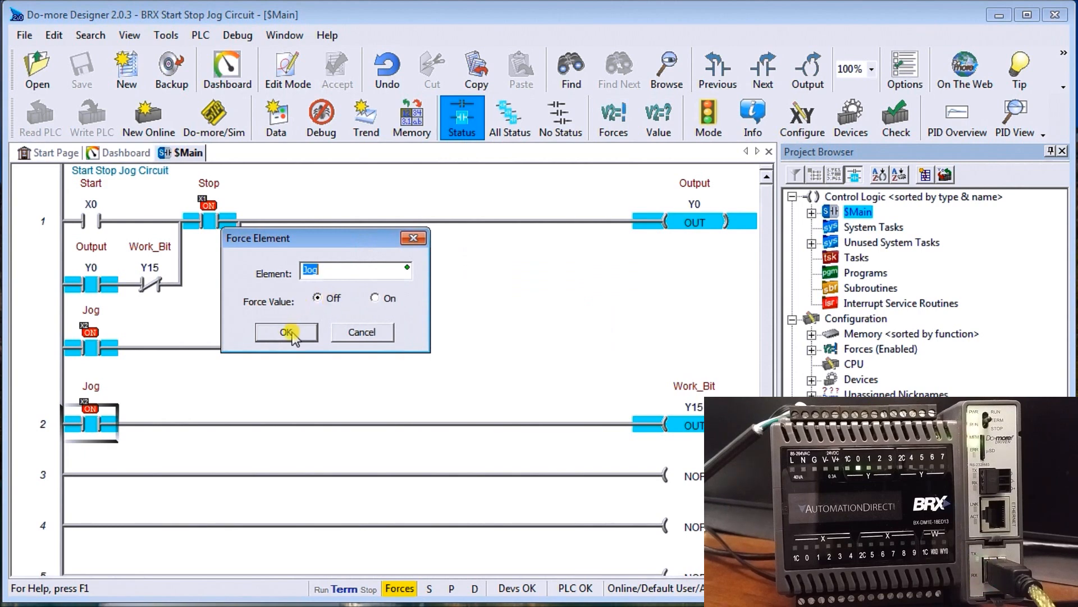
click(286, 332)
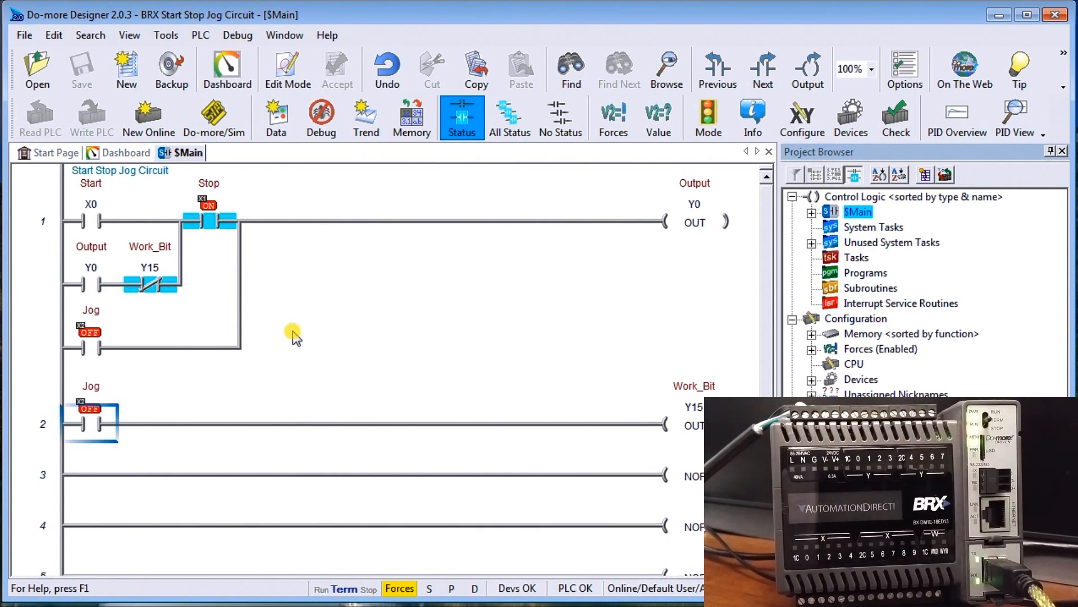
mouse_move(581, 185)
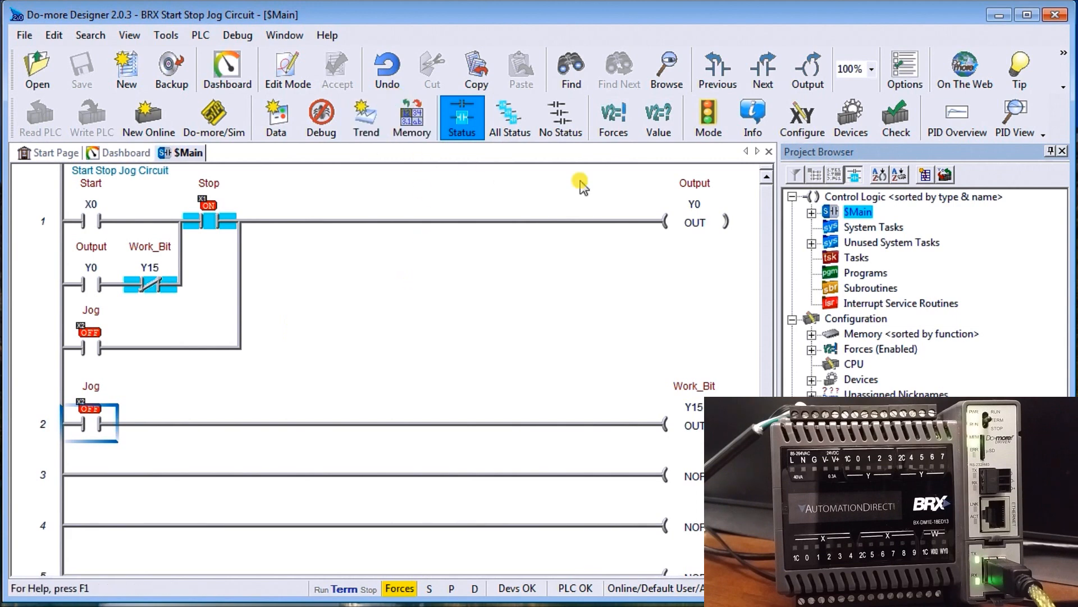
mouse_move(612, 117)
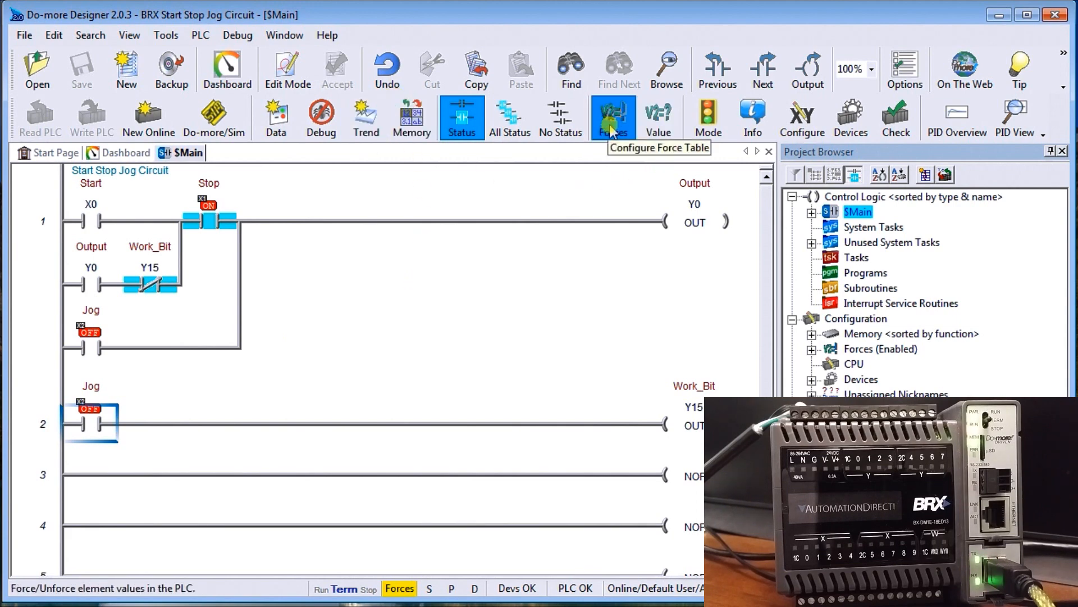
Delete all forced elements from the Forces list and write the cleared force table to the PLC.
click(612, 117)
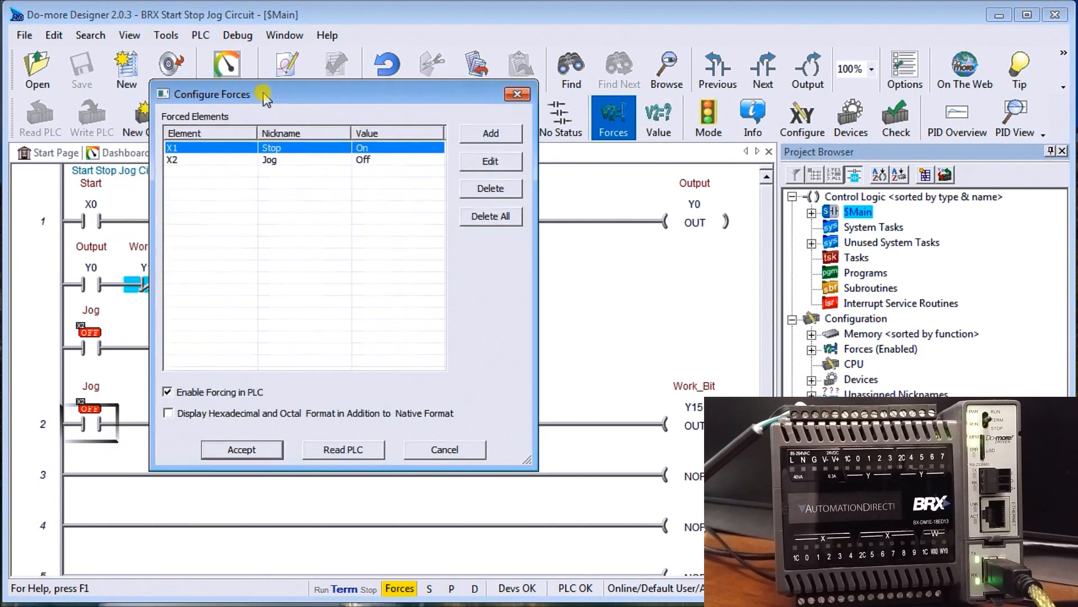
mouse_move(402, 136)
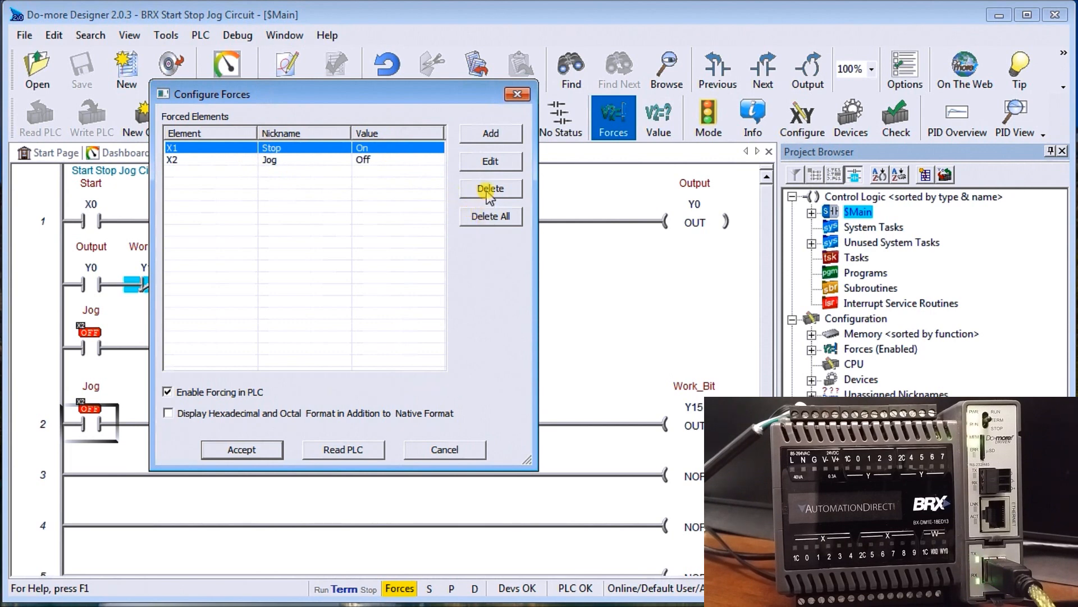
mouse_move(490, 216)
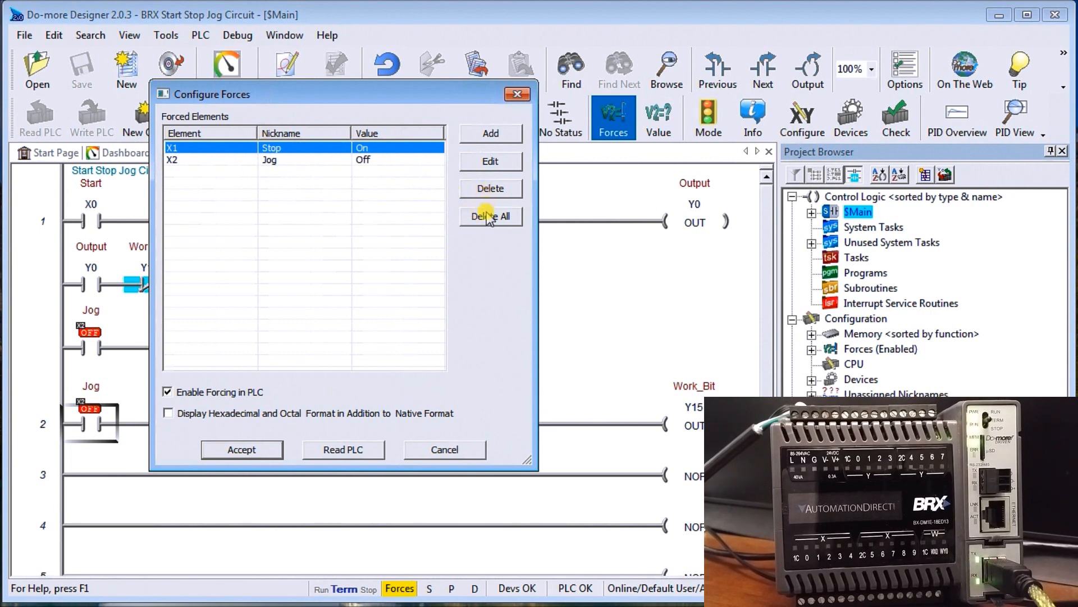
click(491, 216)
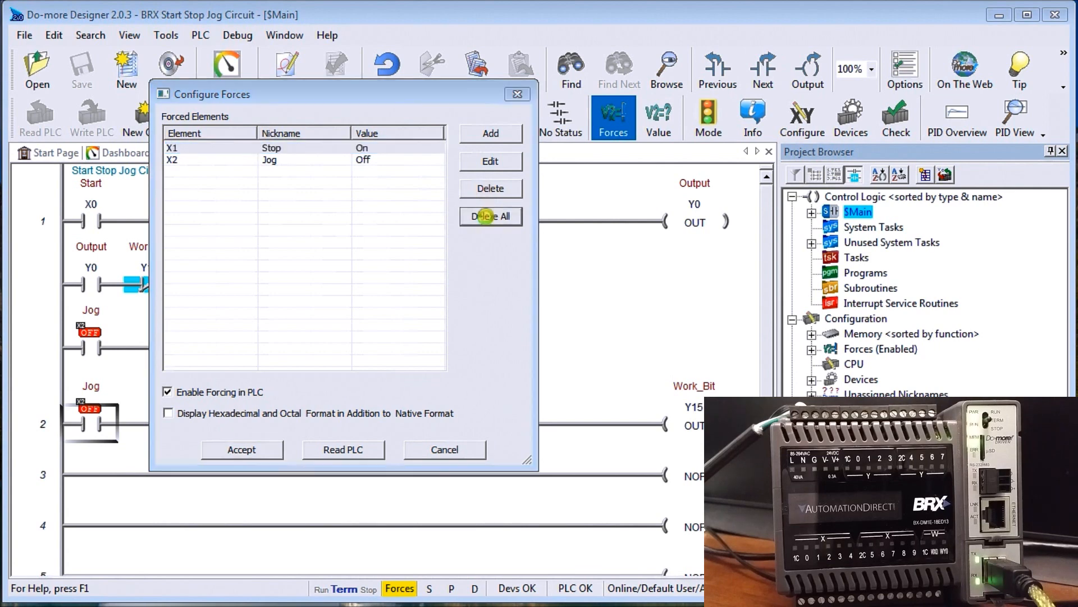
click(491, 216)
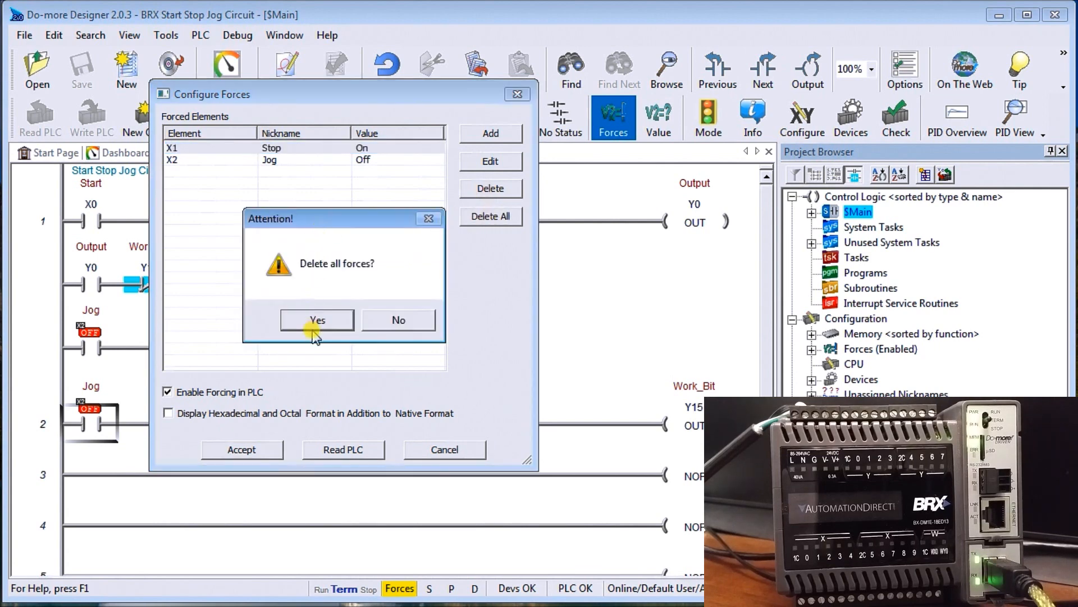
click(315, 321)
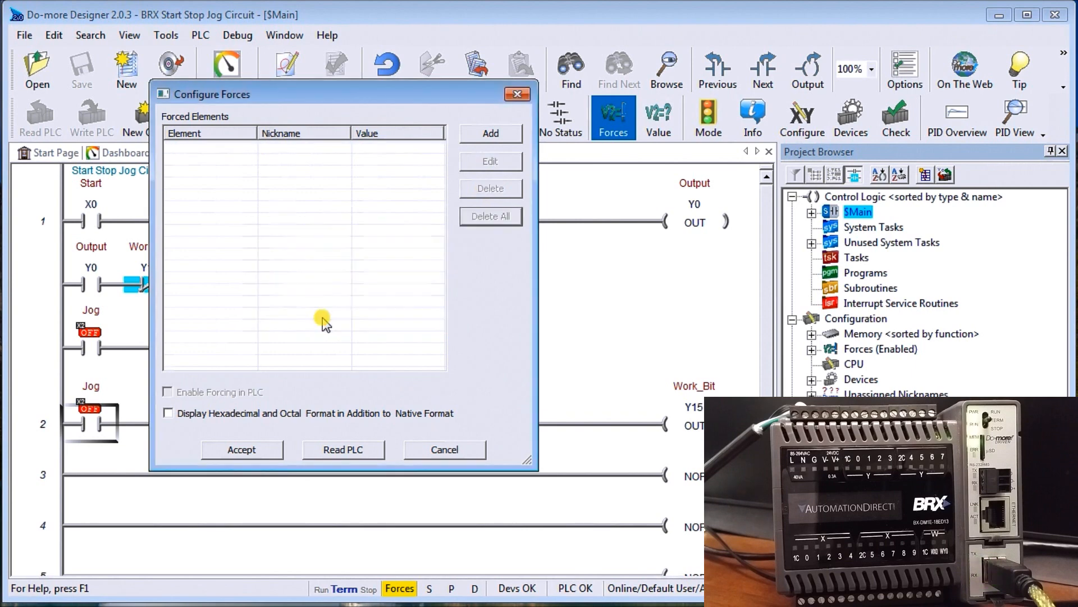
mouse_move(239, 336)
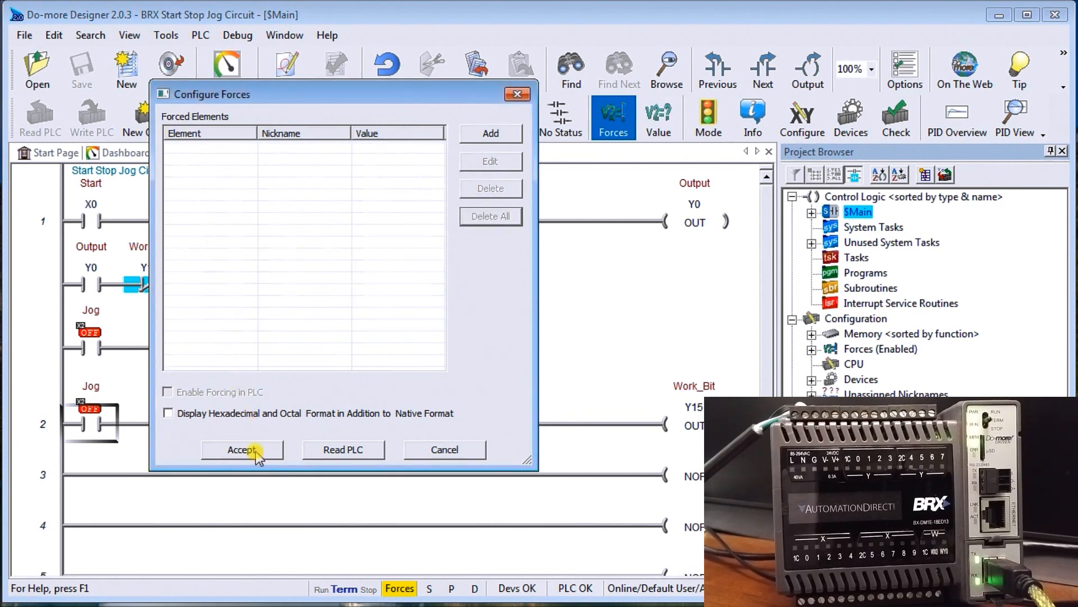
click(242, 449)
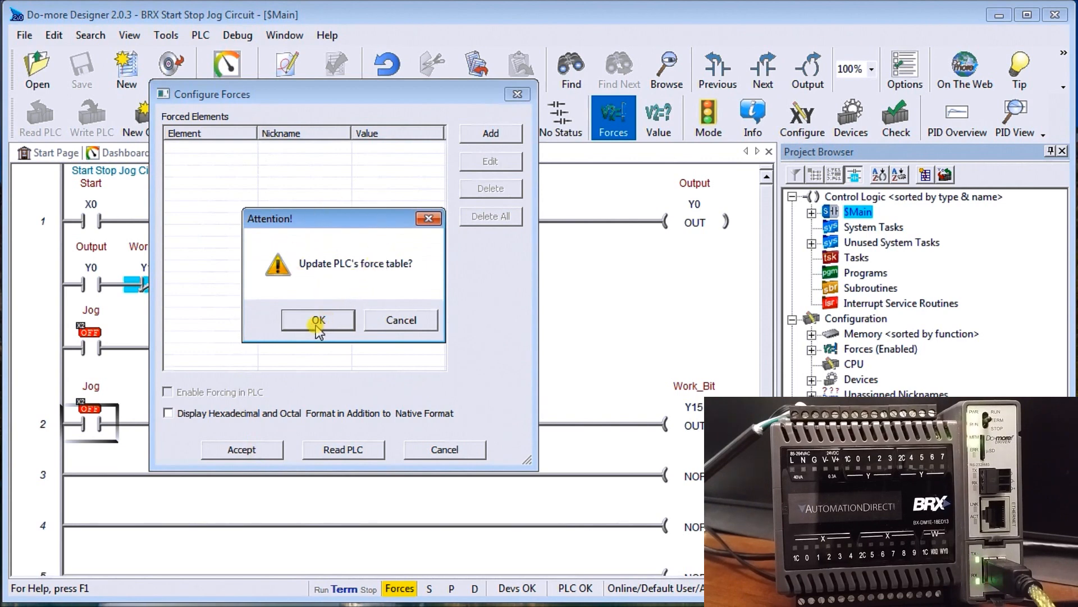
click(317, 320)
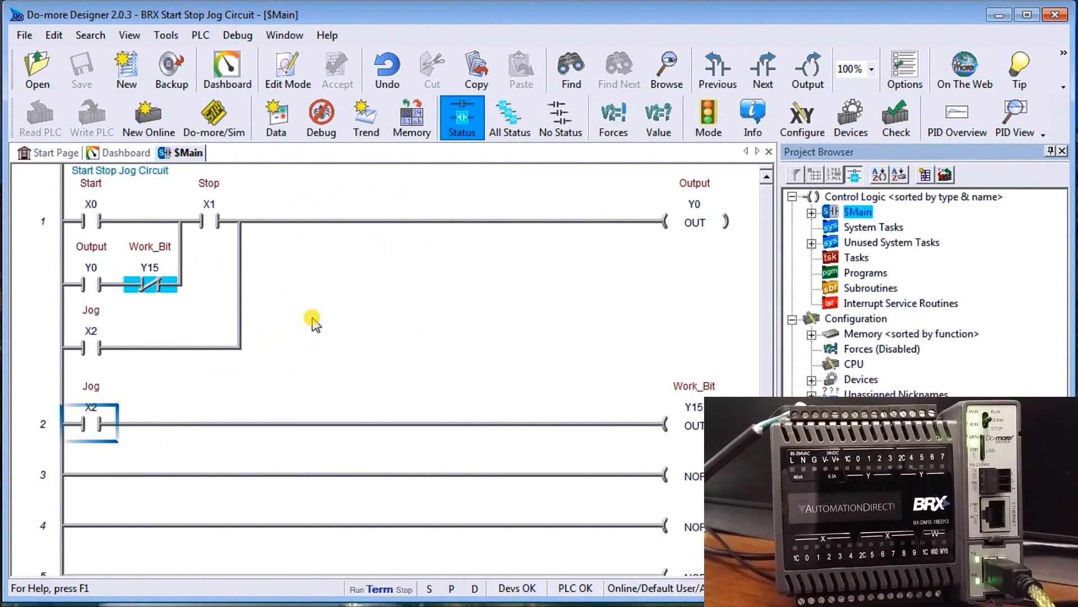
mouse_move(209, 377)
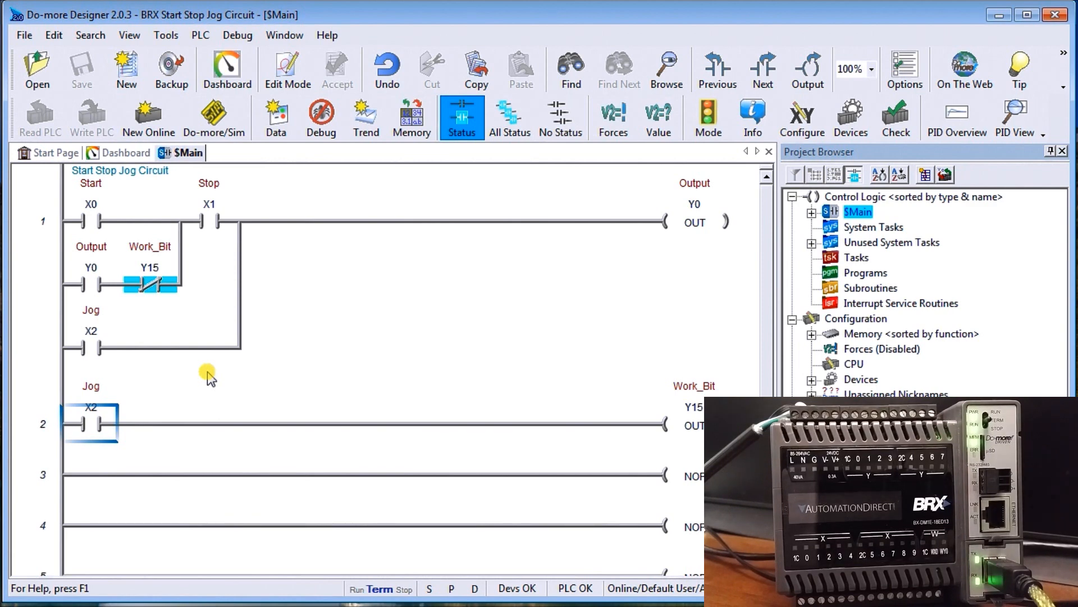
mouse_move(230, 414)
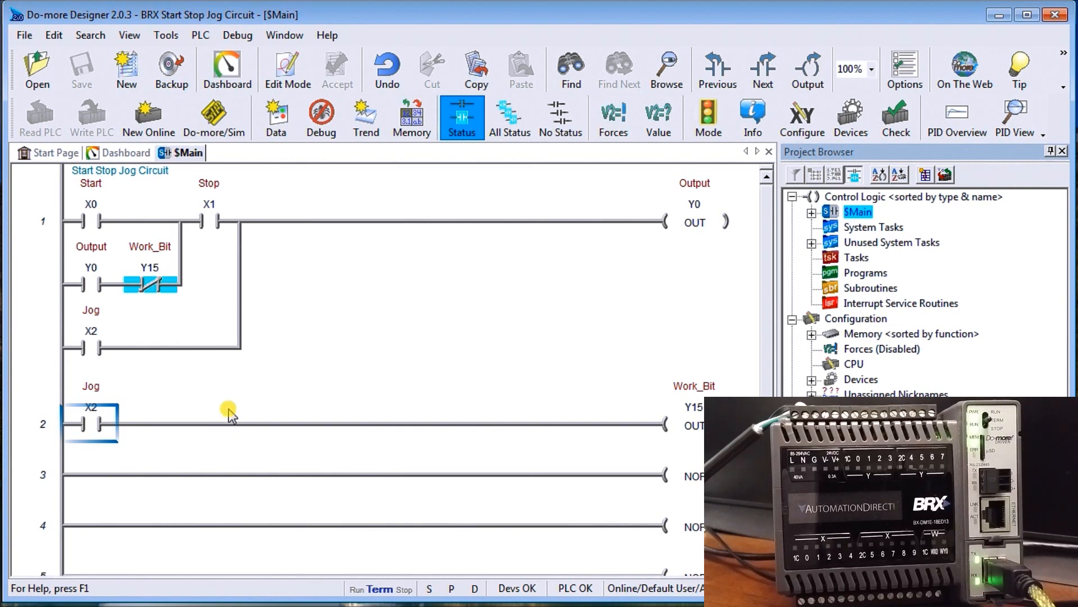
mouse_move(232, 410)
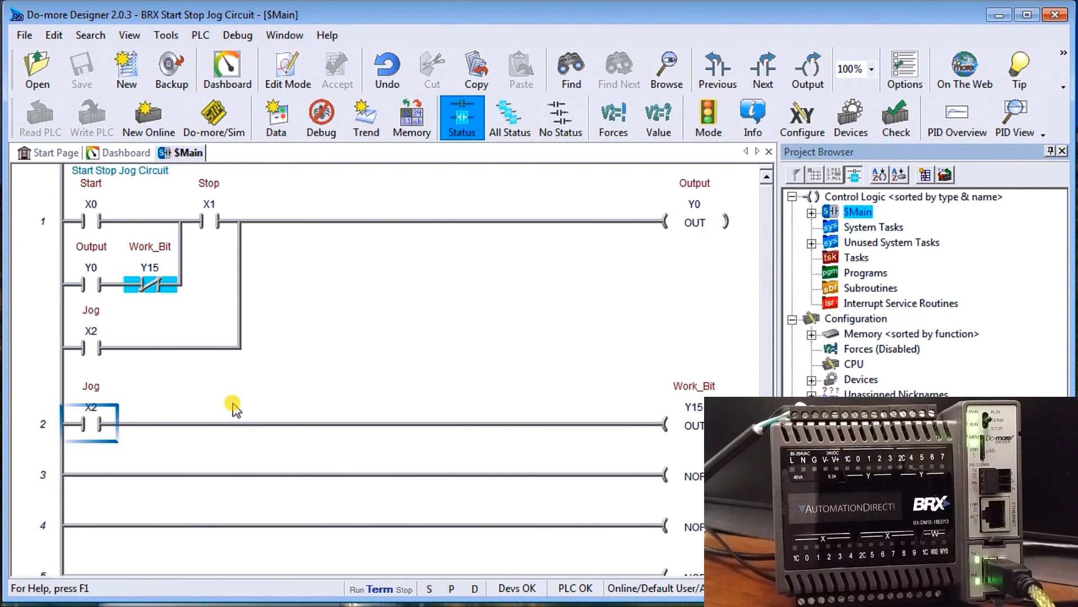
mouse_move(52, 306)
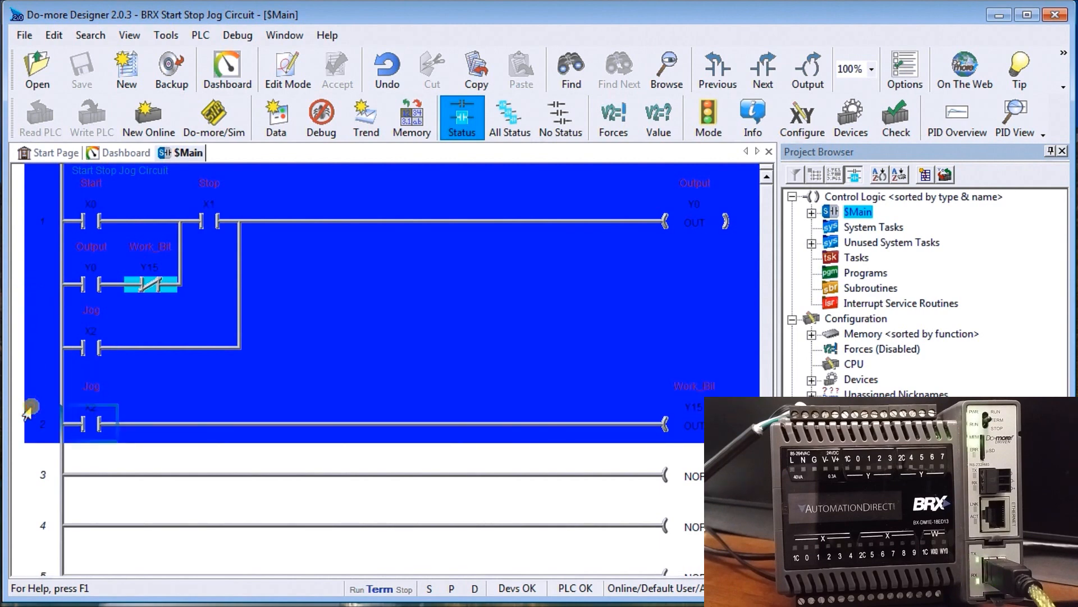
mouse_move(198, 320)
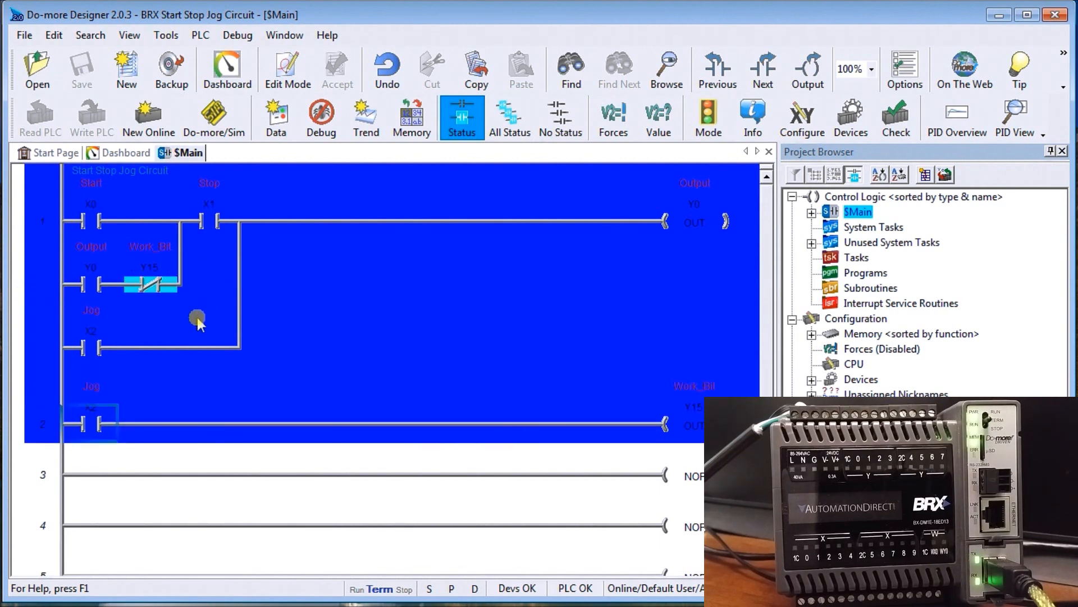
mouse_move(77, 308)
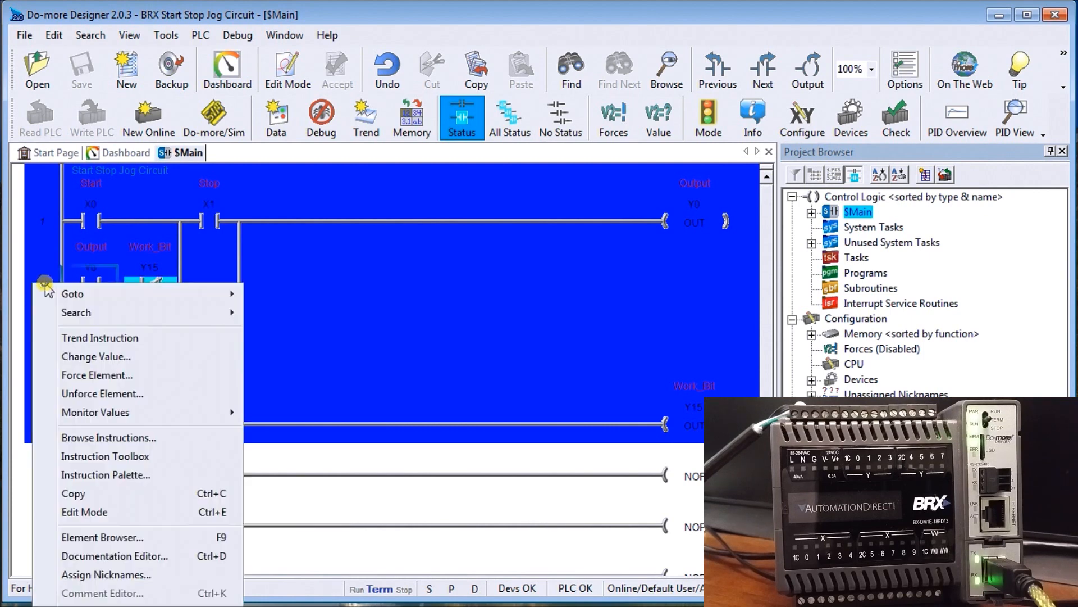
mouse_move(100, 337)
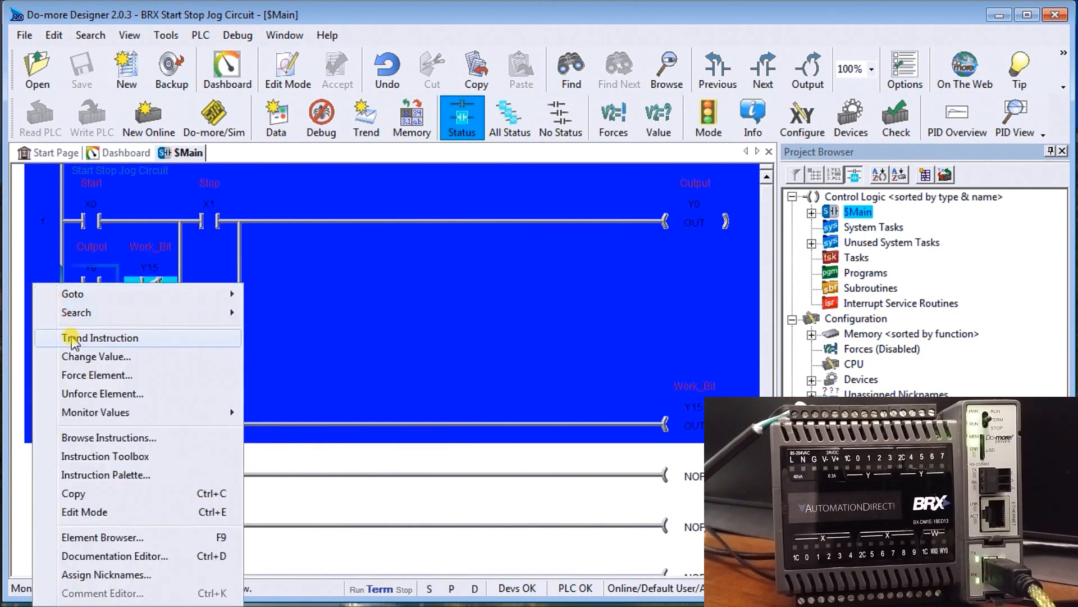
mouse_move(96, 412)
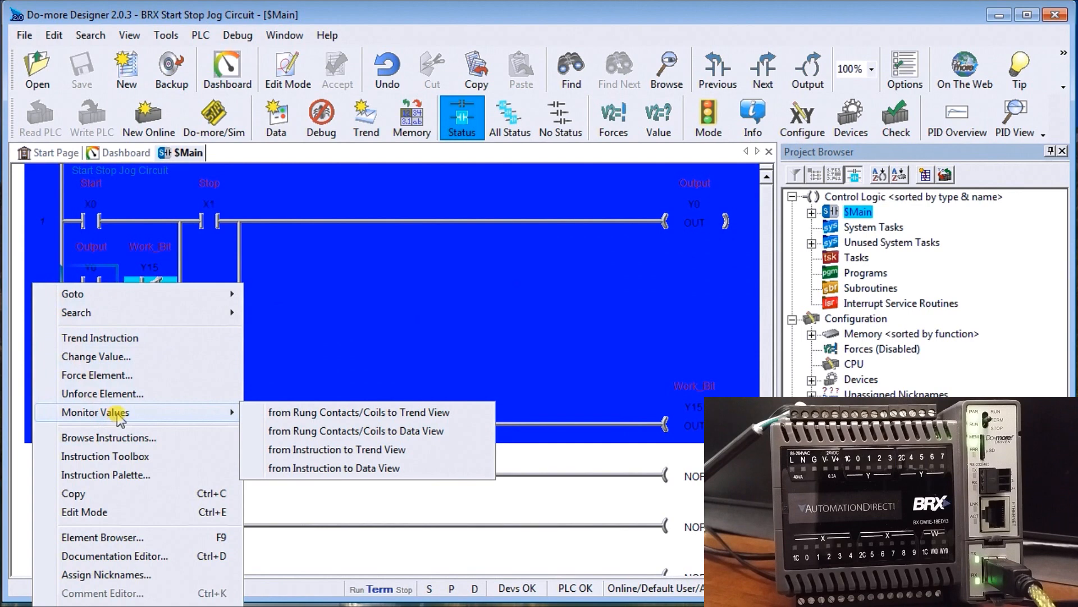
mouse_move(226, 424)
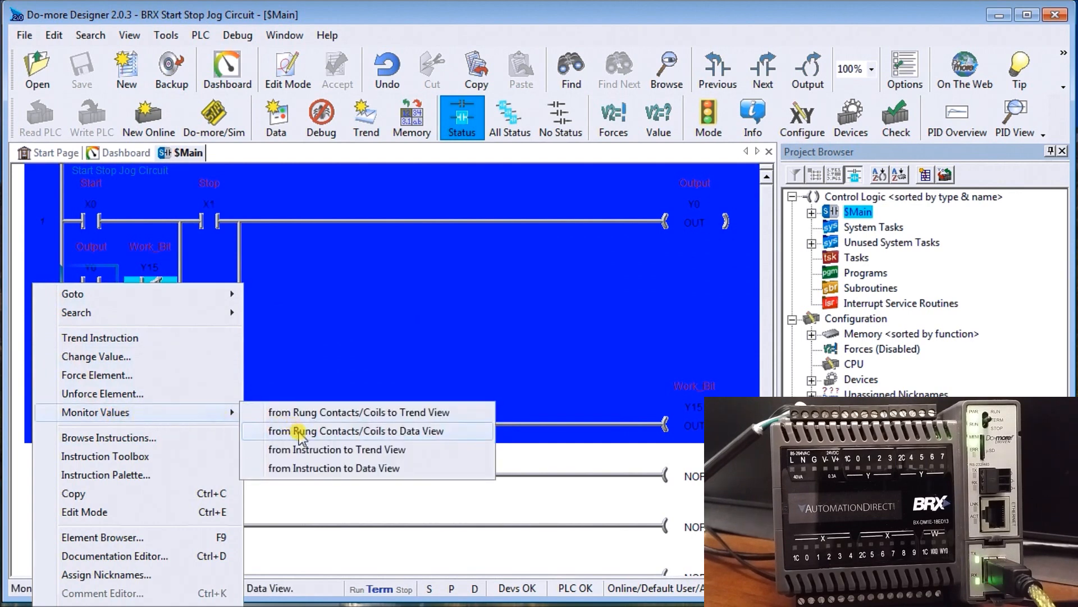
mouse_move(308, 440)
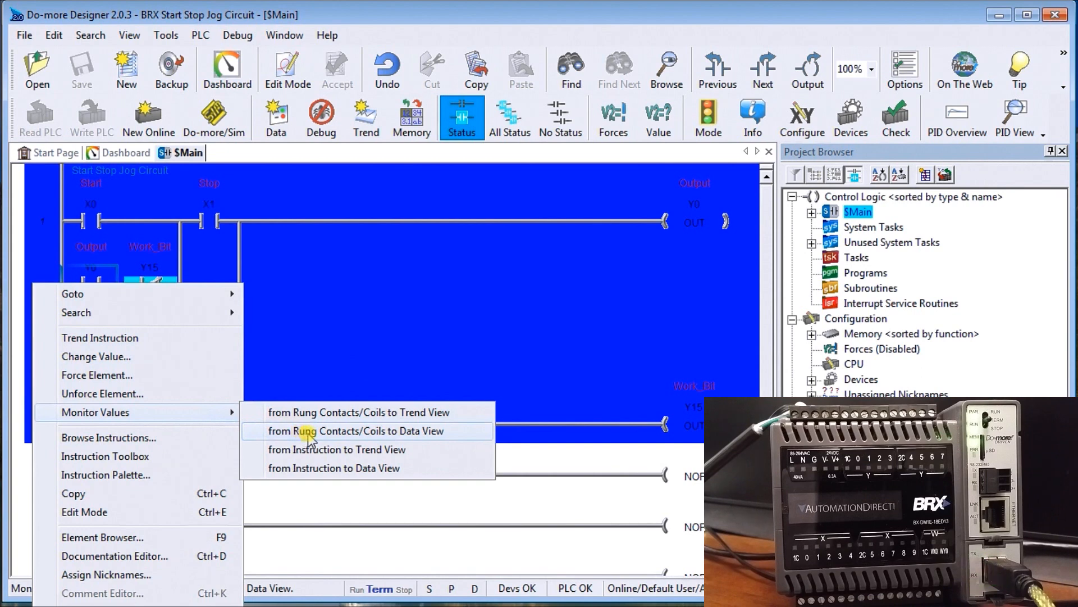
Send the rung's contacts and coils (Start, Stop, Output, Jog, Work_Bit) to a new Data View.
click(356, 431)
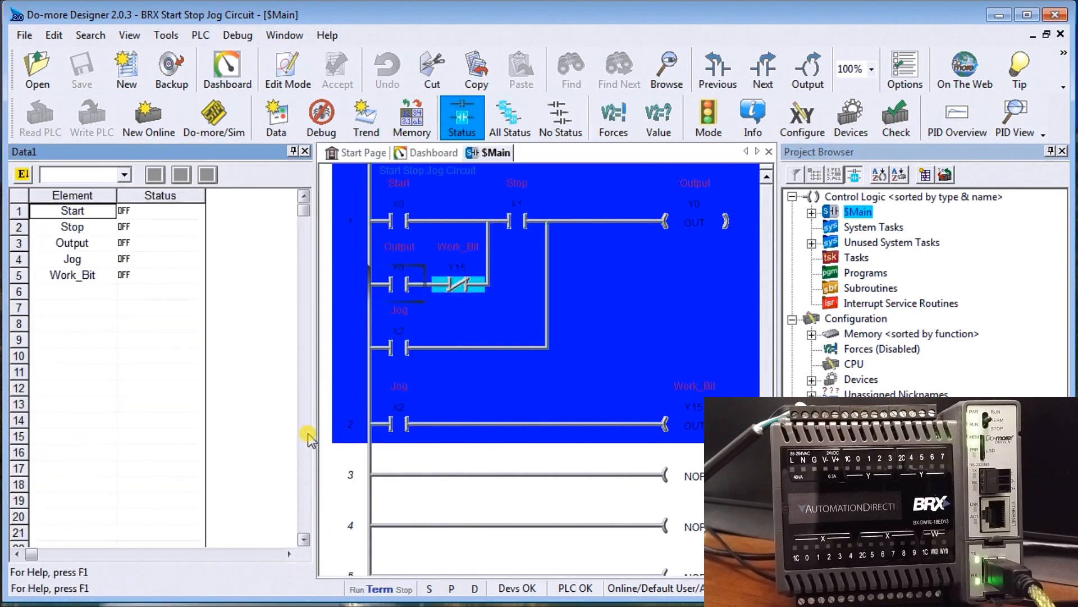
mouse_move(256, 402)
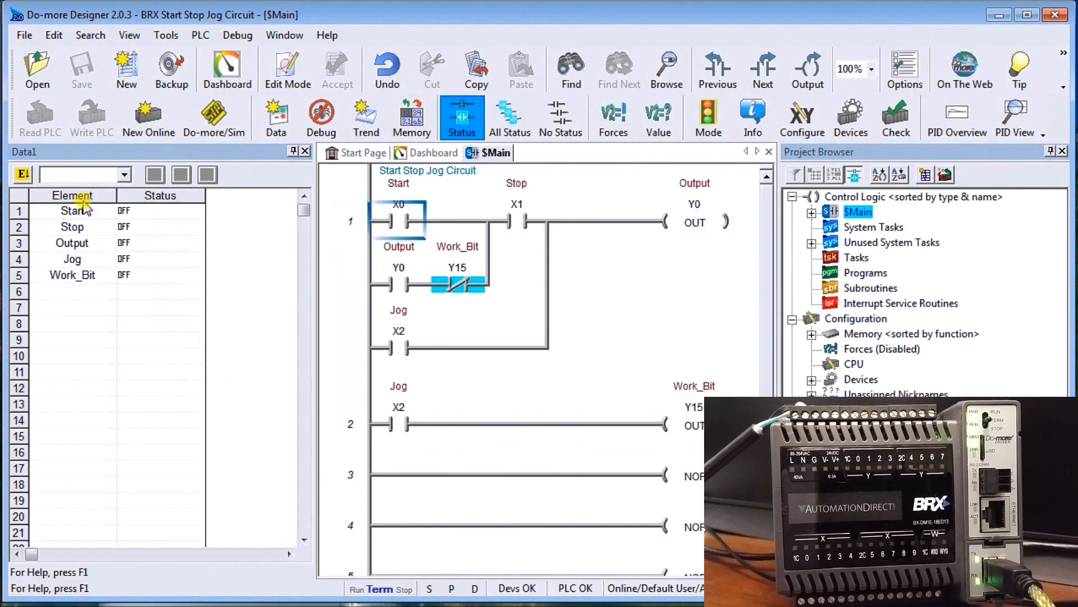
mouse_move(152, 249)
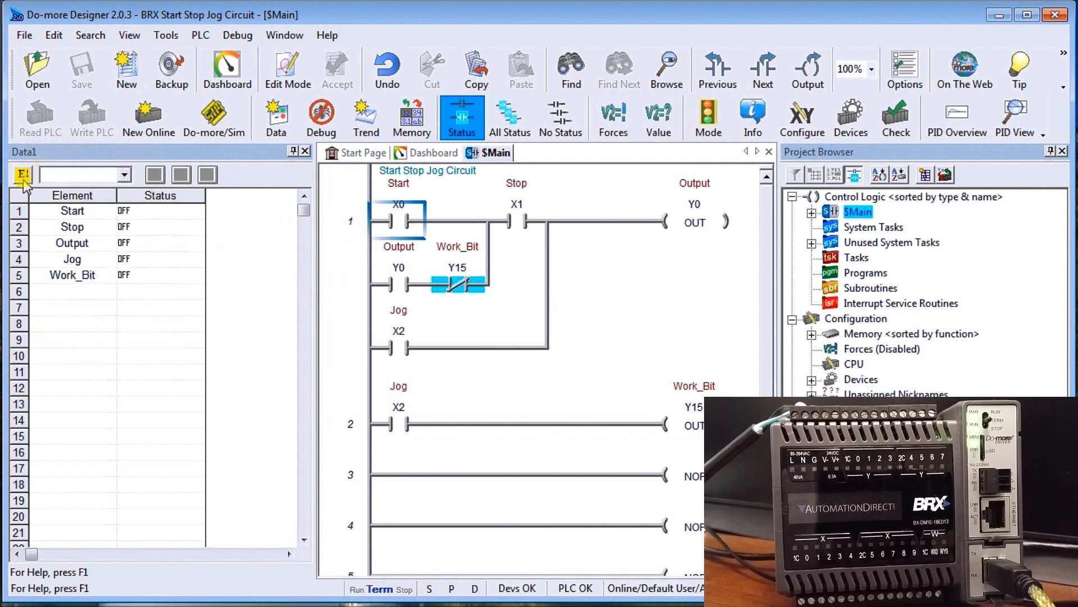
Toggle Edit Mode in the Data View so each element gets ON/OFF edit buttons.
click(23, 173)
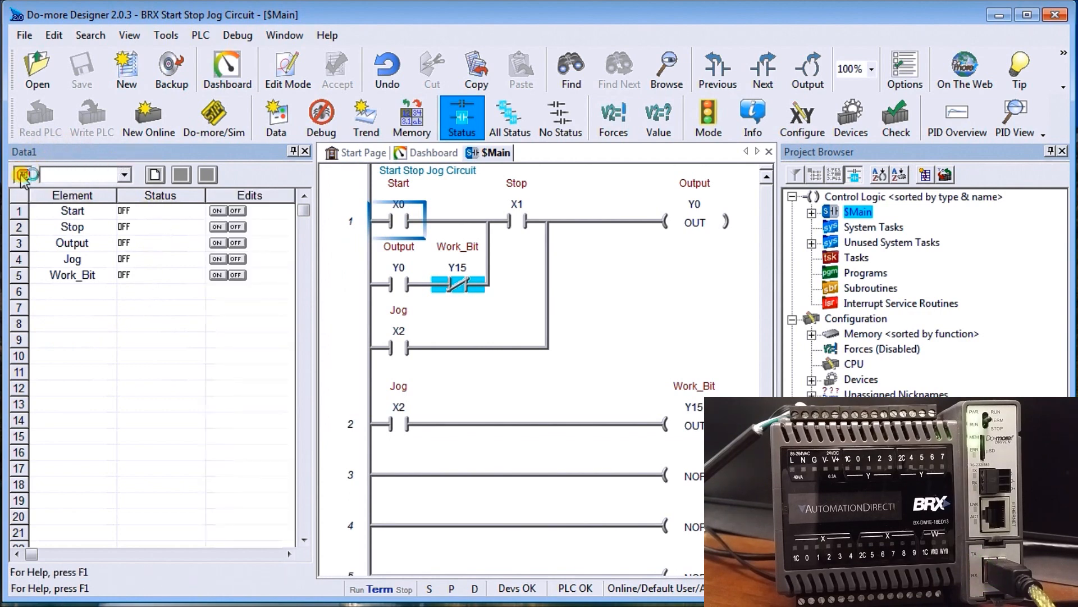
mouse_move(241, 326)
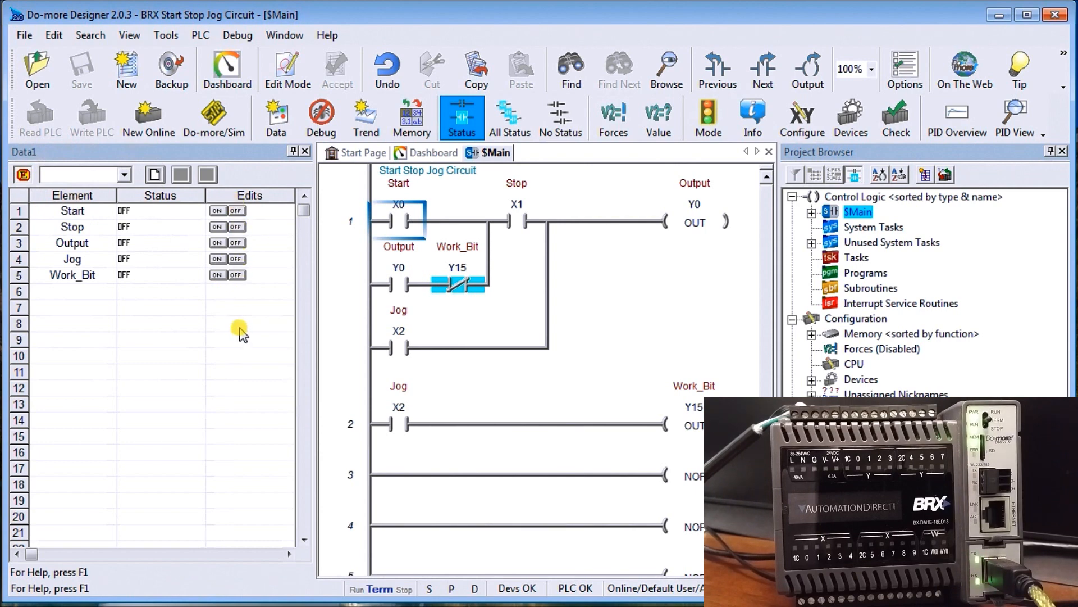
mouse_move(221, 306)
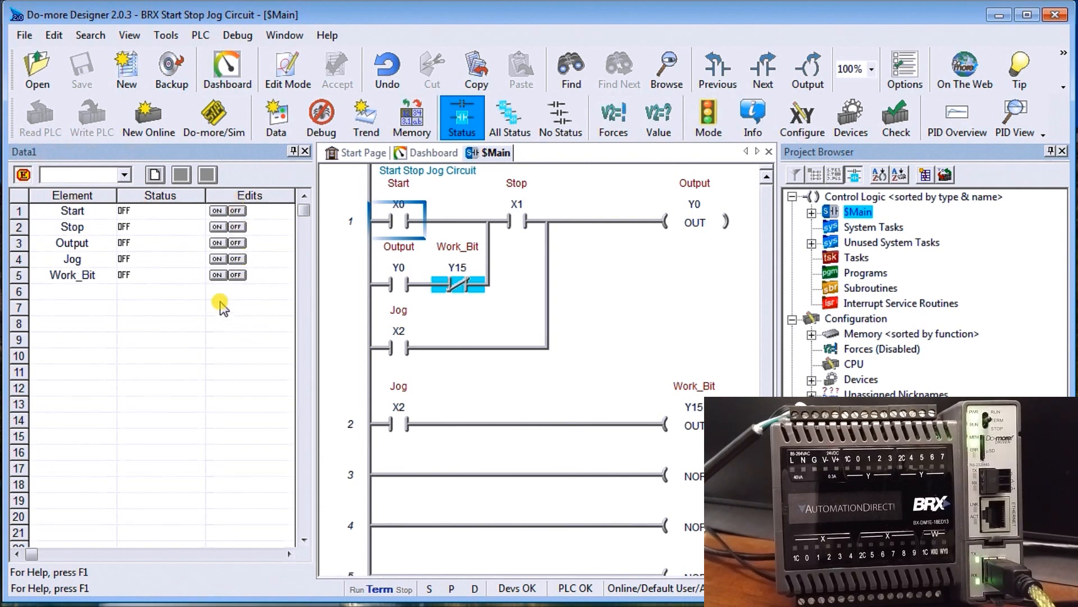
mouse_move(214, 296)
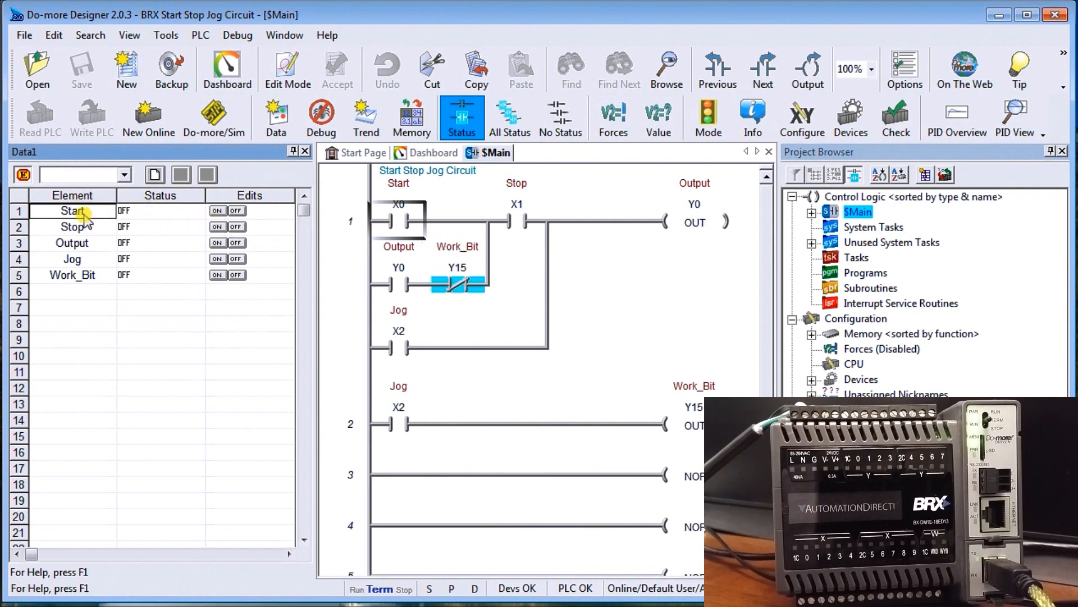
Force the Start contact X0 to On so the Data View shows Start ON.
right_click(72, 211)
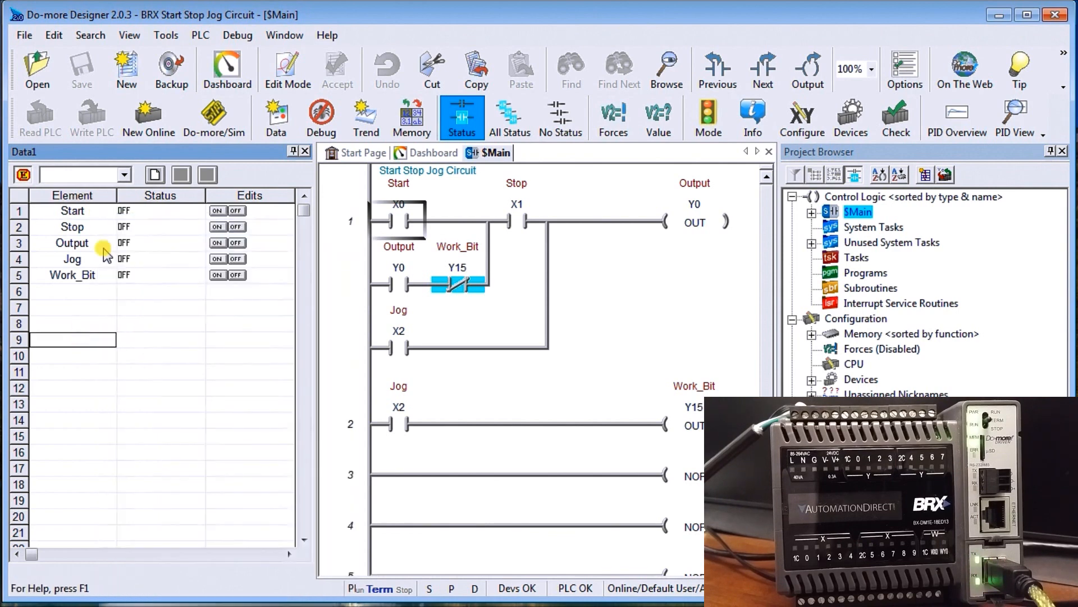
click(237, 210)
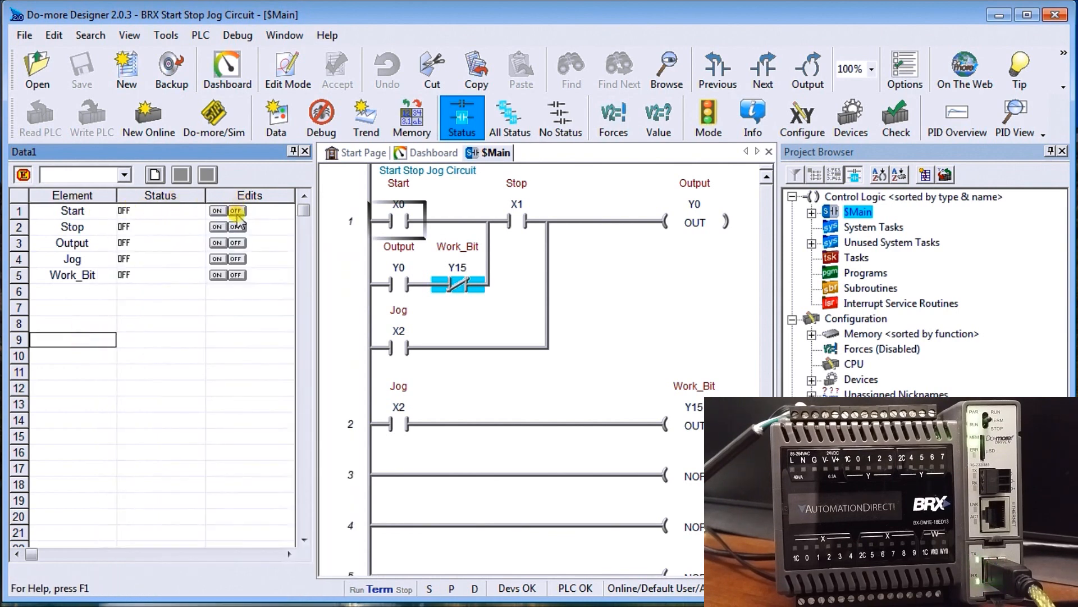
right_click(395, 220)
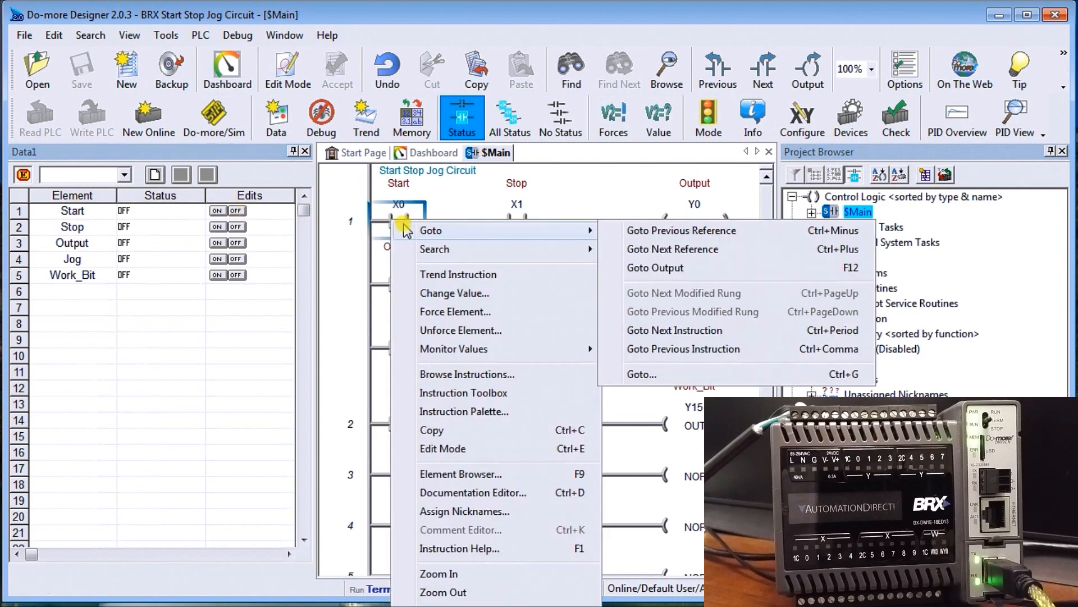
mouse_move(454, 471)
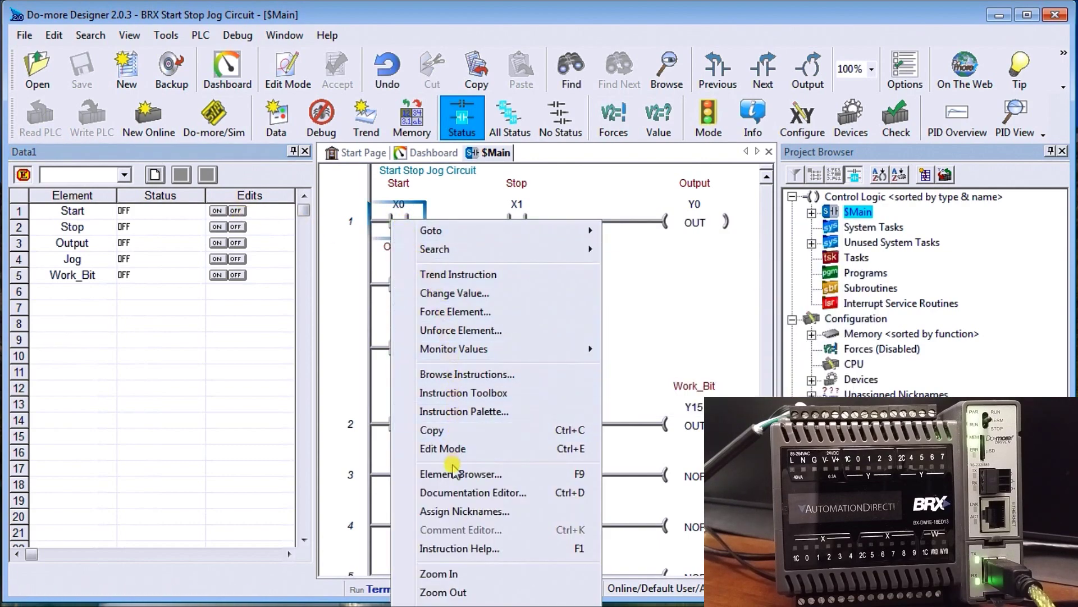
mouse_move(455, 311)
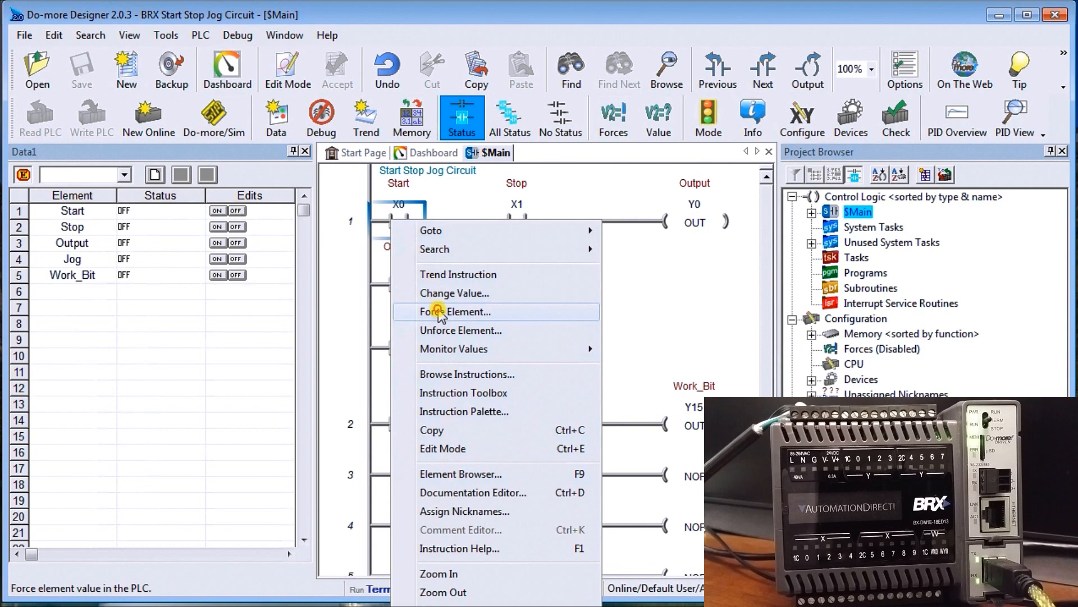
click(459, 311)
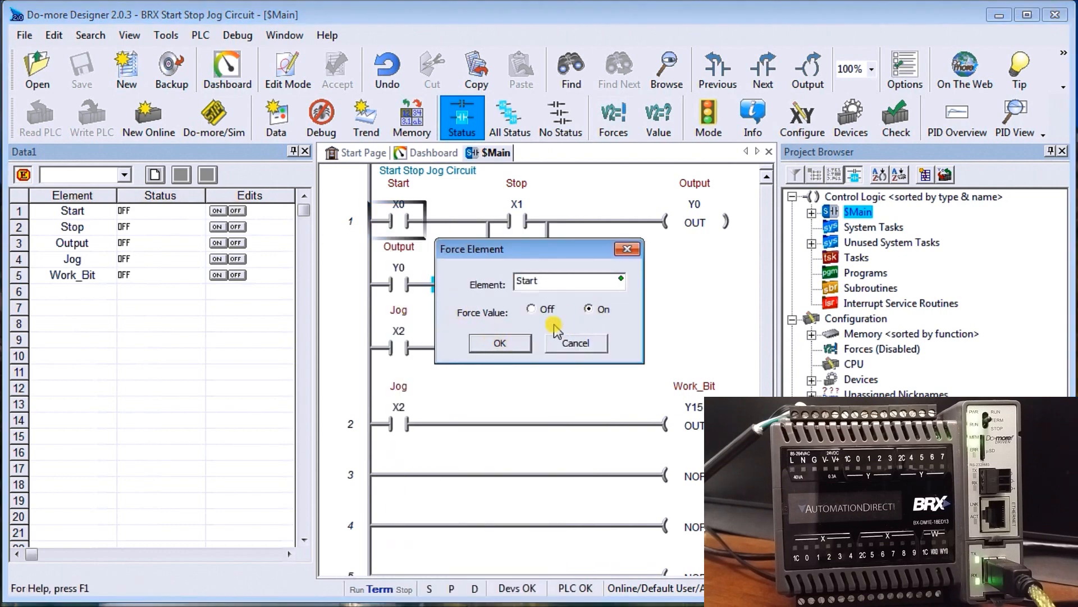
click(500, 342)
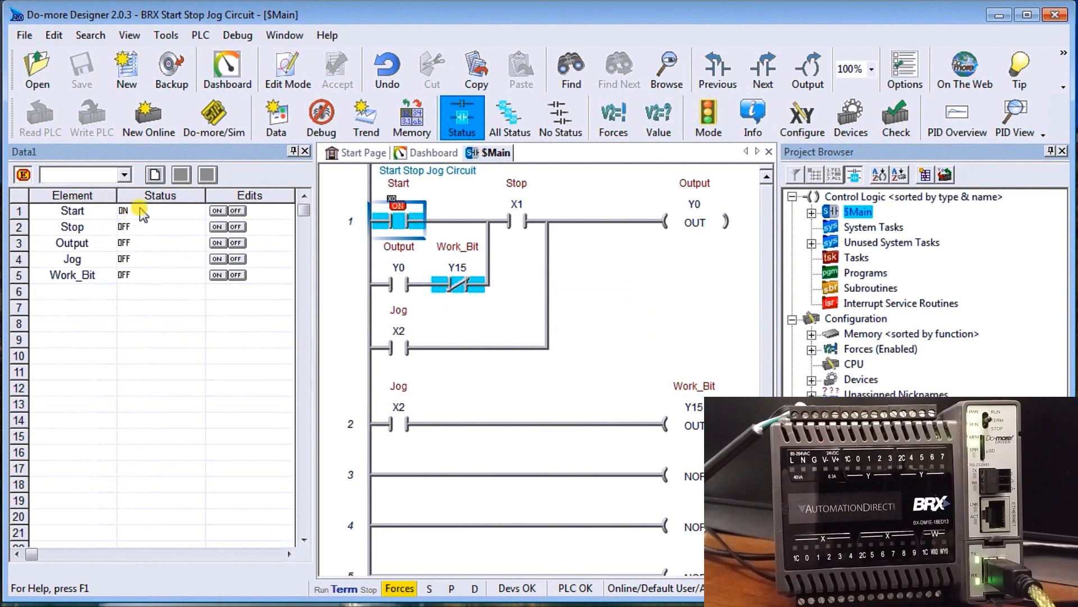
mouse_move(219, 226)
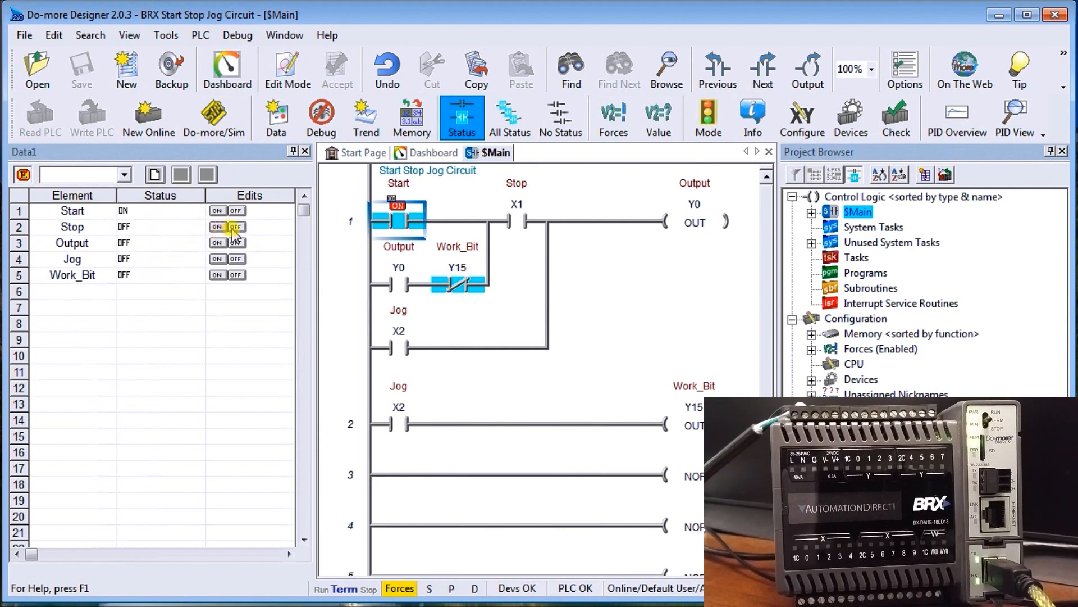
mouse_move(267, 240)
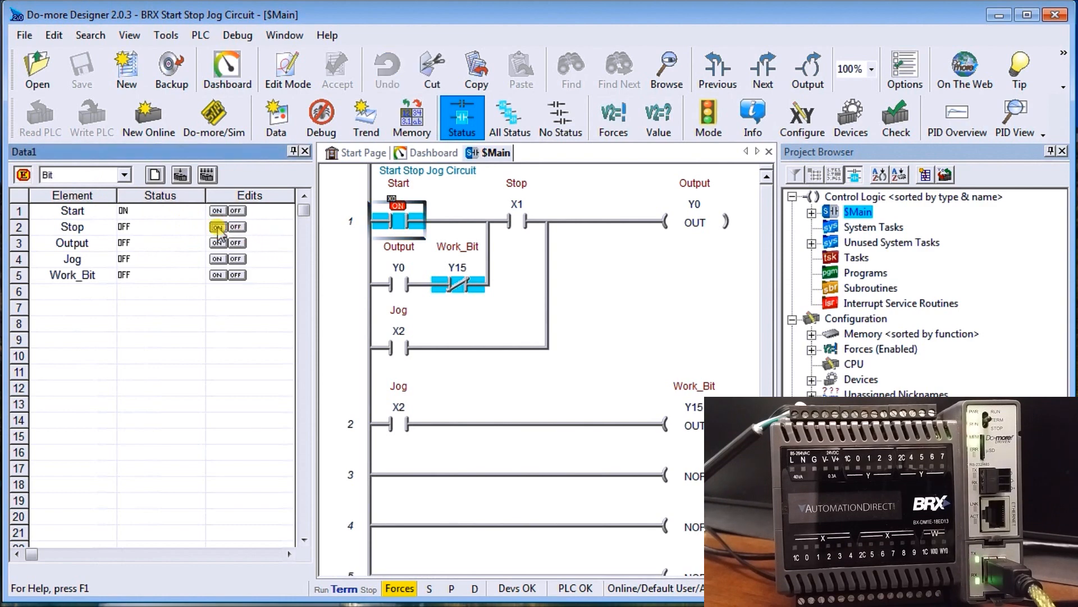
Write the pending Stop edit to the PLC with 'Do not ask to Confirm Writes' enabled.
click(181, 174)
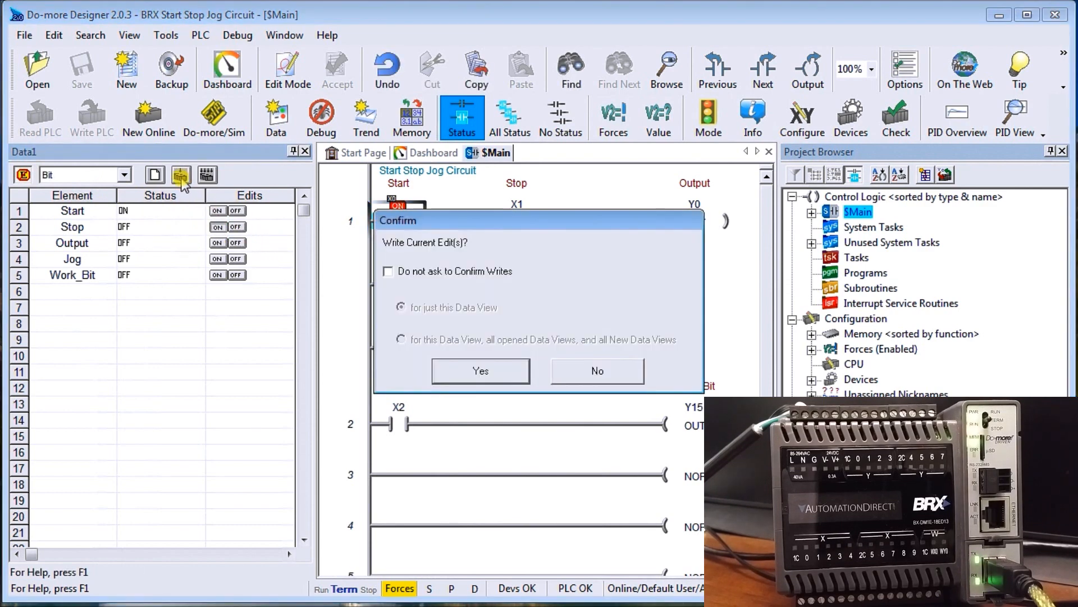
click(389, 271)
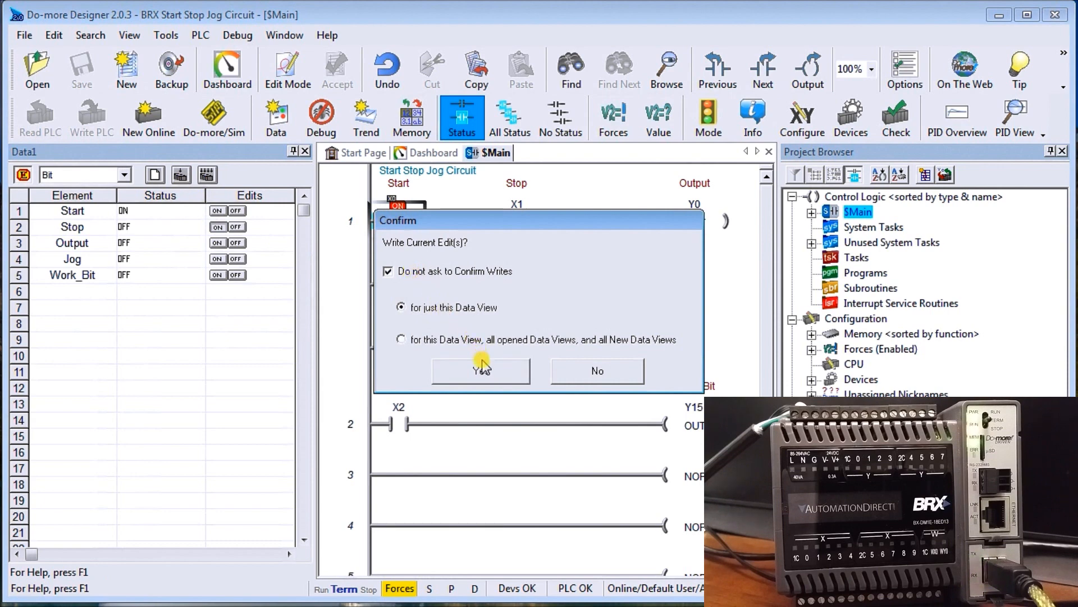
click(479, 371)
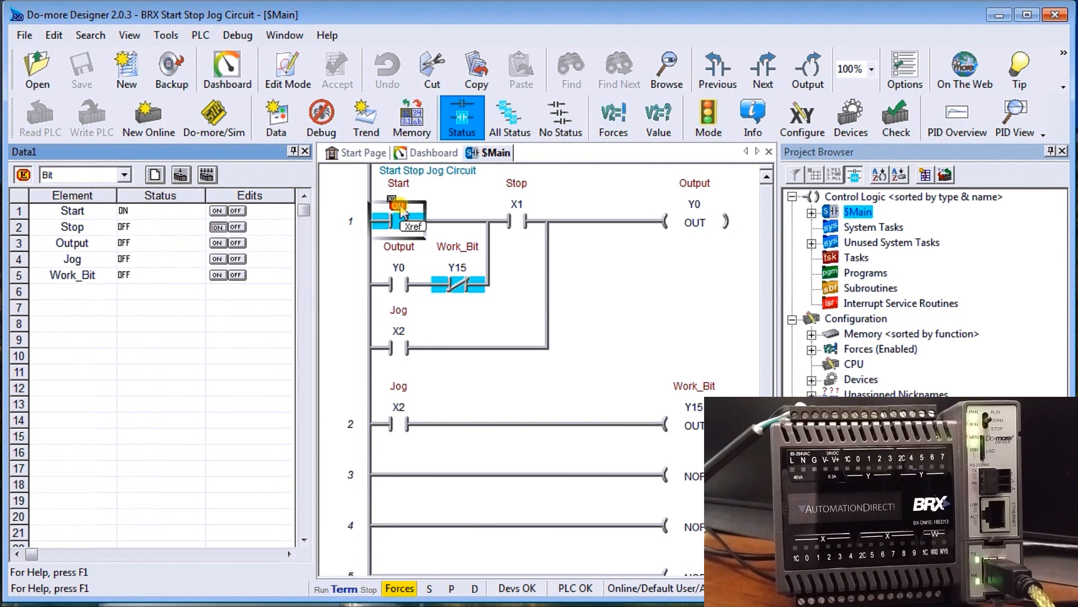
mouse_move(237, 330)
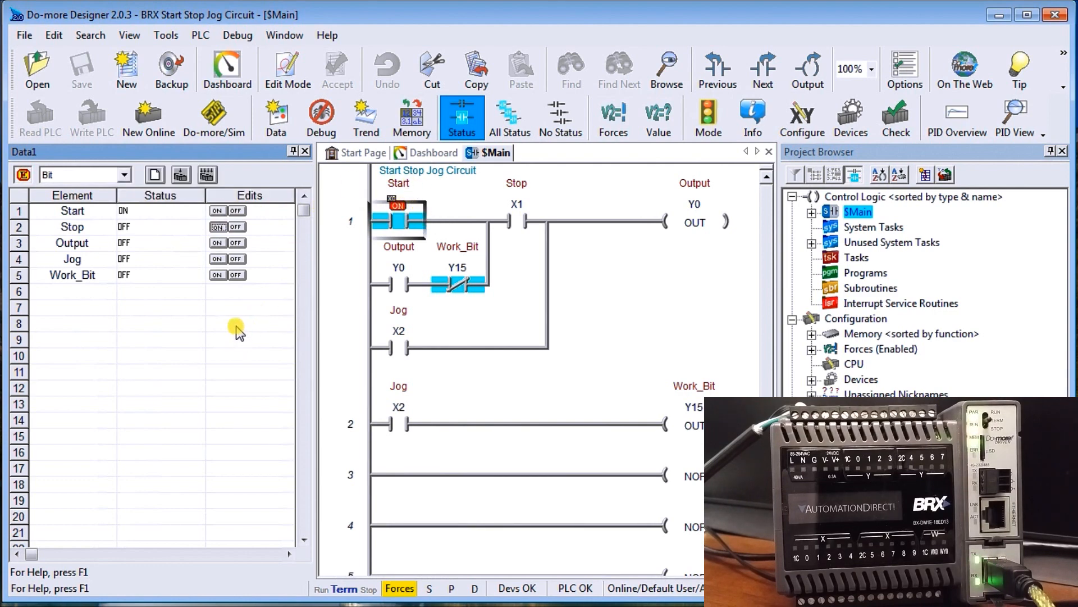
mouse_move(83, 314)
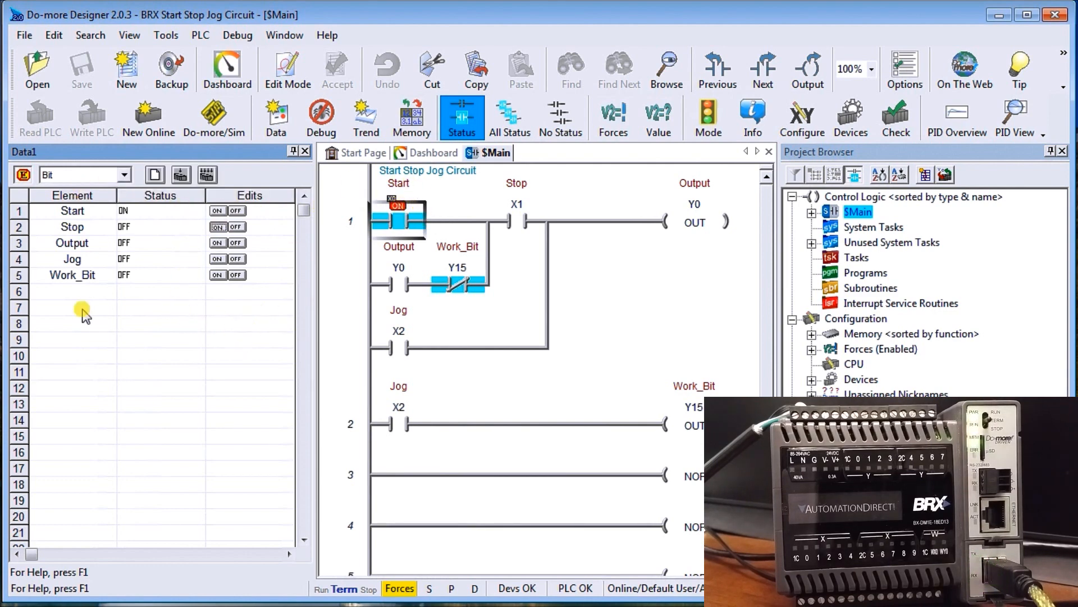
Bring up the Data View's context options to save it as Data1.ddt.
right_click(168, 261)
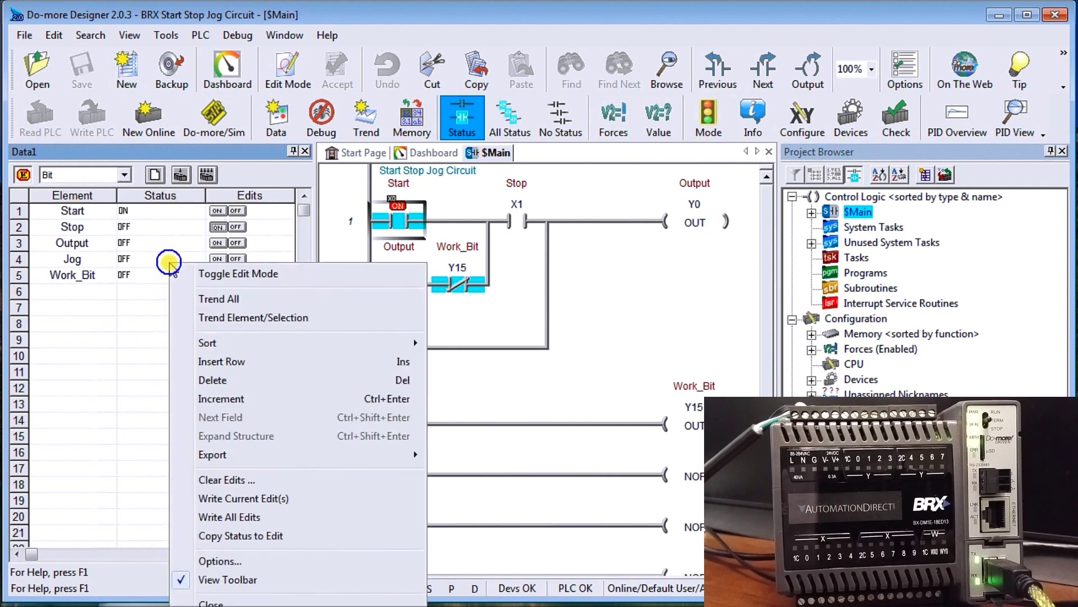
mouse_move(237, 273)
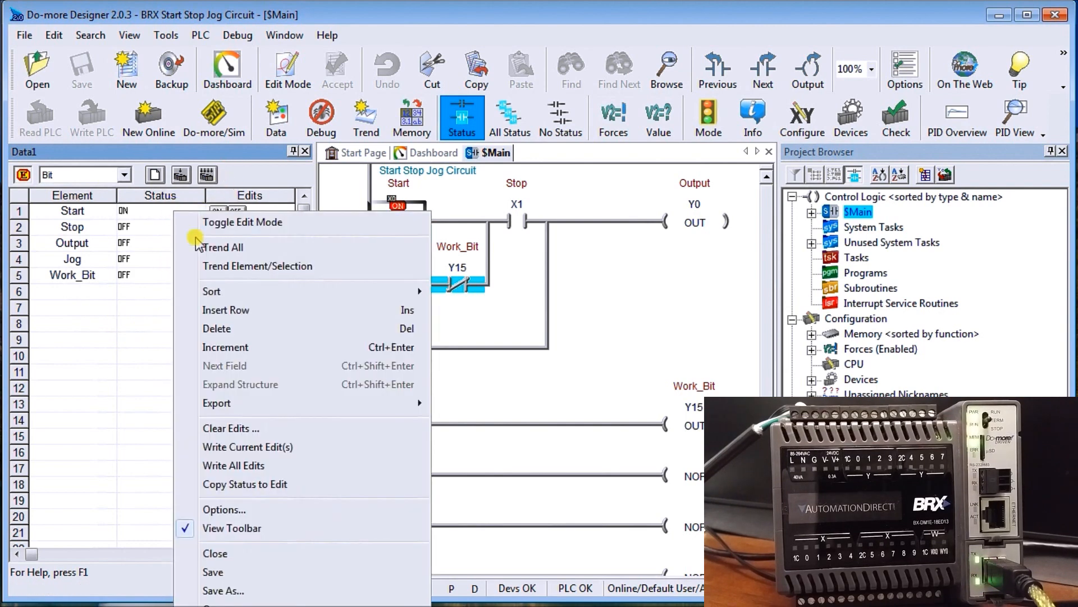
mouse_move(222, 589)
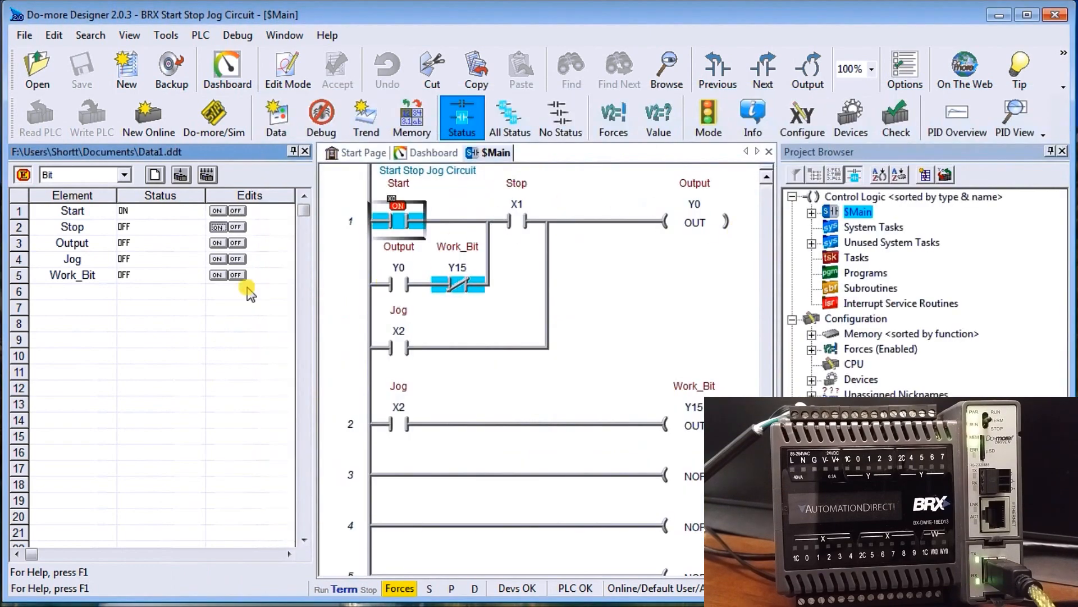
mouse_move(100, 297)
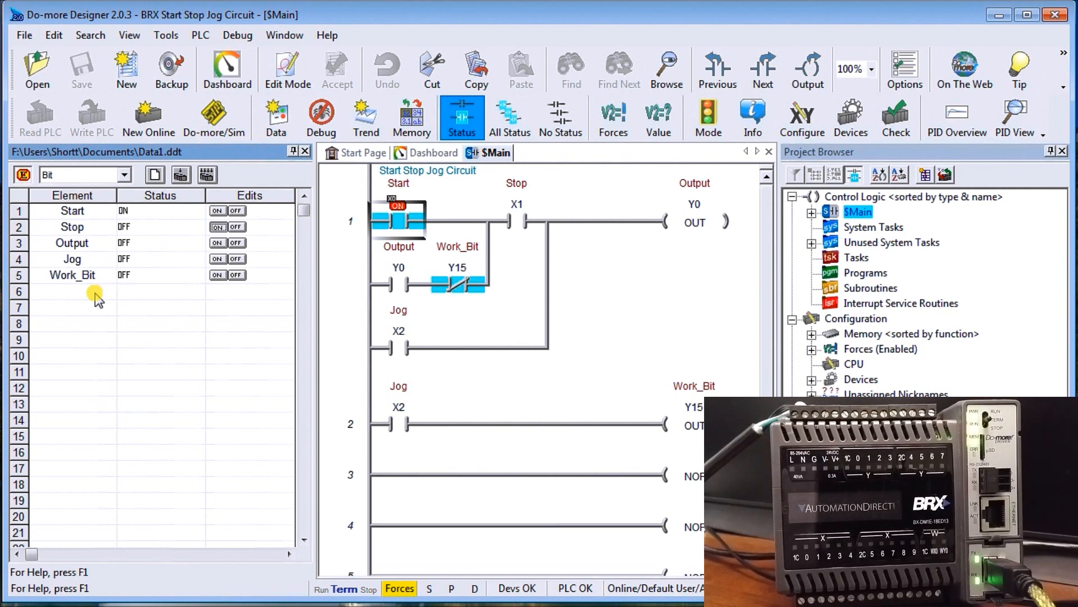
mouse_move(87, 308)
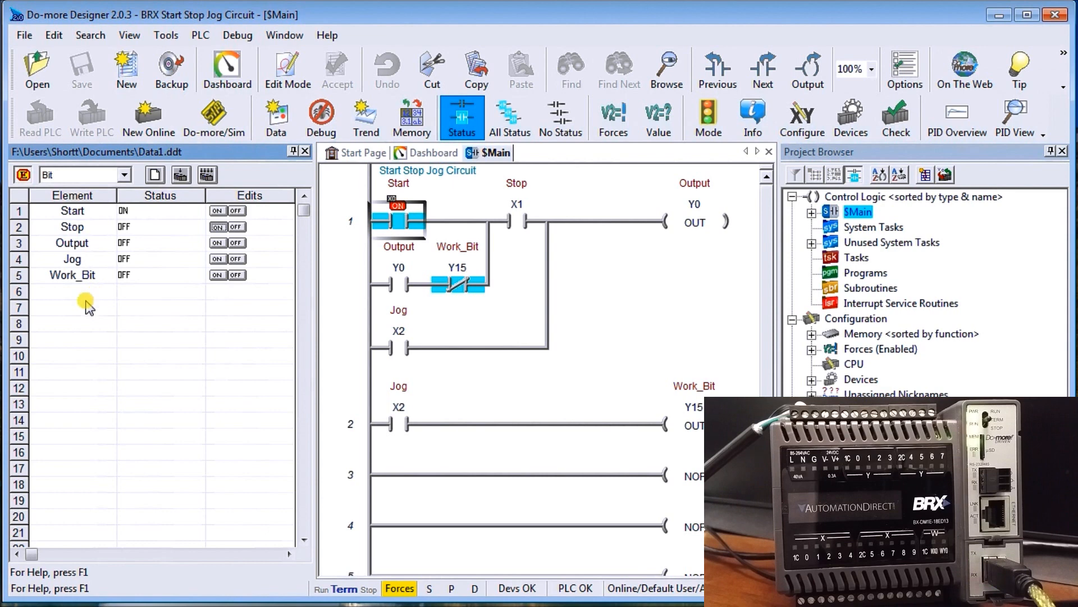